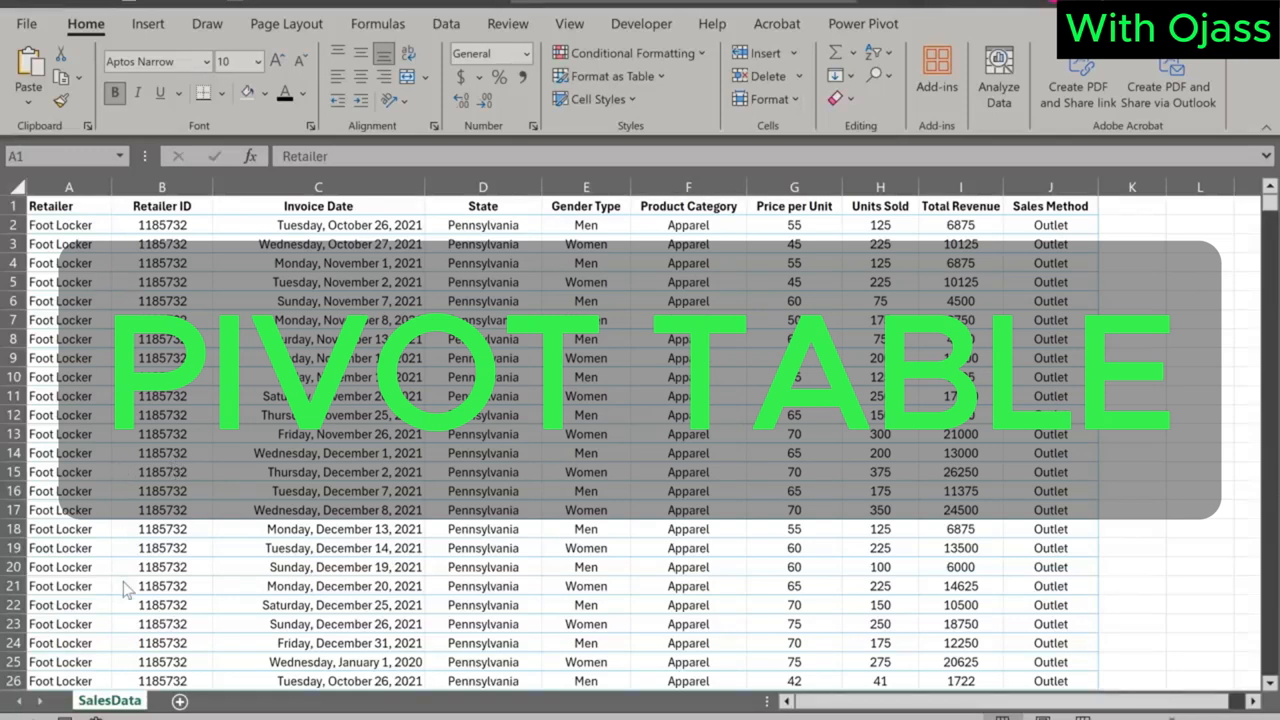
# Select the Retailer and Retailer ID header cells and columns, scrolling through the data.
pyautogui.click(69, 206)
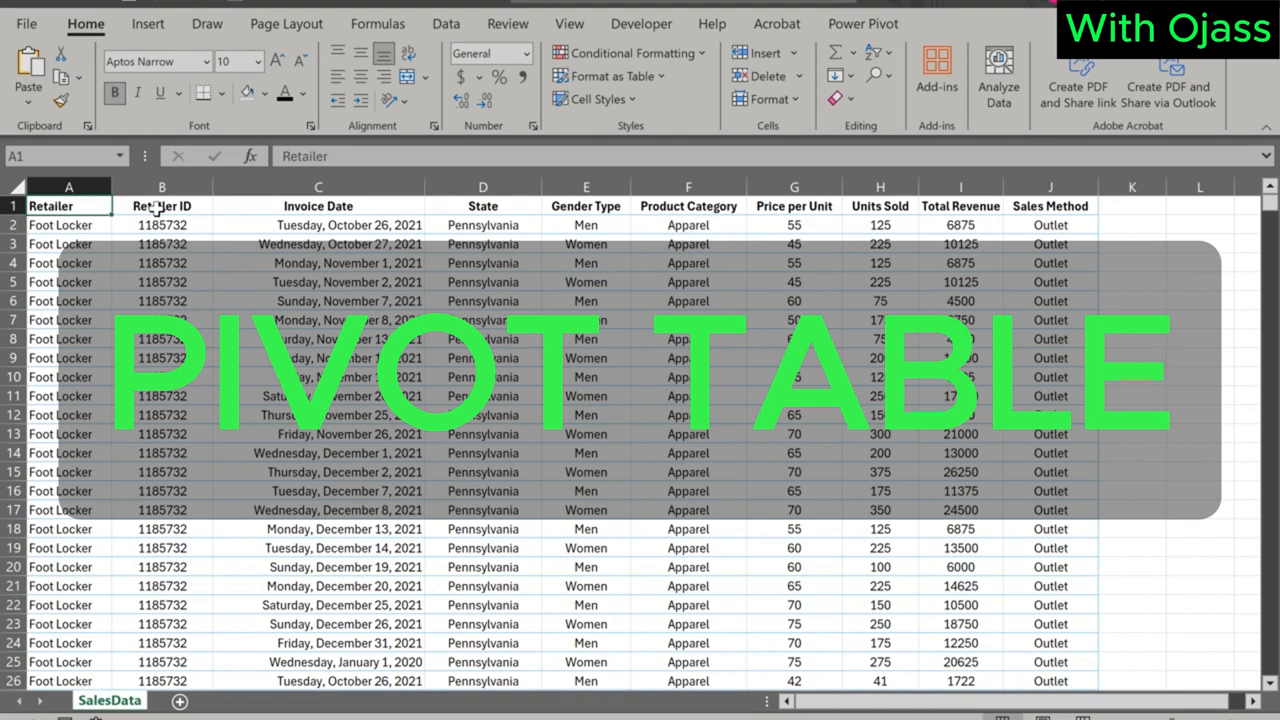
pyautogui.click(161, 205)
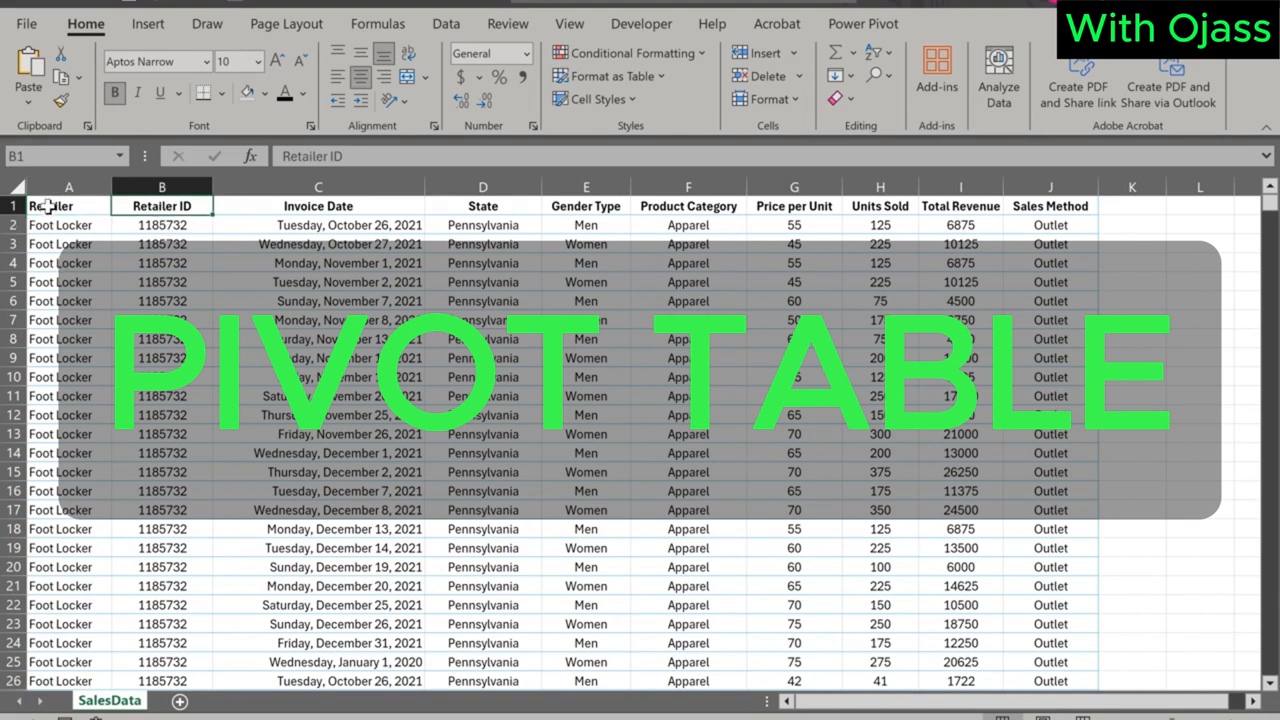
pyautogui.click(68, 205)
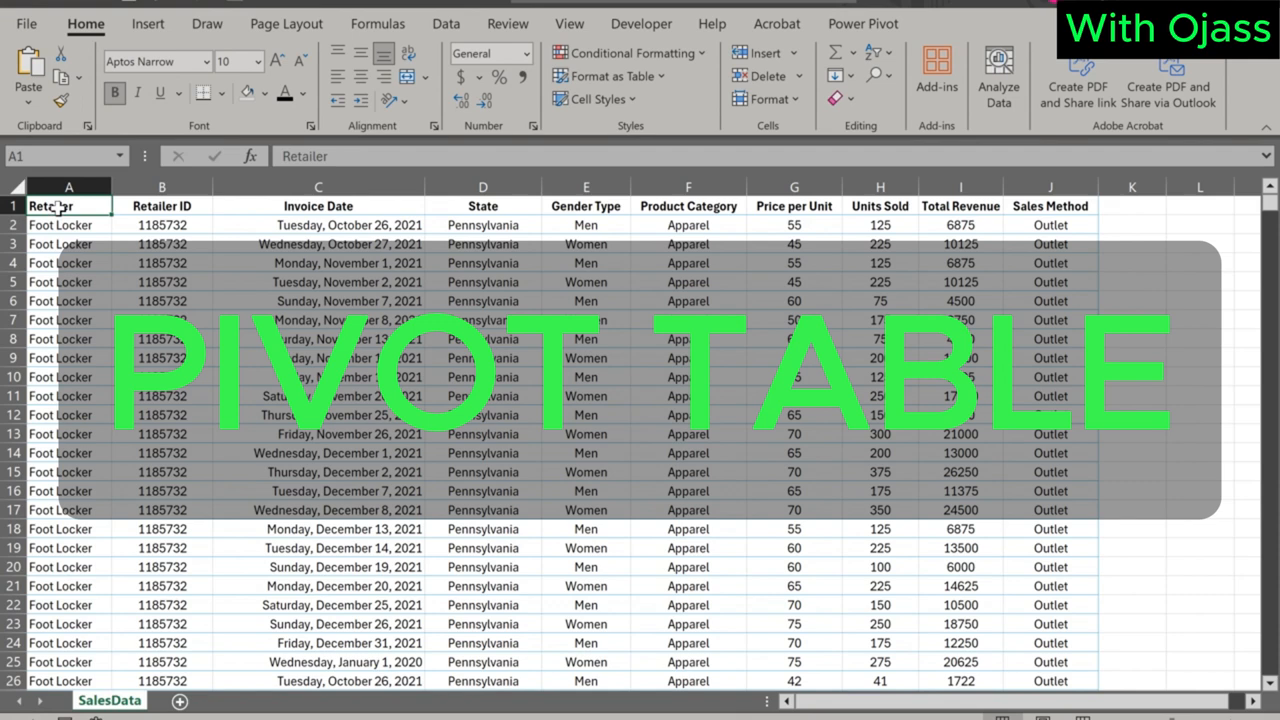
pyautogui.click(69, 205)
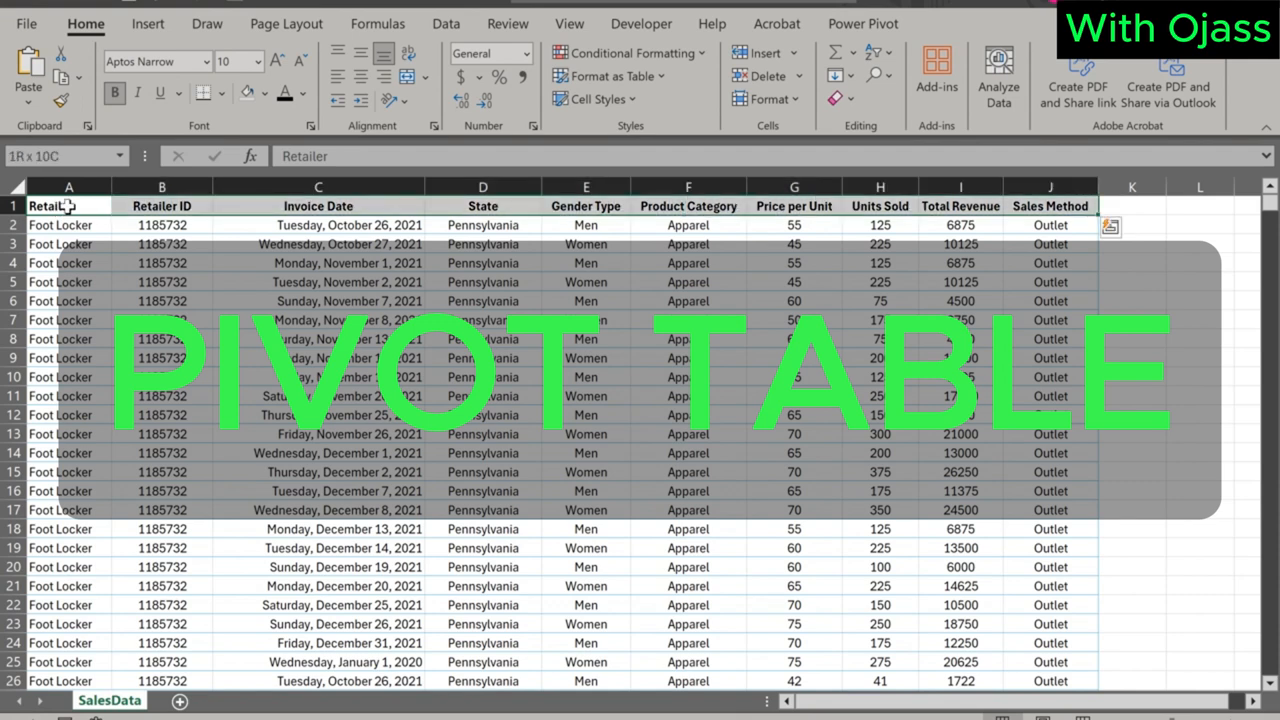
pyautogui.scroll(-3)
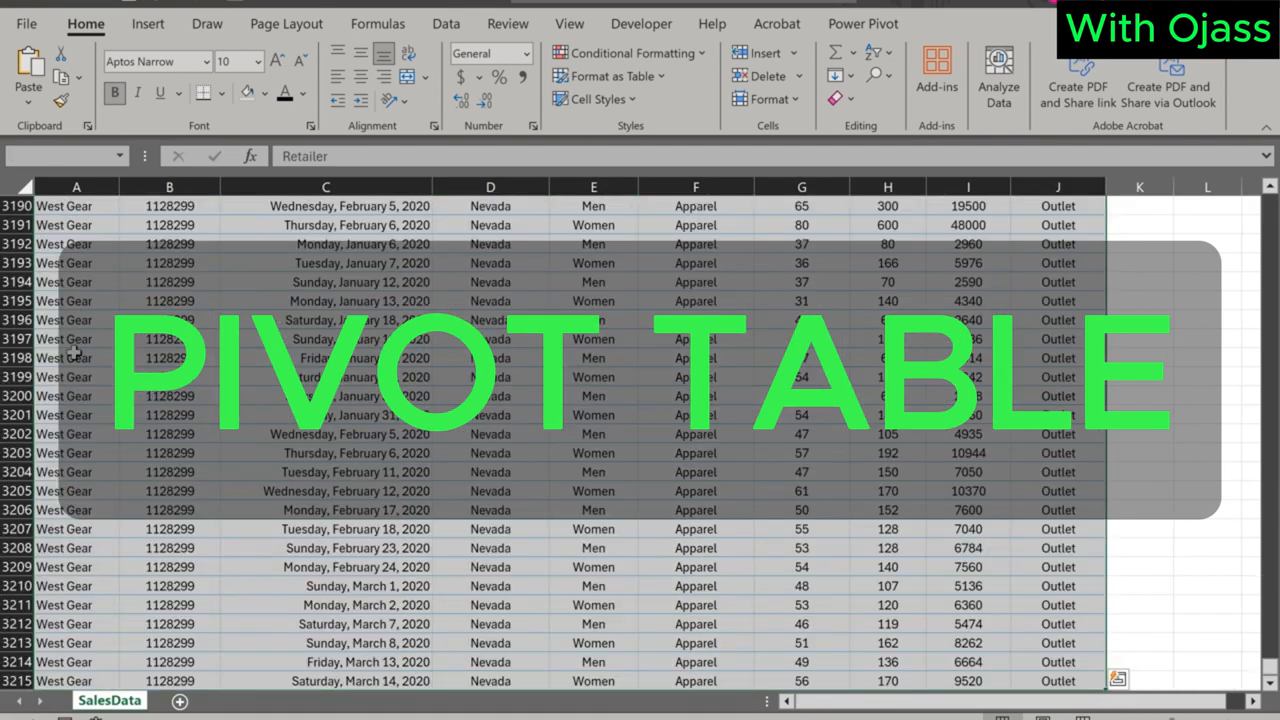
pyautogui.scroll(-3)
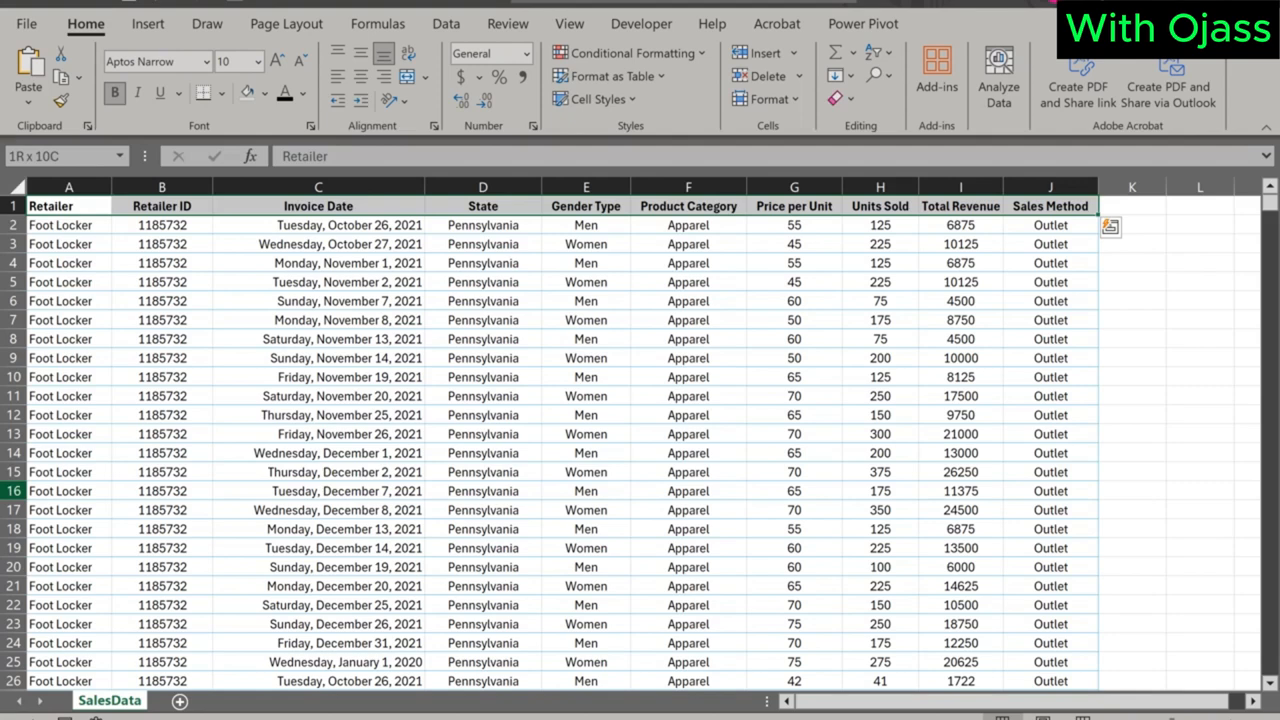
pyautogui.click(69, 187)
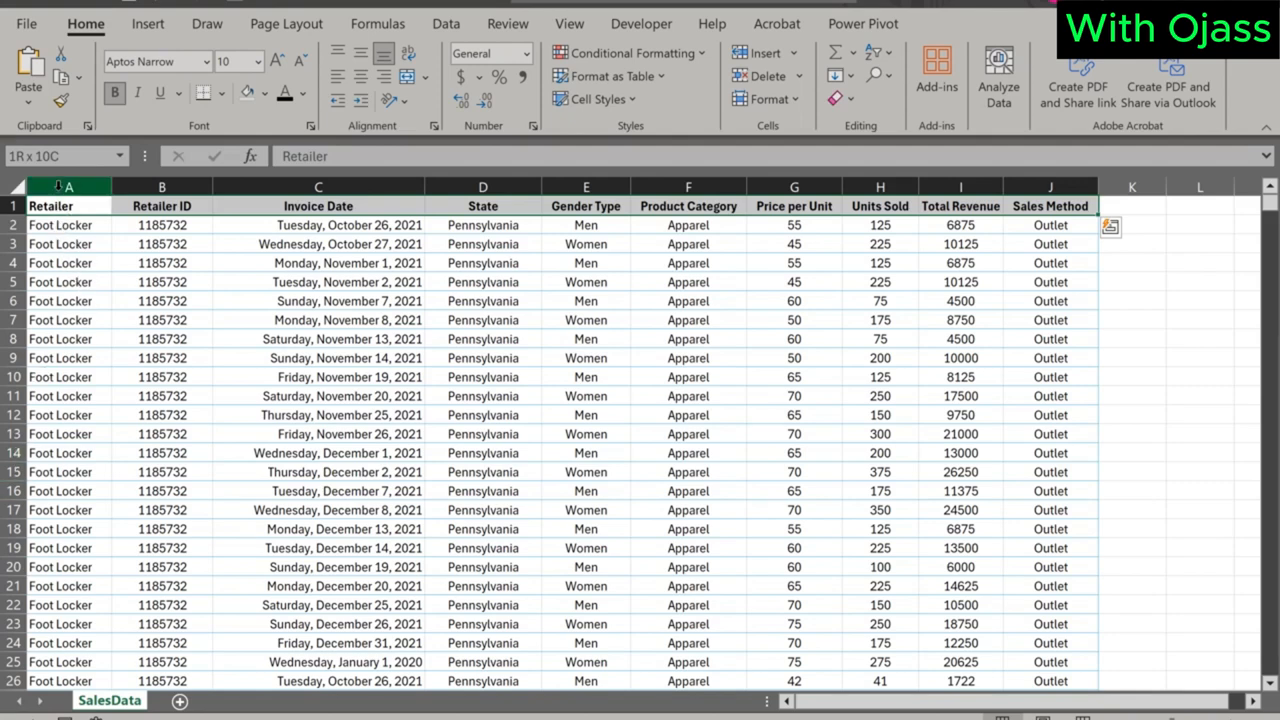
pyautogui.click(68, 205)
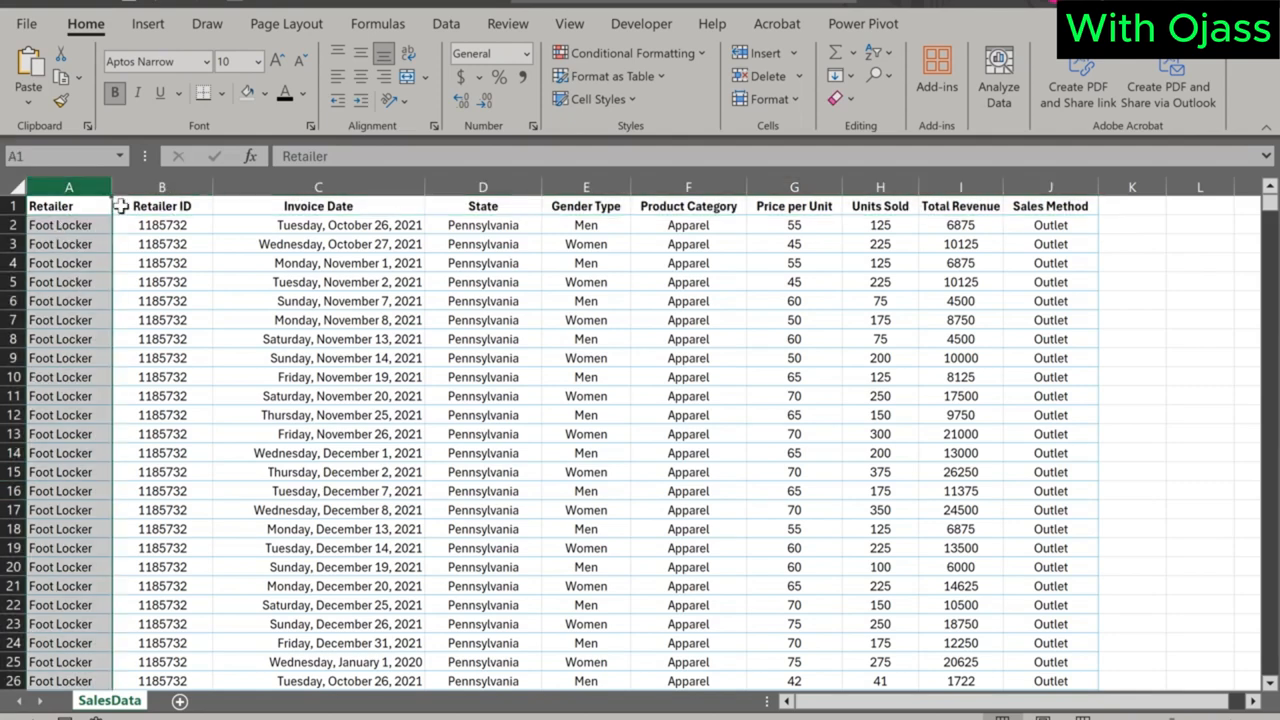
pyautogui.click(161, 205)
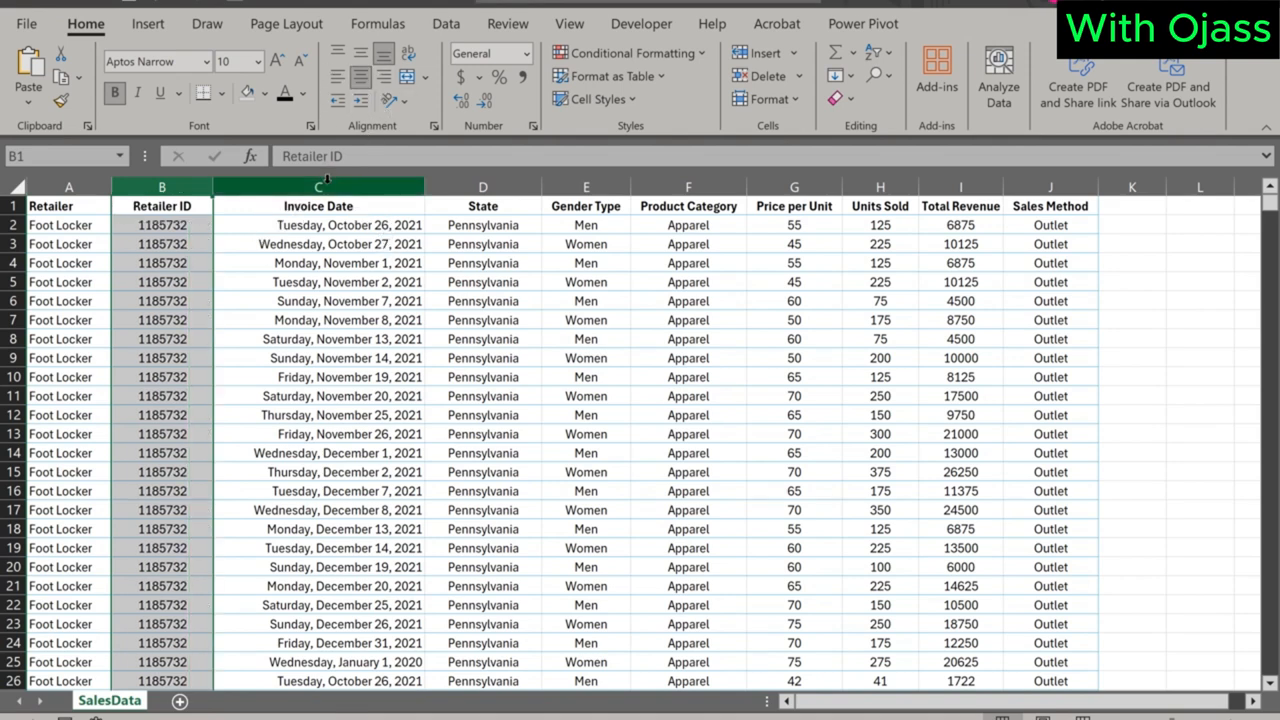
pyautogui.scroll(-3)
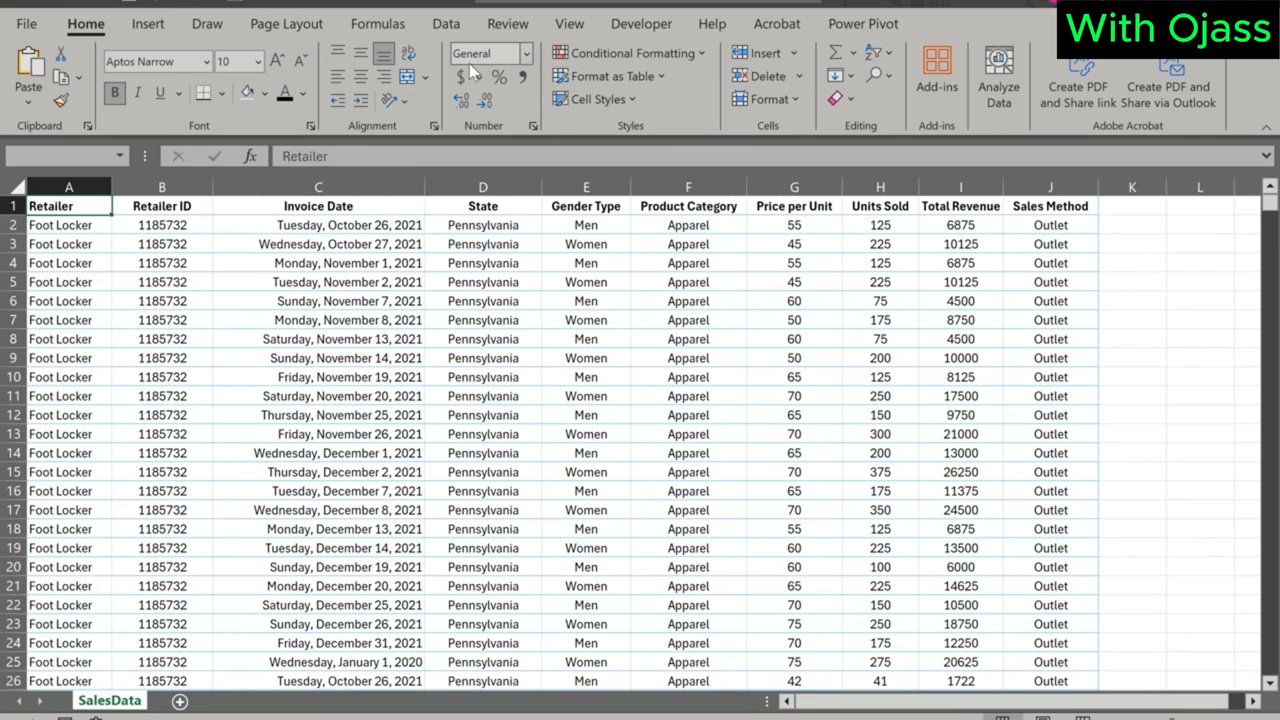
# Add filter dropdowns to the header row and check the Retailer value list.
pyautogui.click(446, 23)
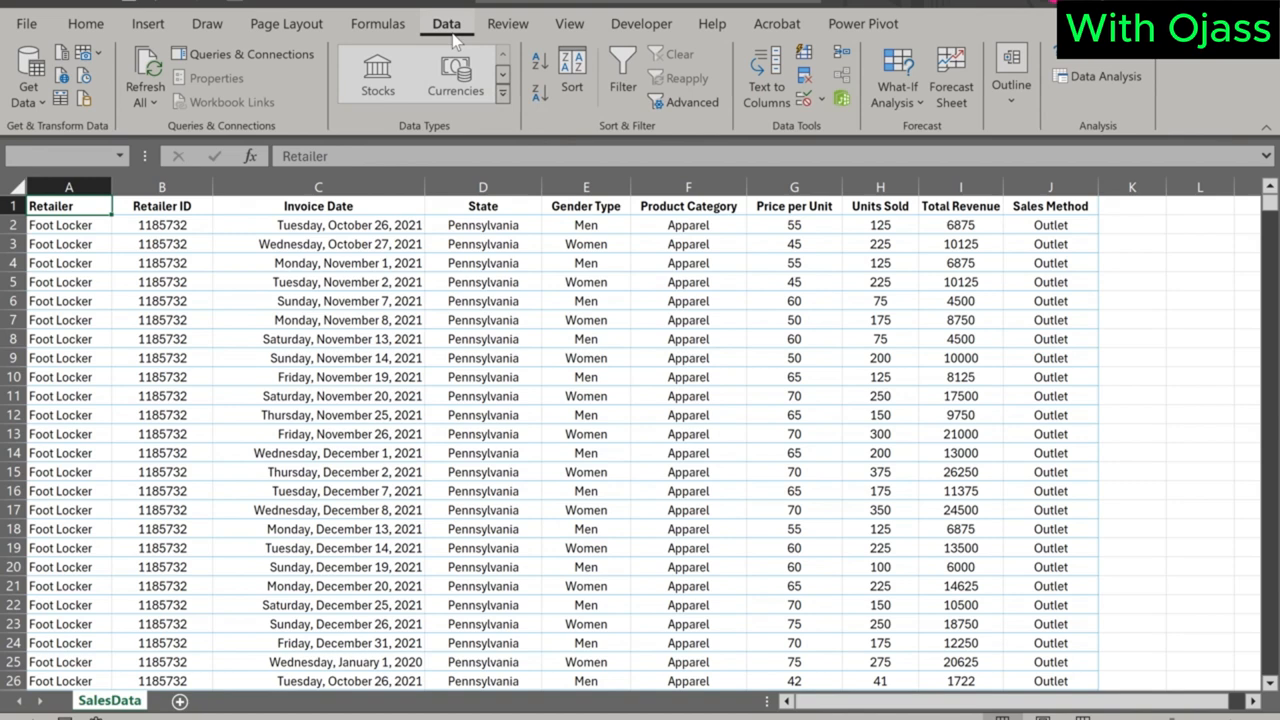
pyautogui.click(622, 75)
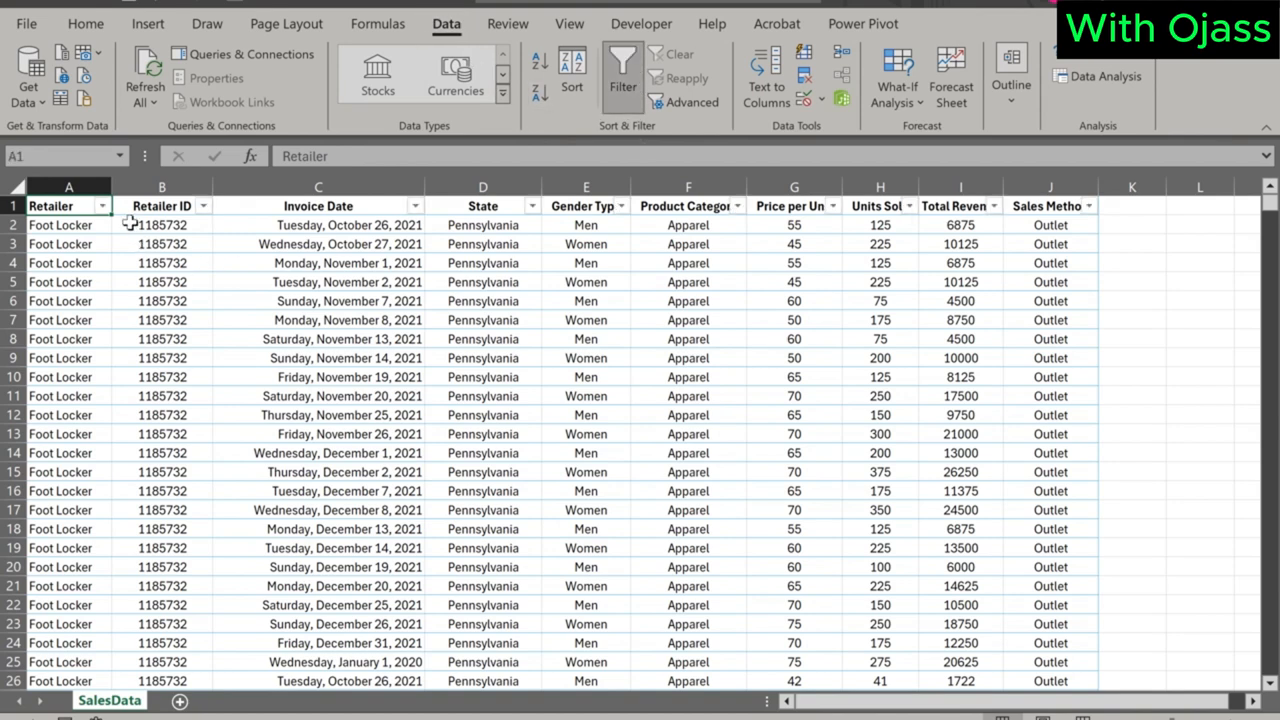
pyautogui.click(100, 205)
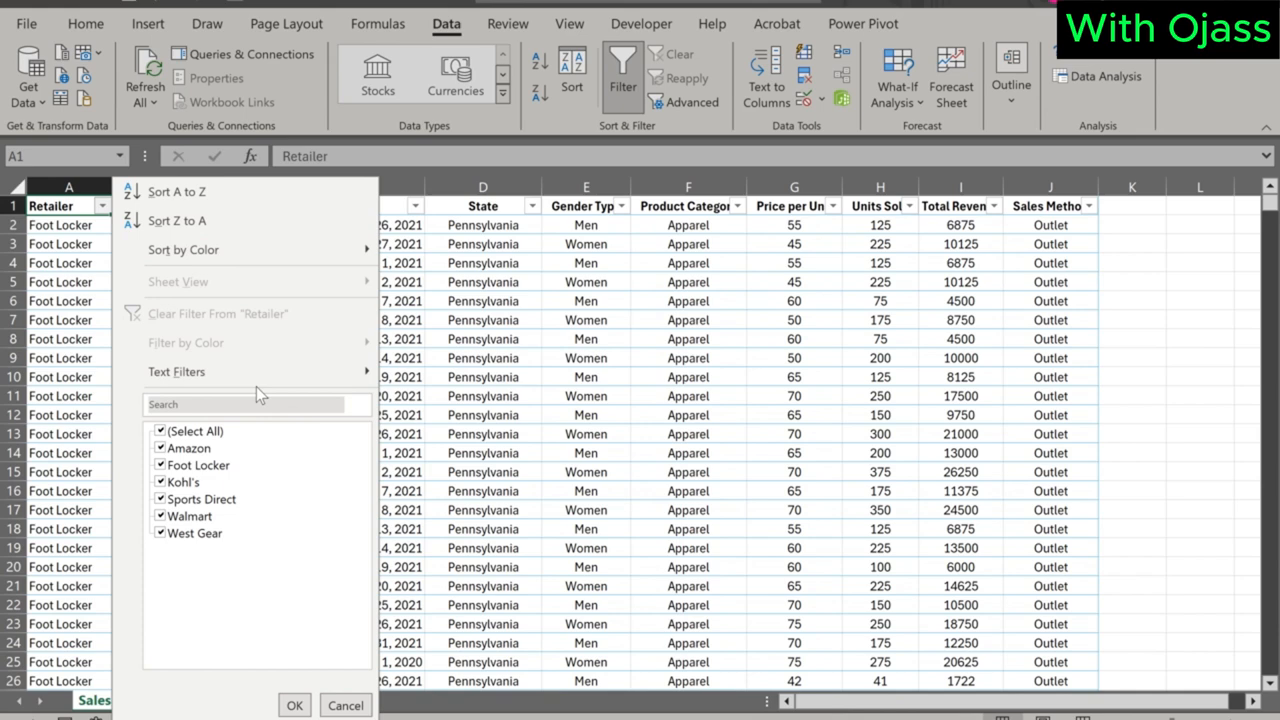
pyautogui.click(294, 705)
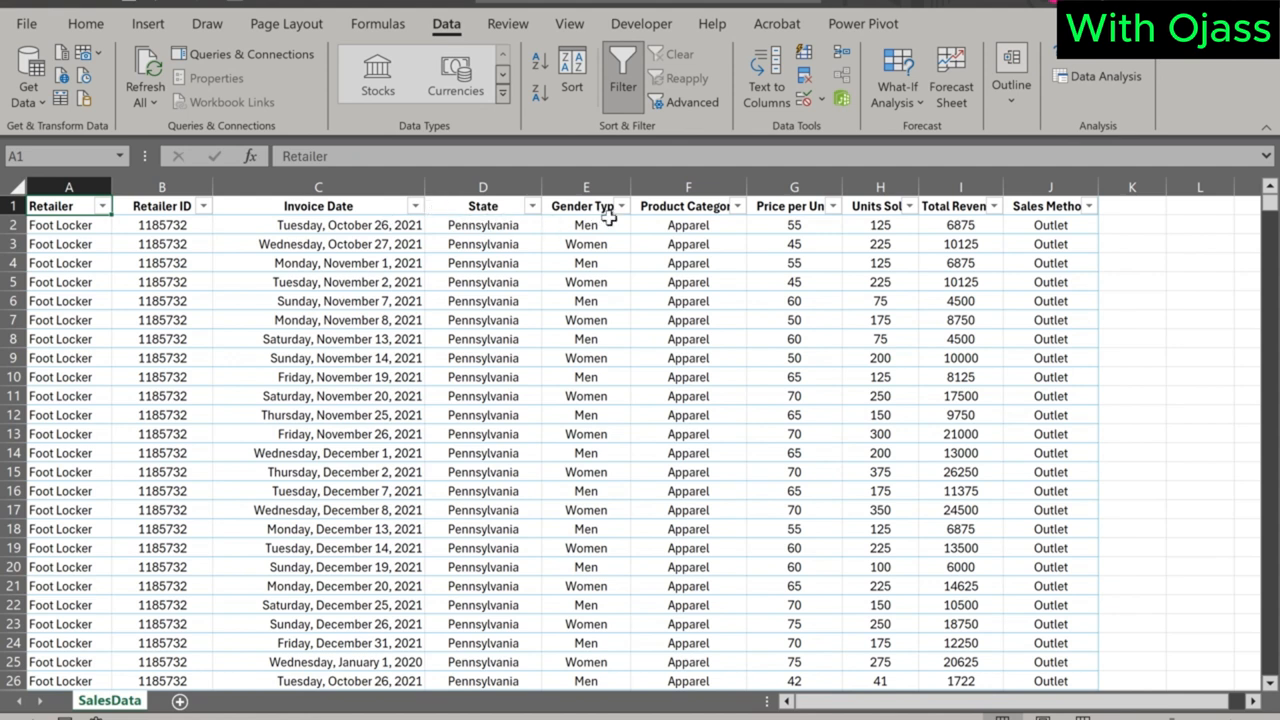
pyautogui.moveTo(868, 218)
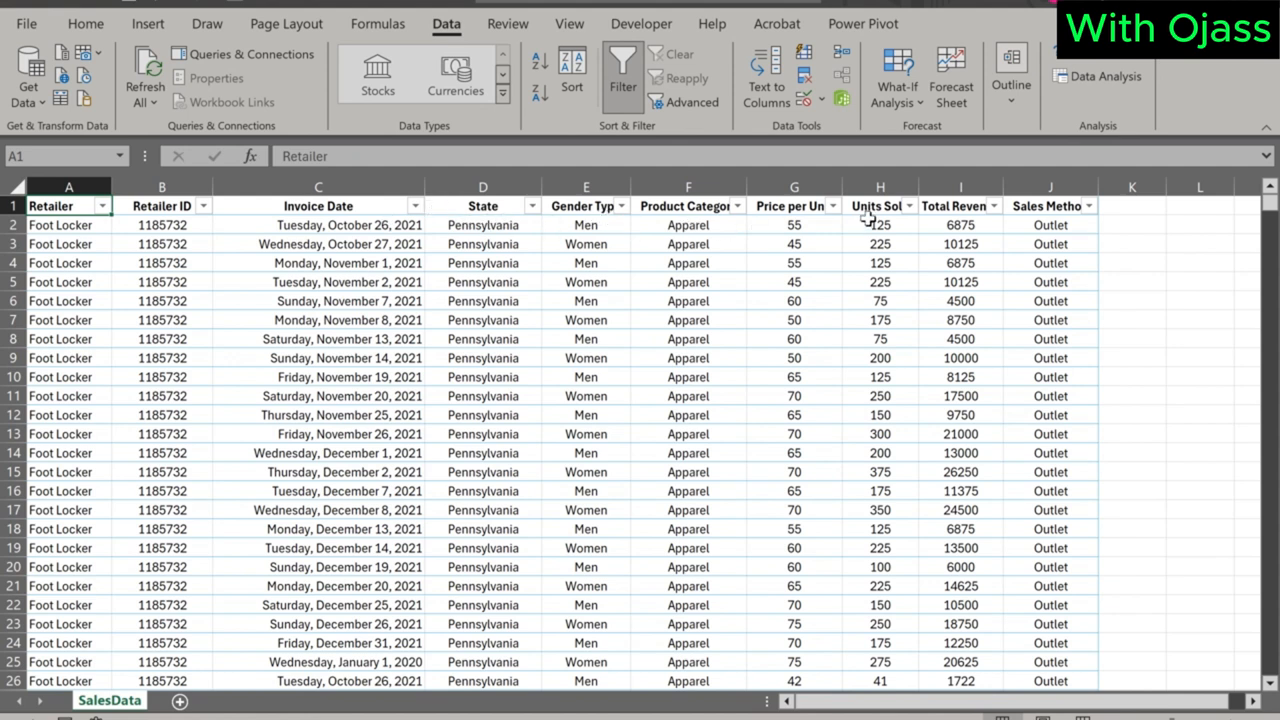
# Inspect price in G2, units in H2, and the Total Revenue formula in I2 unchanged.
pyautogui.click(794, 224)
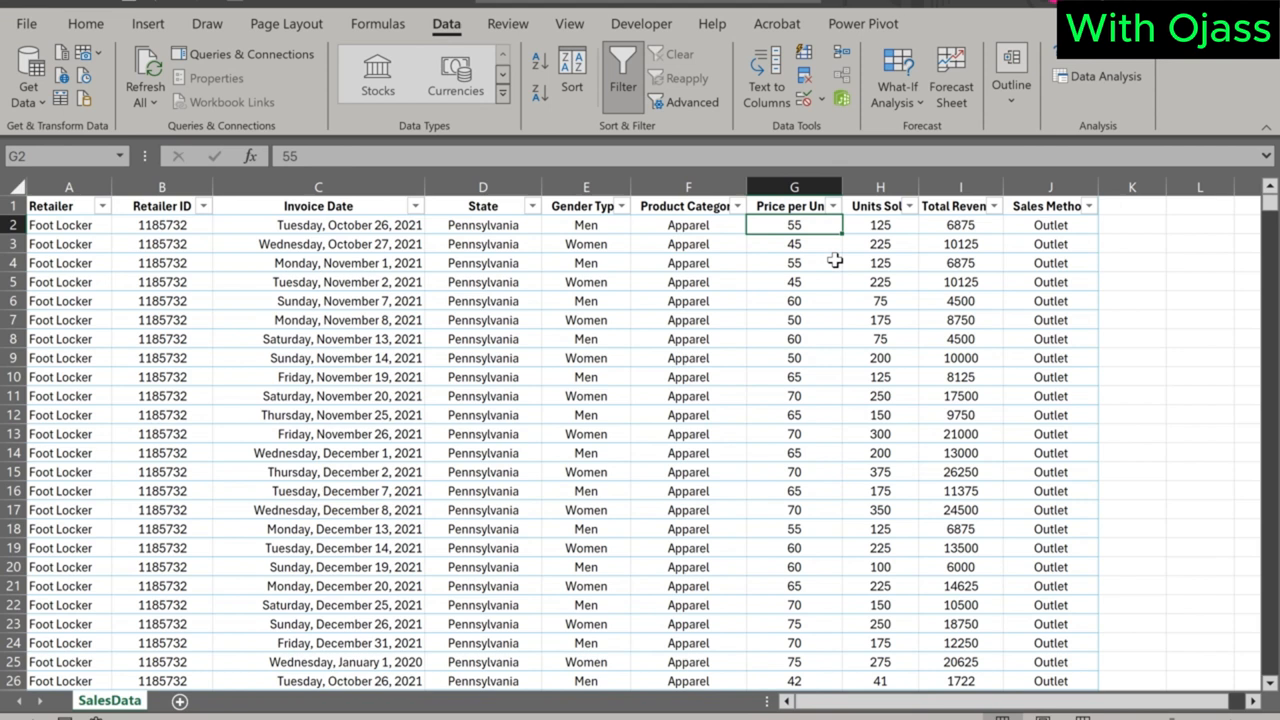
pyautogui.click(880, 224)
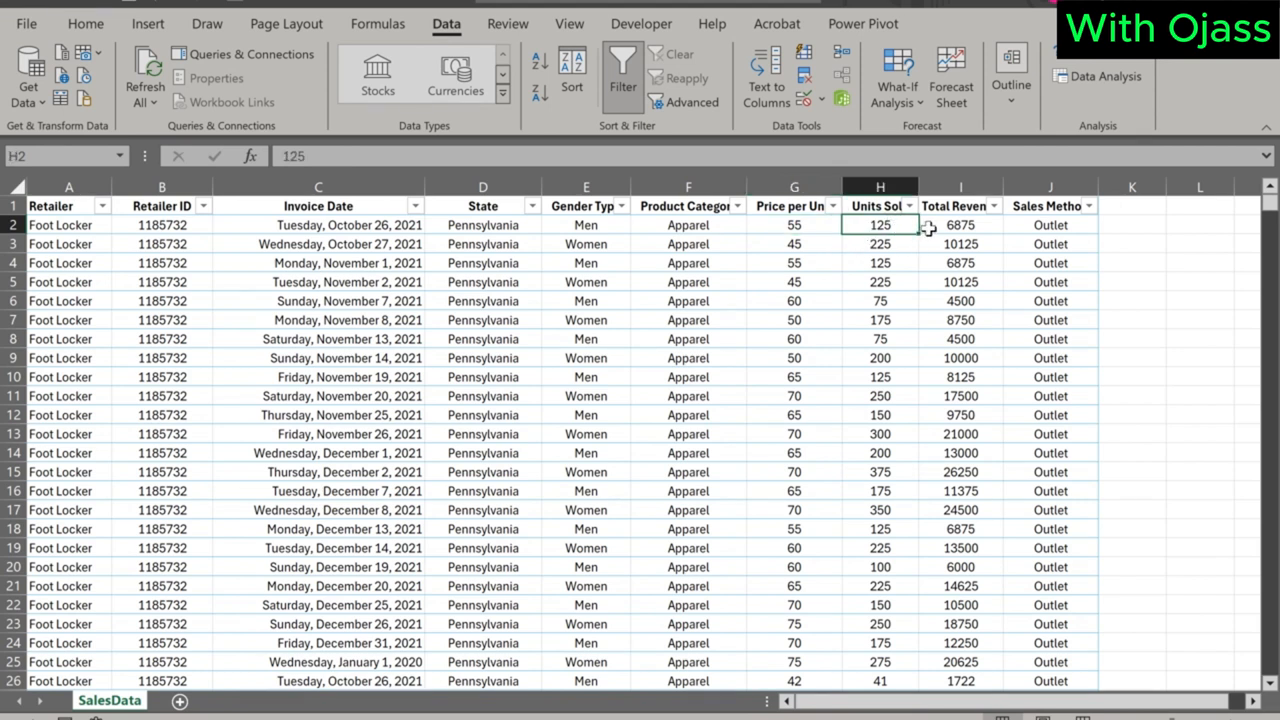
pyautogui.click(958, 224)
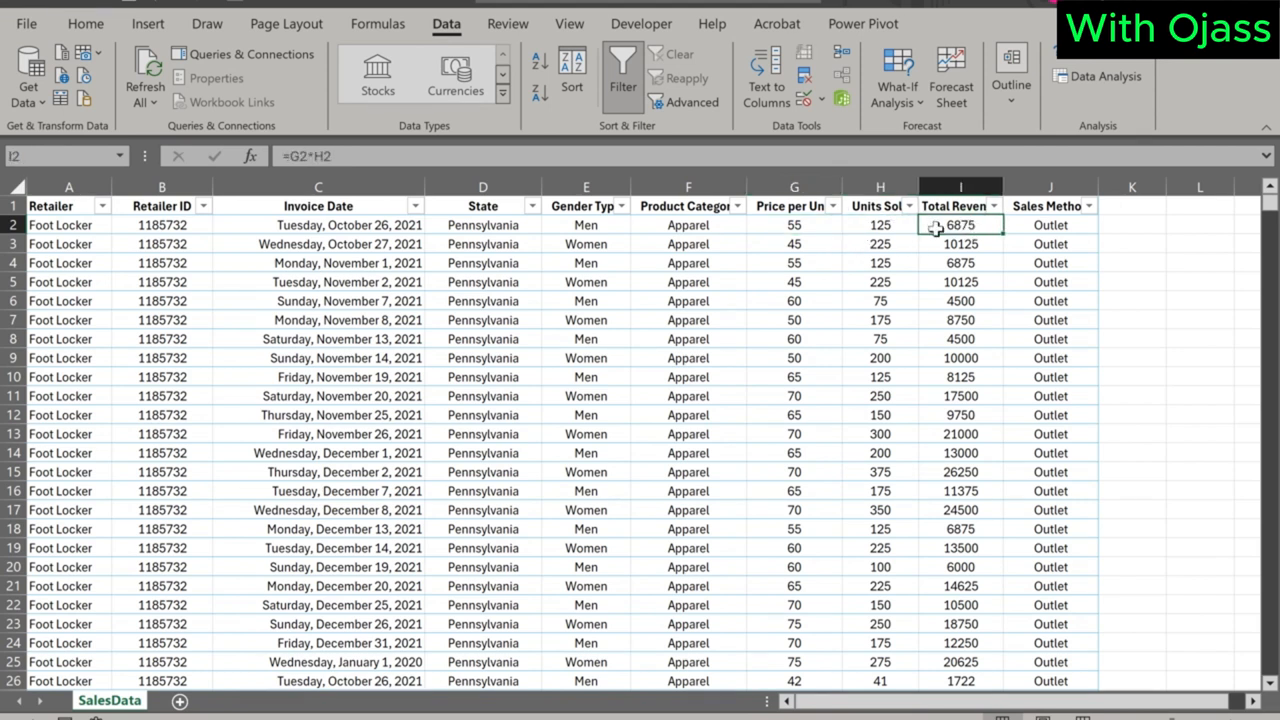
pyautogui.doubleClick(958, 224)
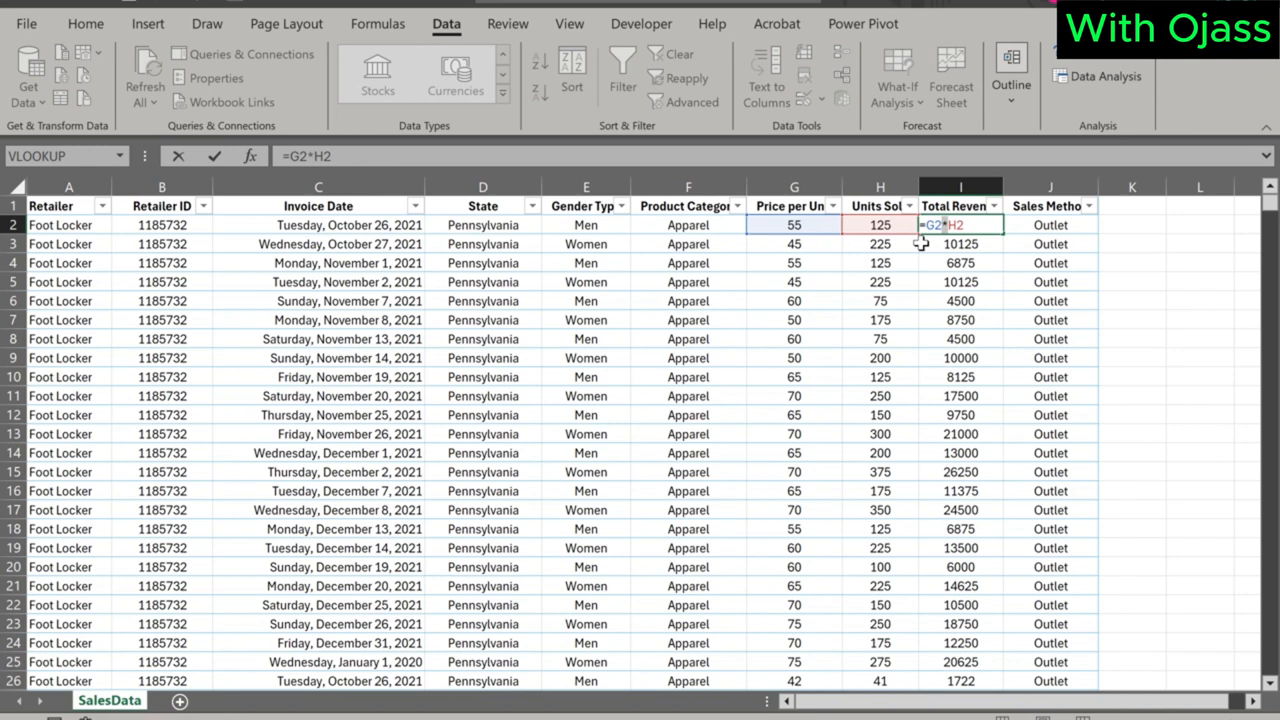
pyautogui.press('enter')
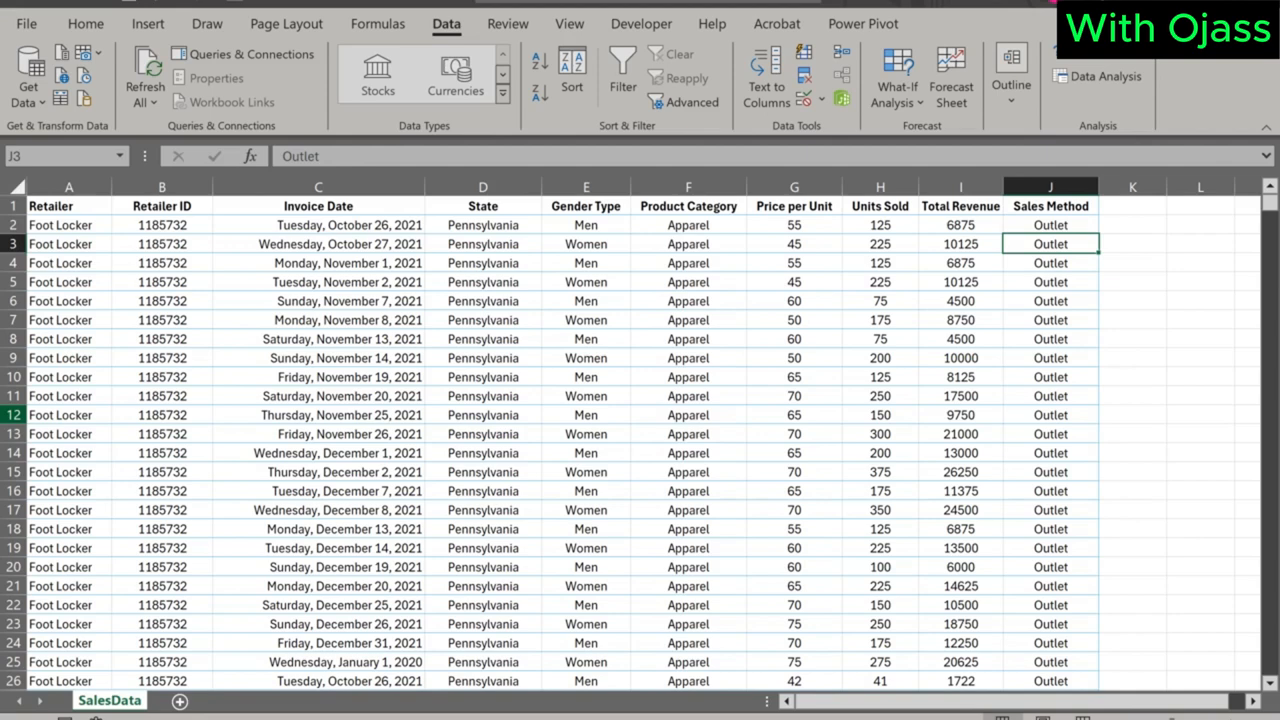
# Delete the temporary blank row 12 via its context menu, then select cells B3 and B4.
pyautogui.click(69, 414)
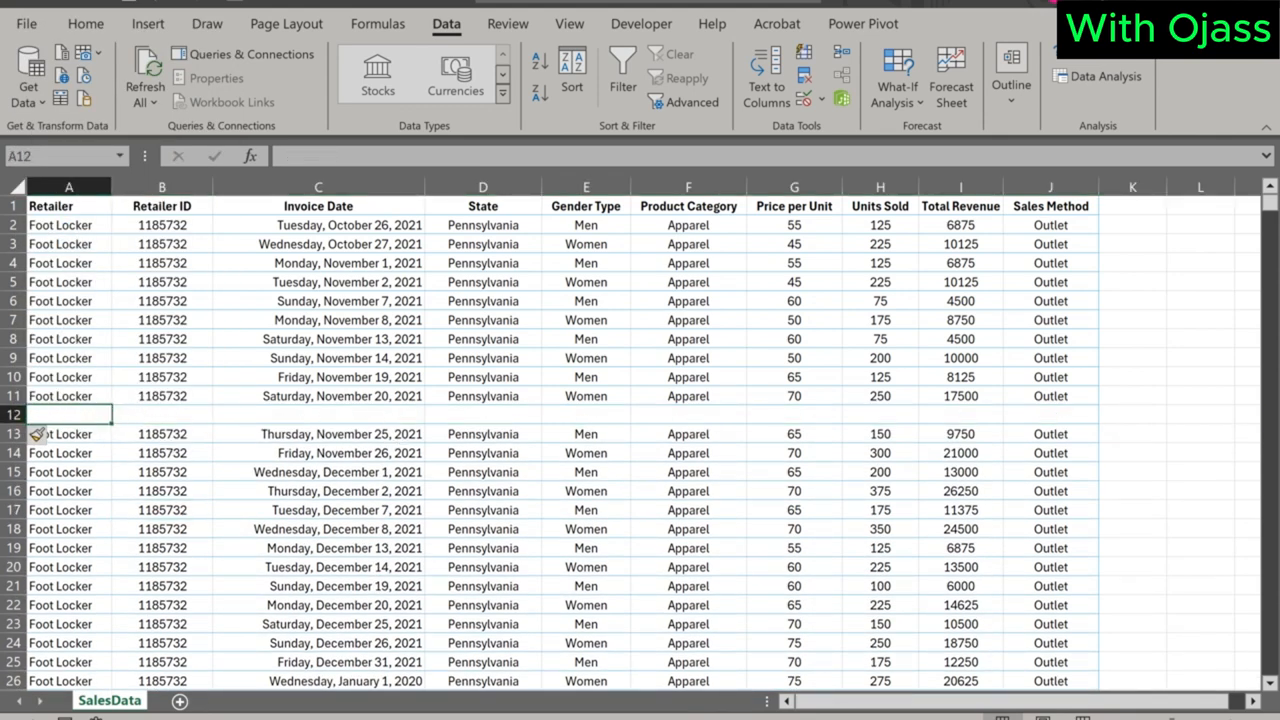
pyautogui.rightClick(68, 414)
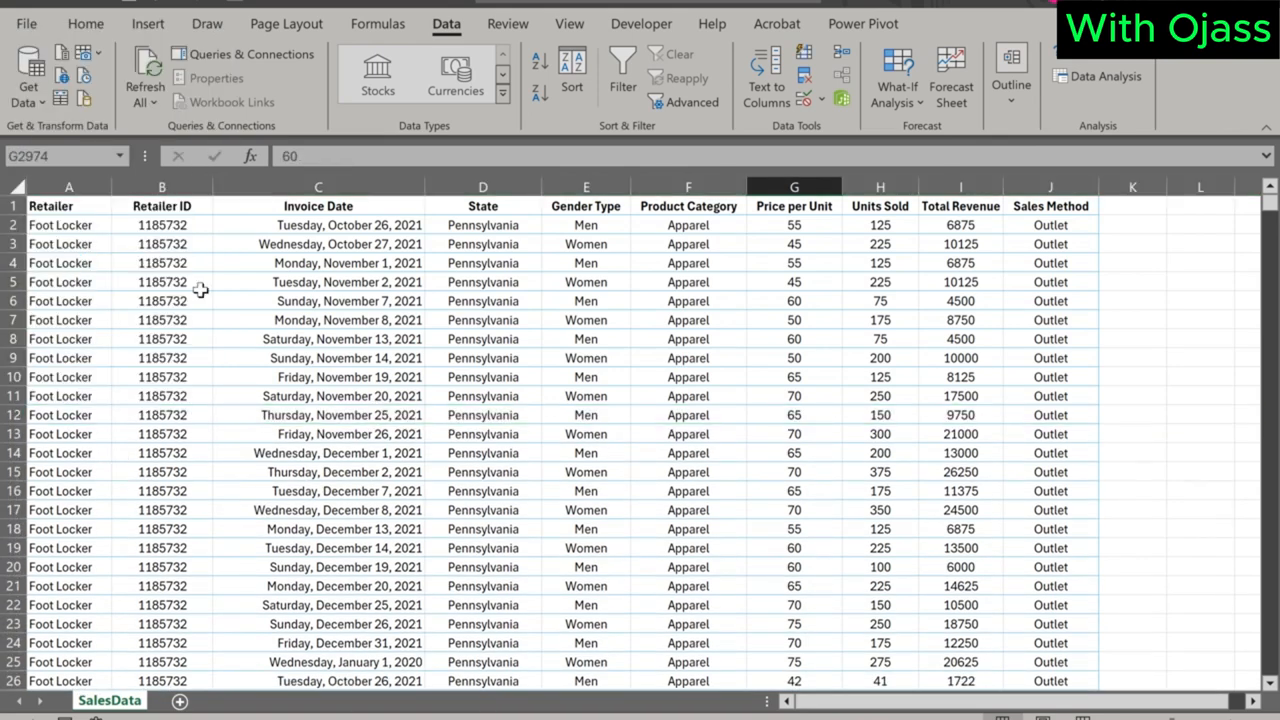
pyautogui.click(161, 244)
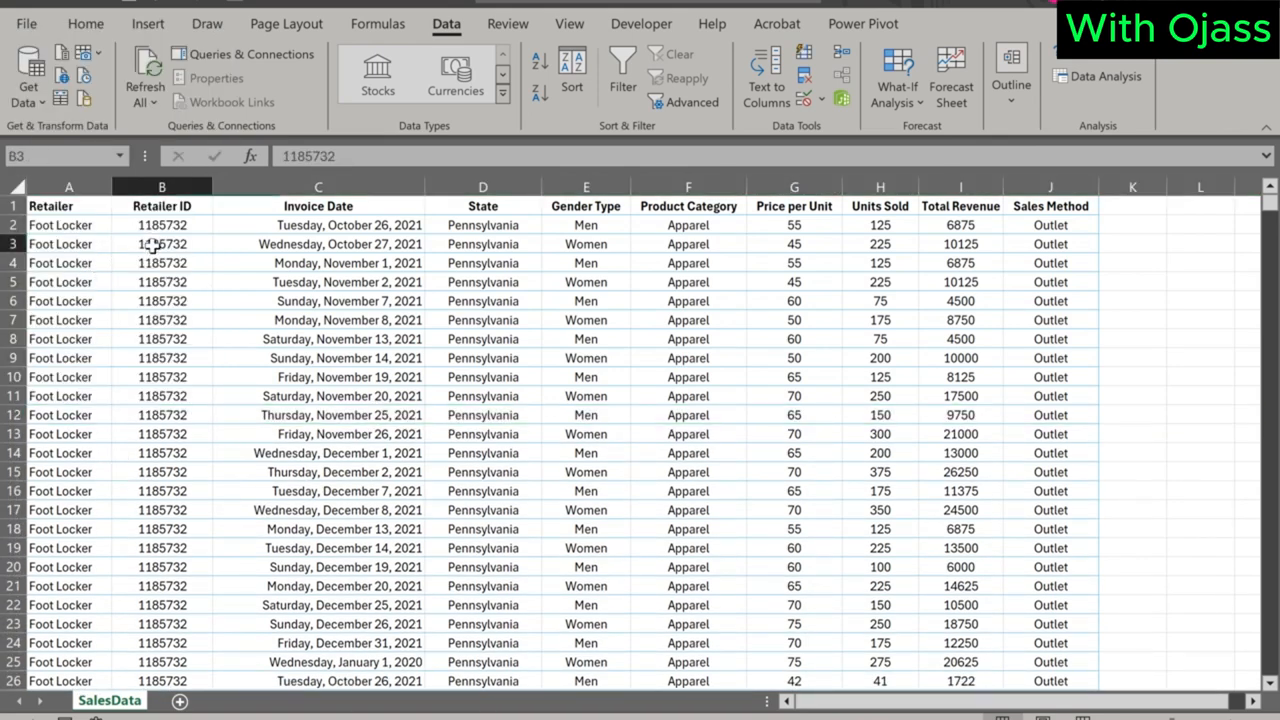
pyautogui.click(161, 243)
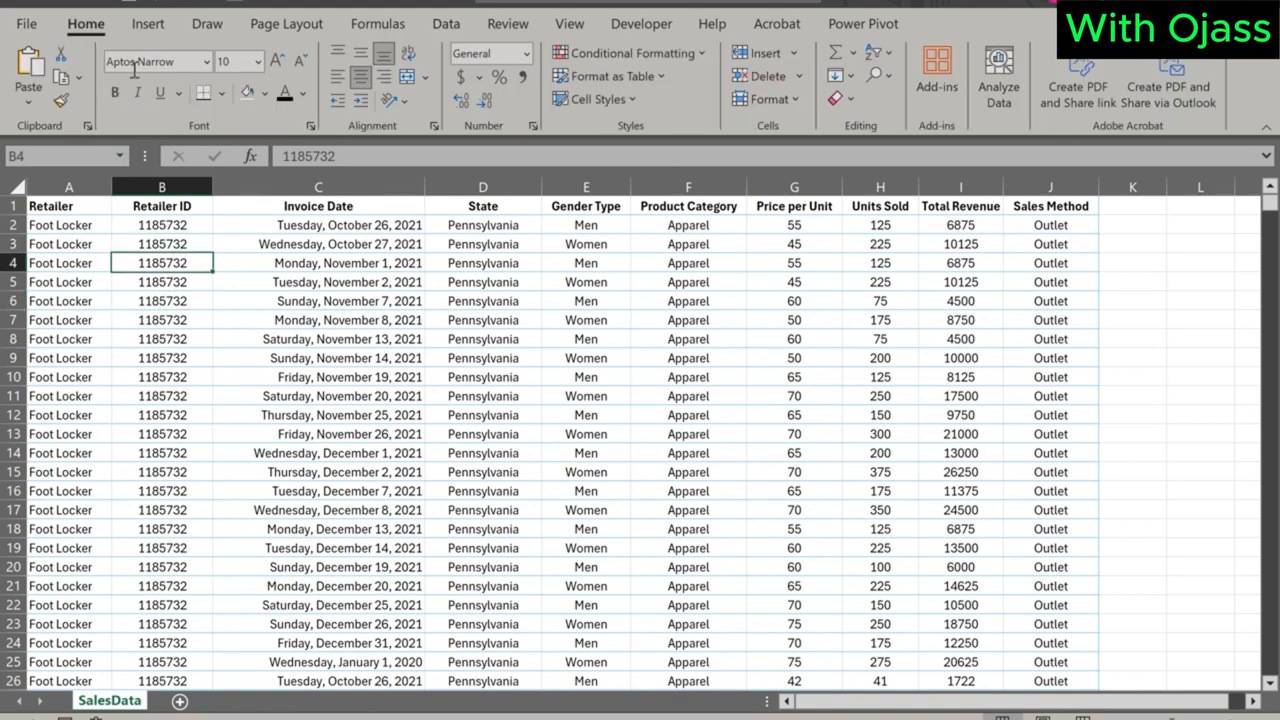
# Convert $A$1:$J$3215 into a table with headers, creating Table2.
pyautogui.click(147, 23)
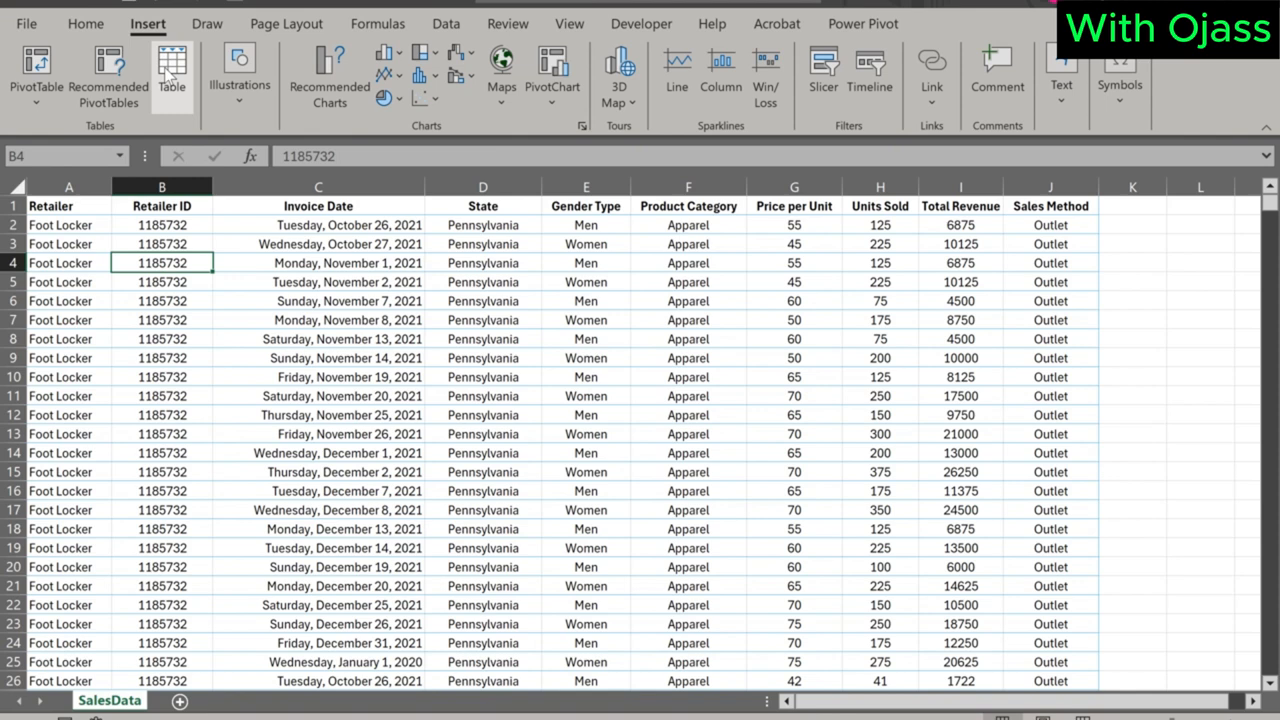
pyautogui.click(171, 70)
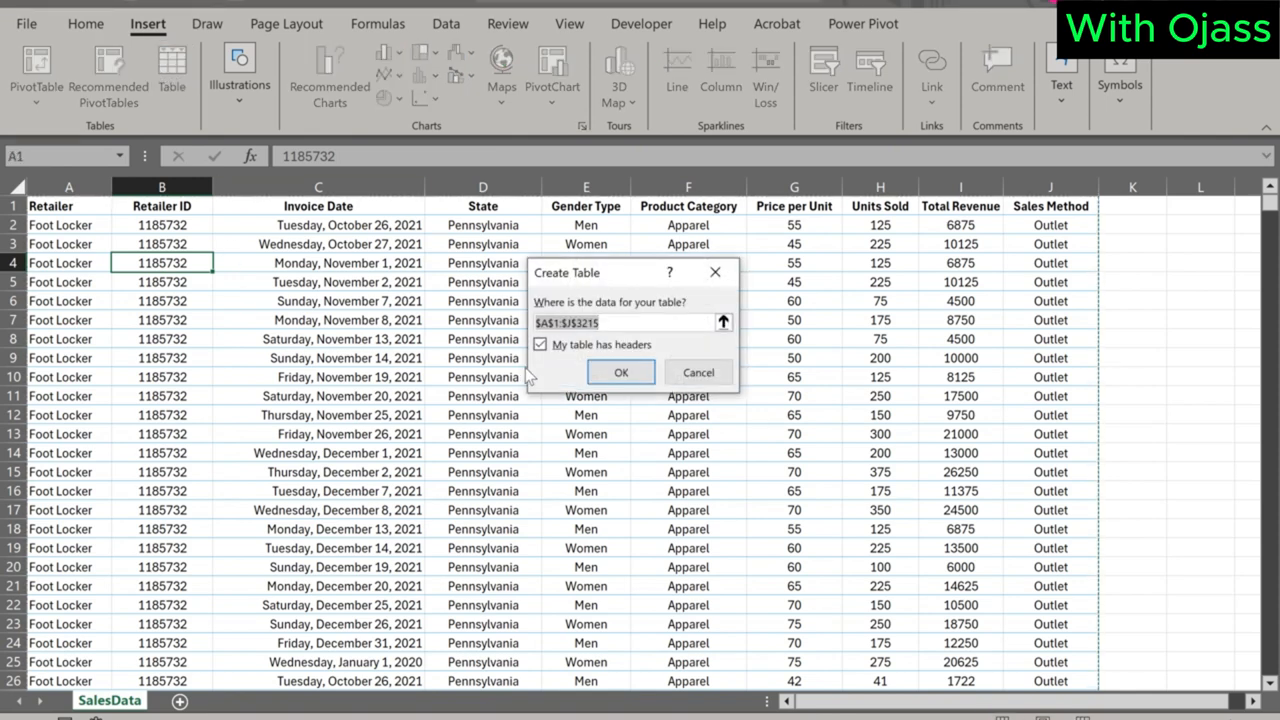
pyautogui.click(590, 322)
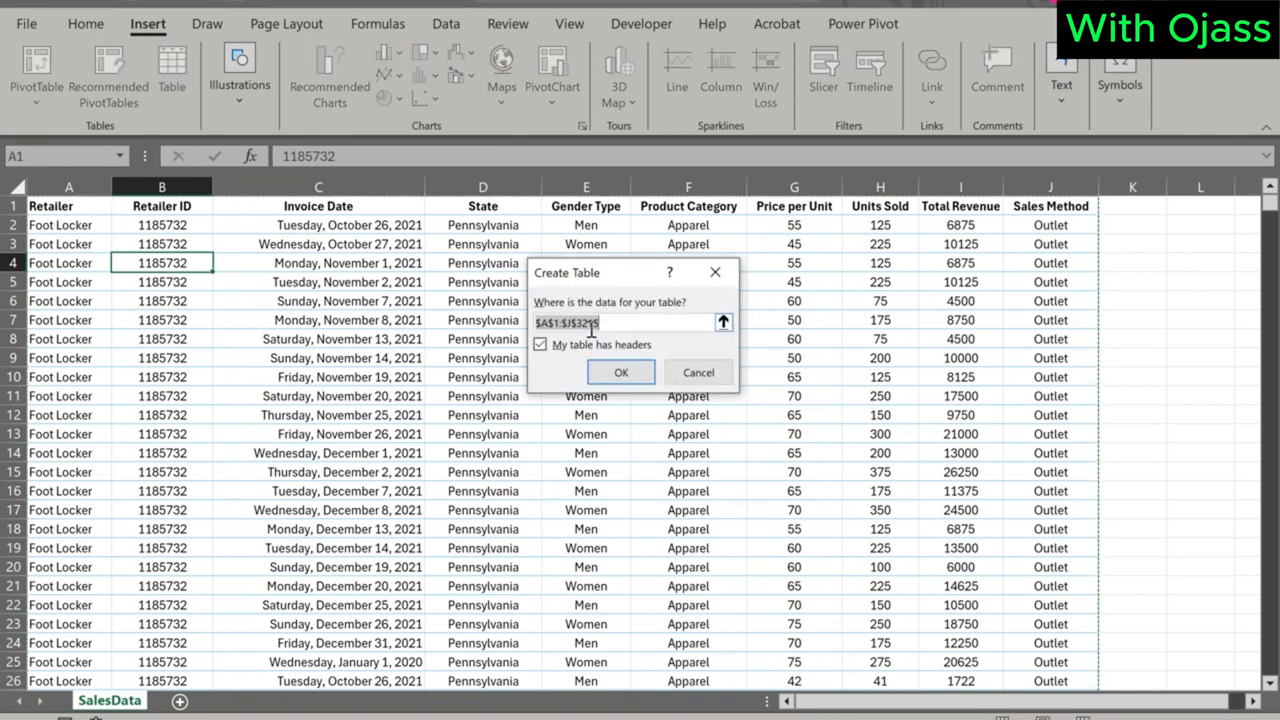
pyautogui.click(620, 372)
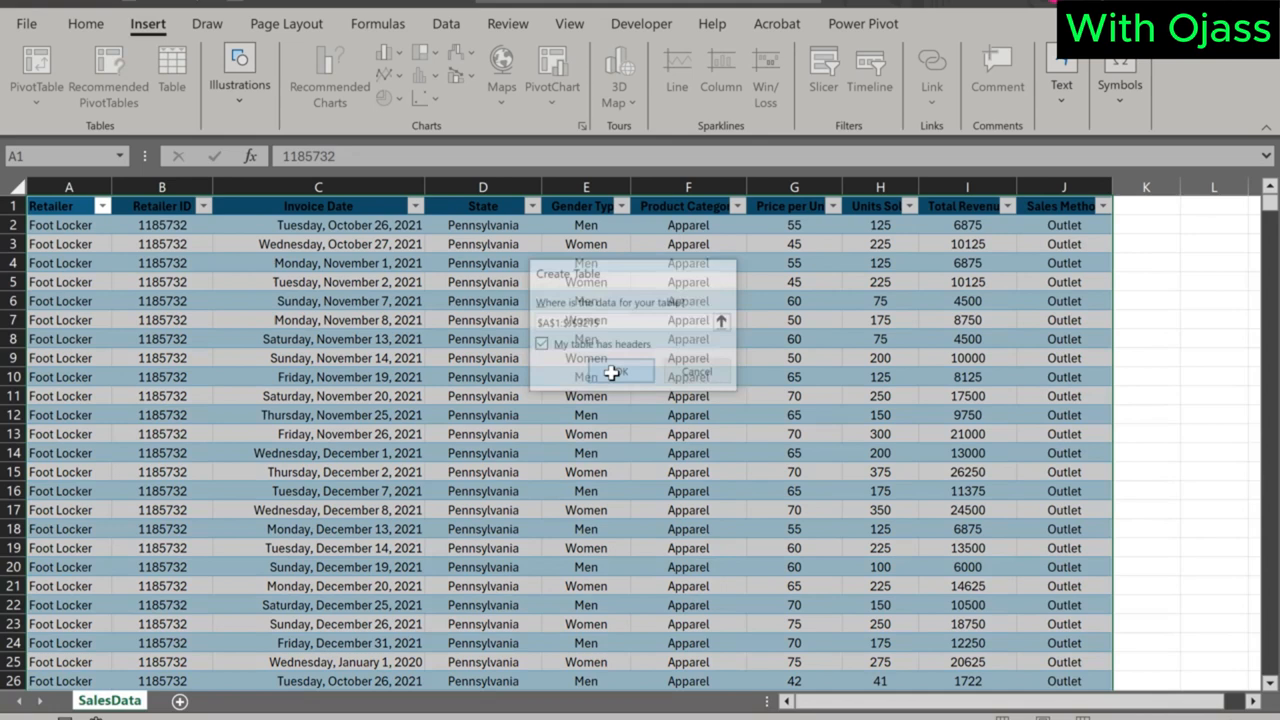
pyautogui.click(614, 372)
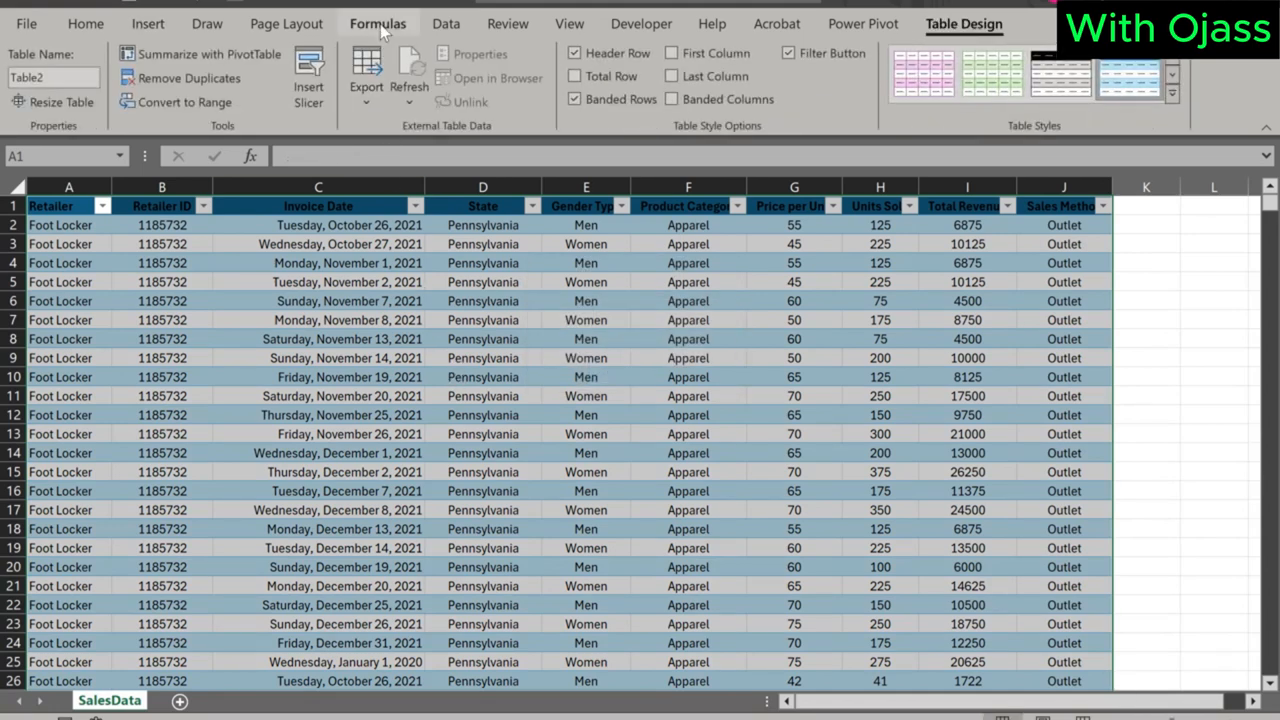
# Rename Table2 to SalesData in the Name Manager and close it.
pyautogui.click(378, 23)
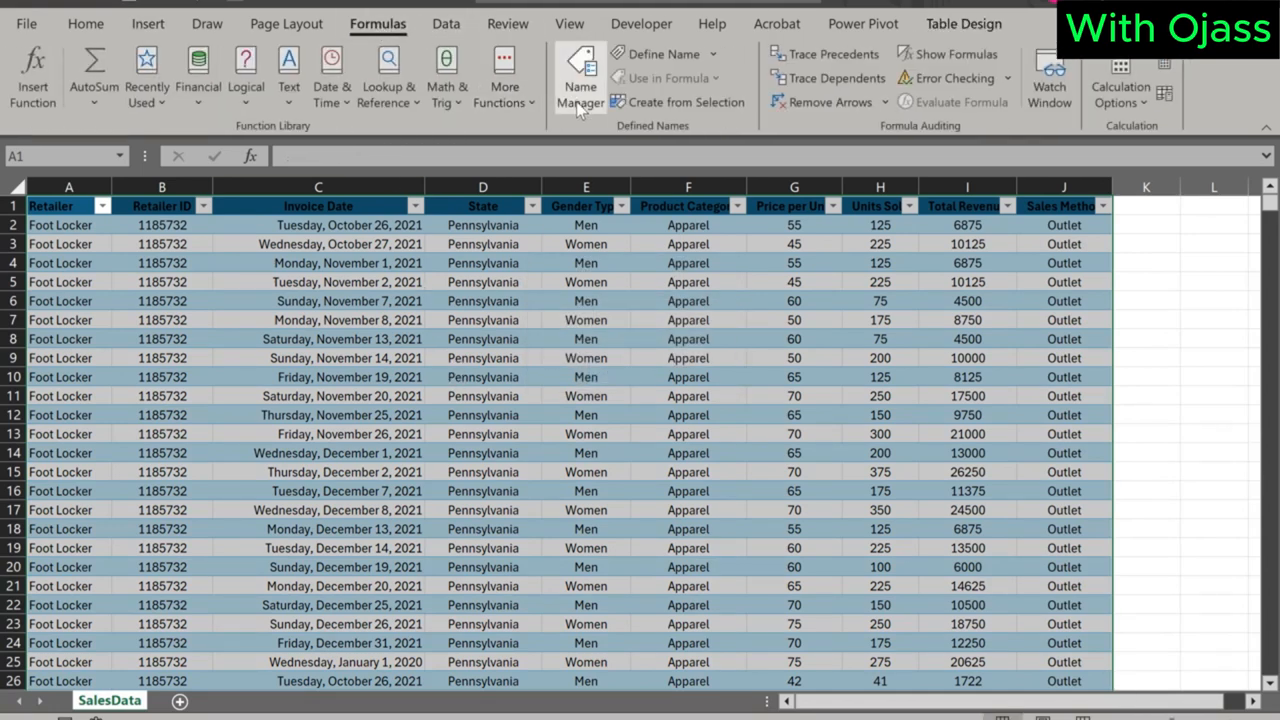
pyautogui.click(580, 75)
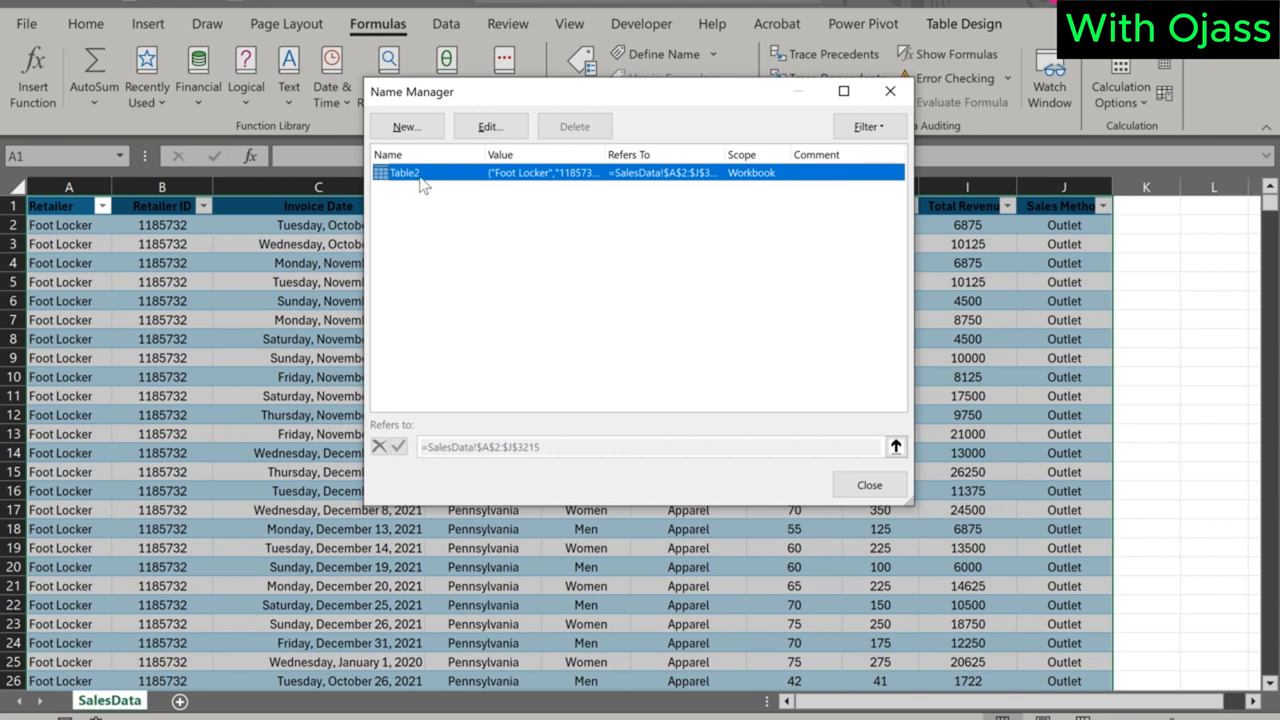
pyautogui.click(489, 126)
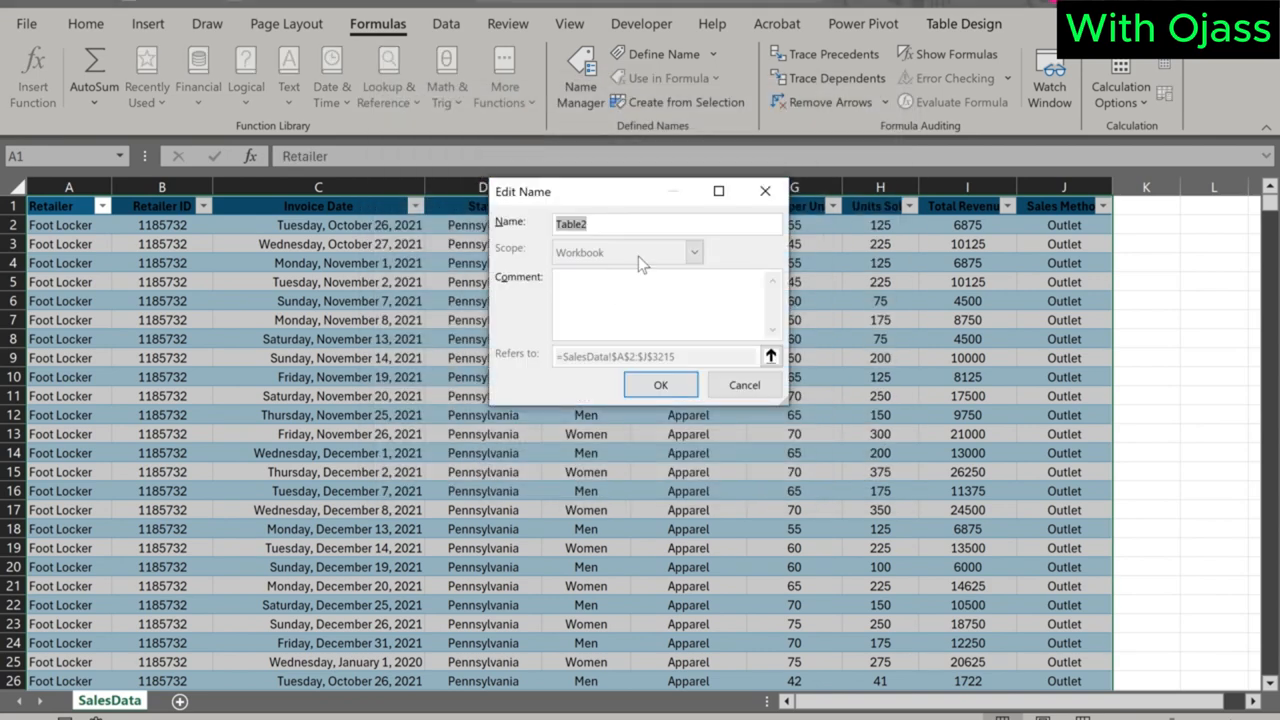
pyautogui.write('Sa')
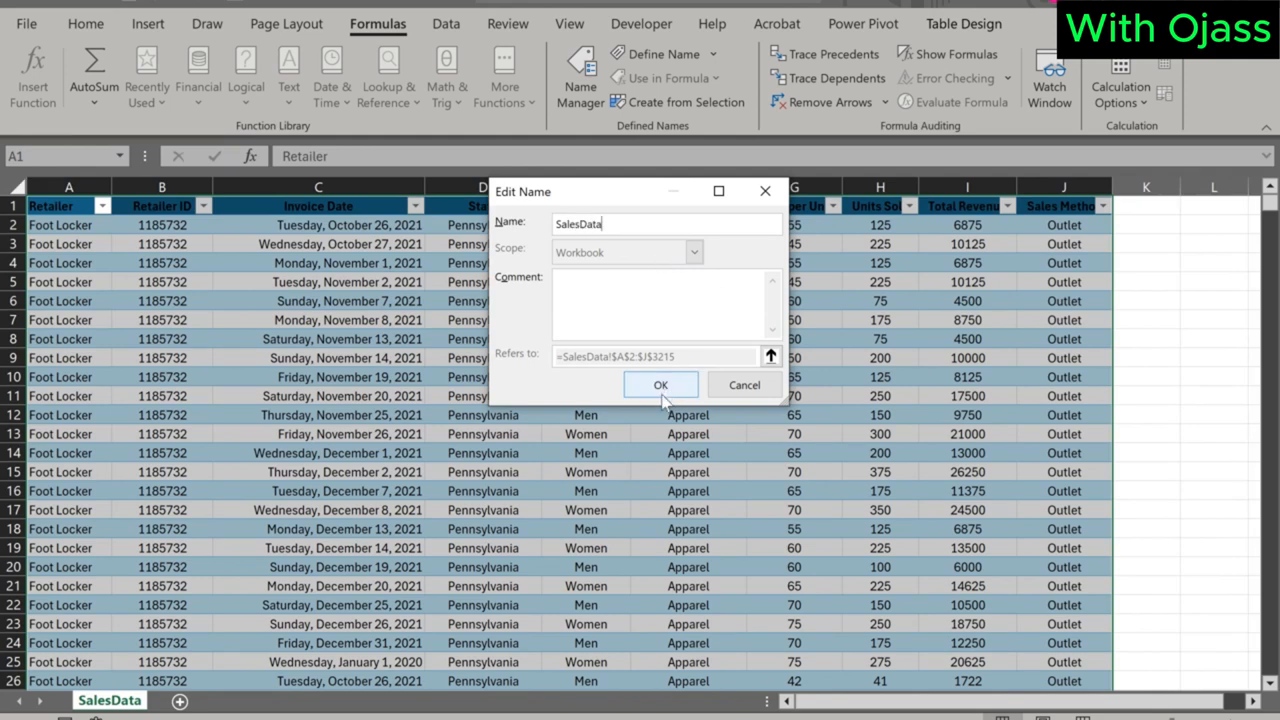
pyautogui.click(660, 384)
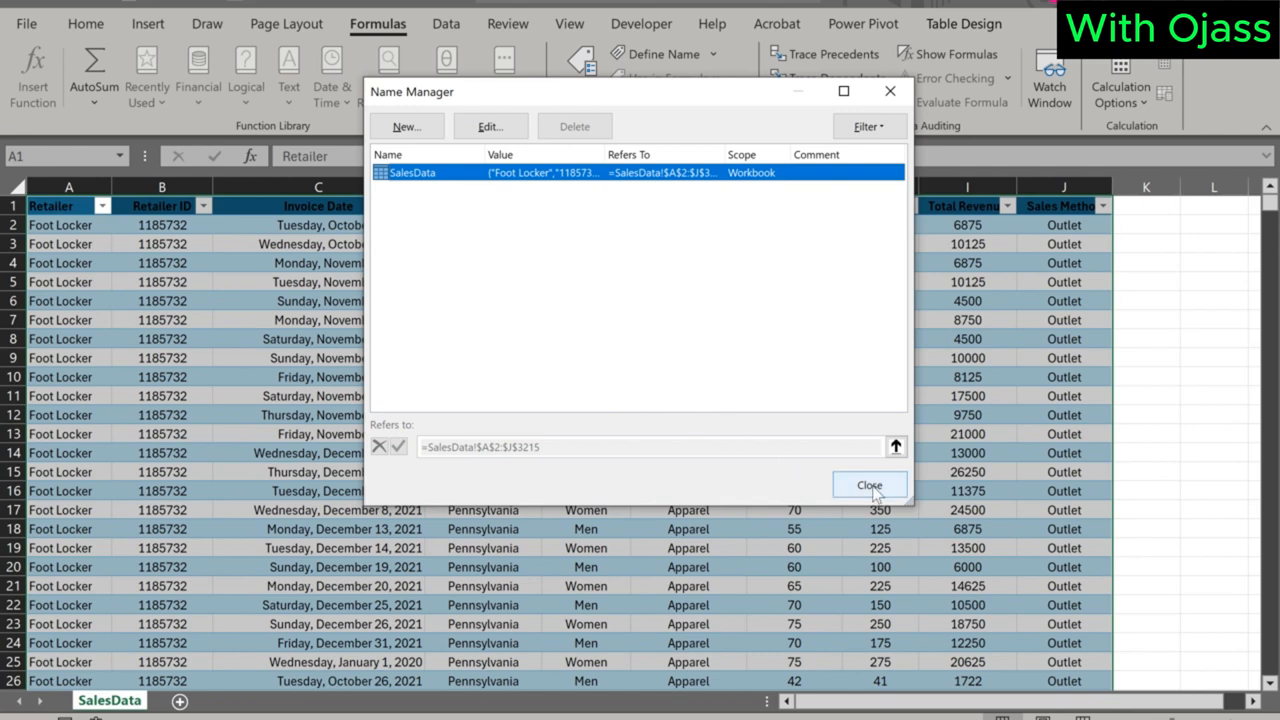
pyautogui.click(869, 485)
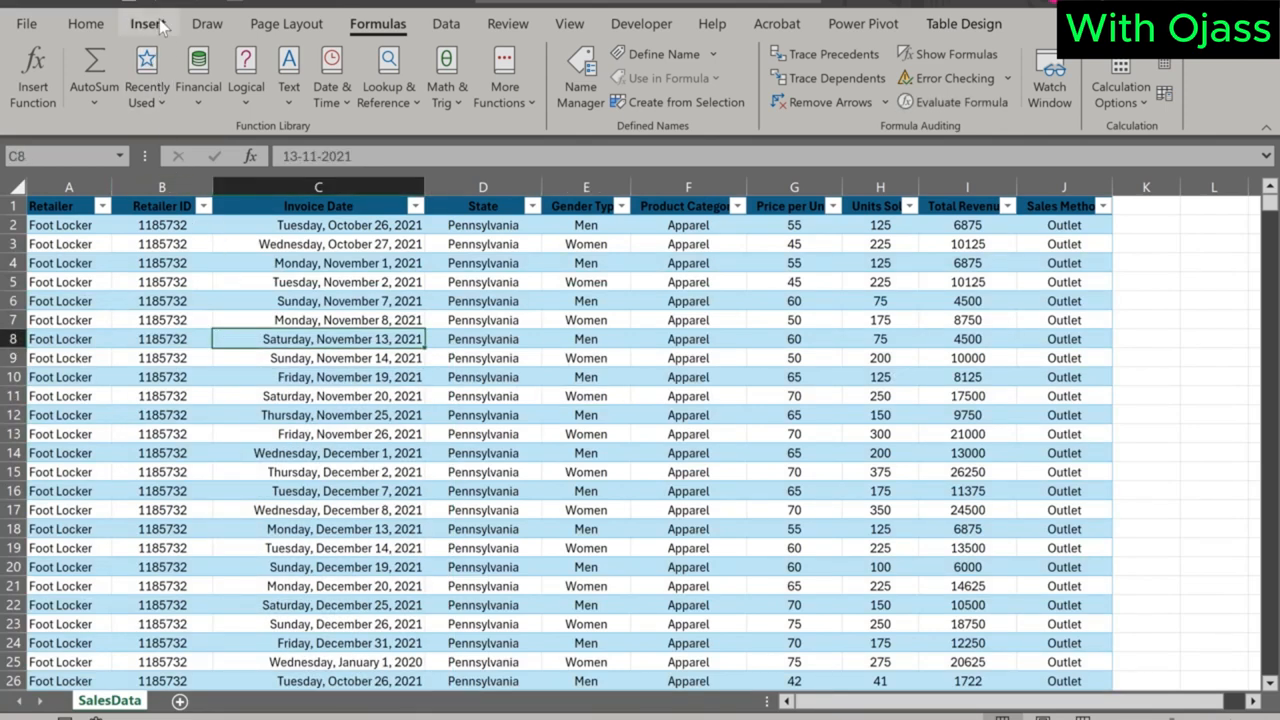
# Insert a PivotTable from the SalesData table onto new worksheet Sheet4.
pyautogui.click(147, 23)
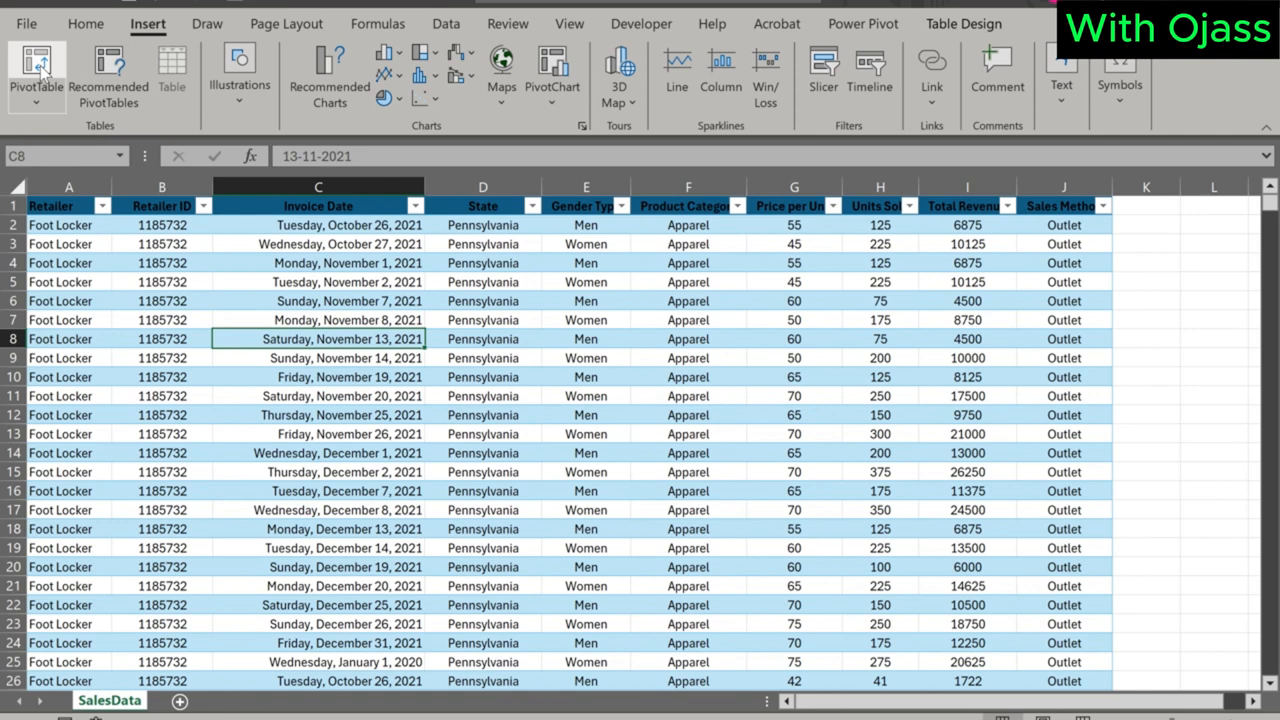
pyautogui.click(37, 75)
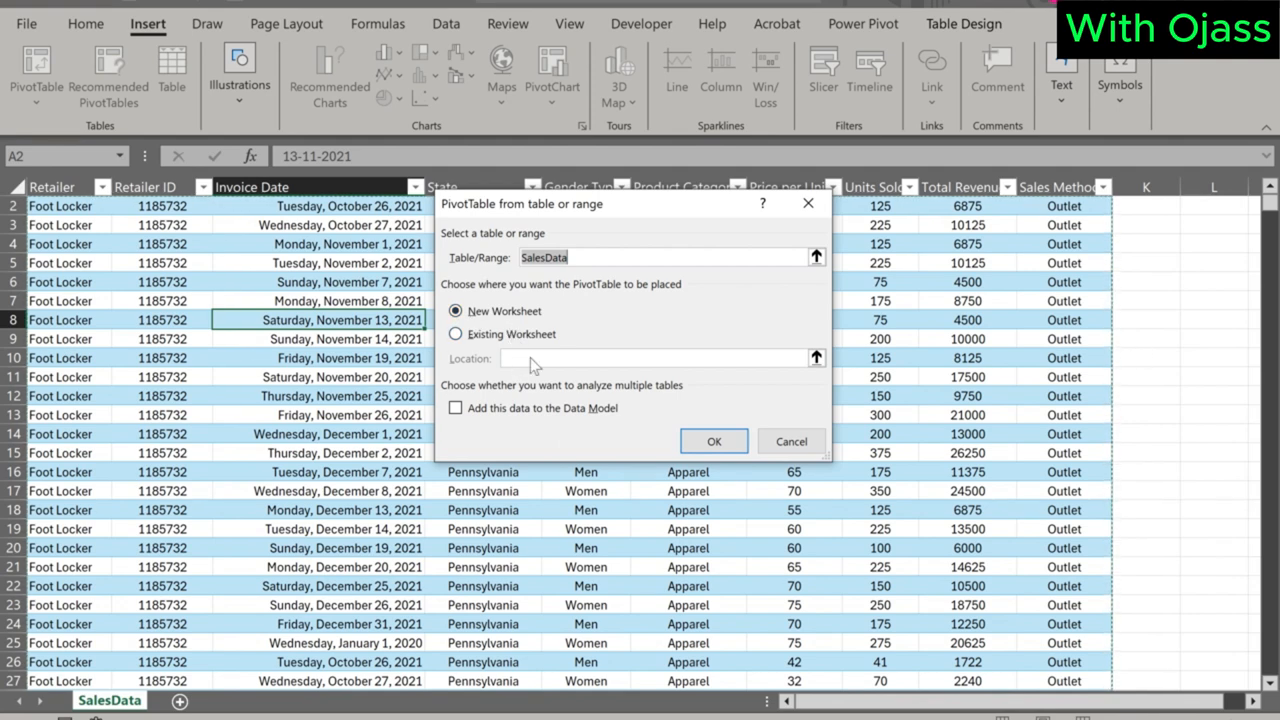
pyautogui.click(713, 441)
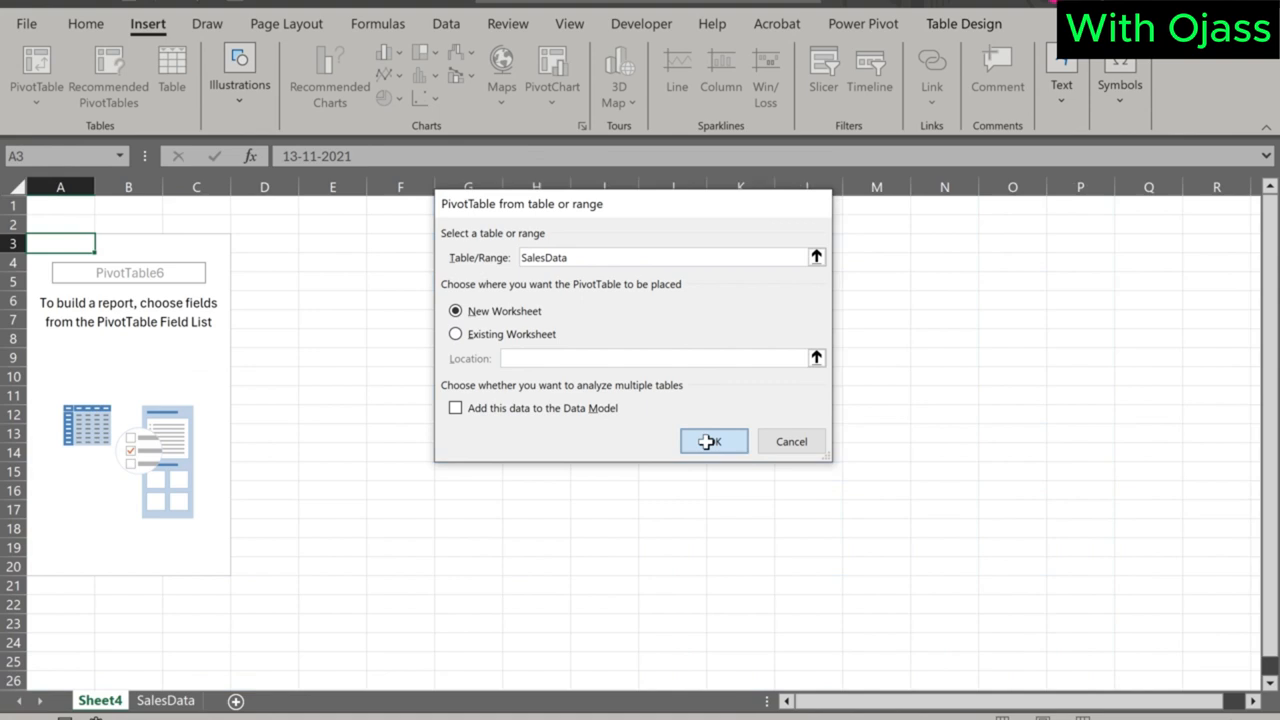
pyautogui.click(714, 441)
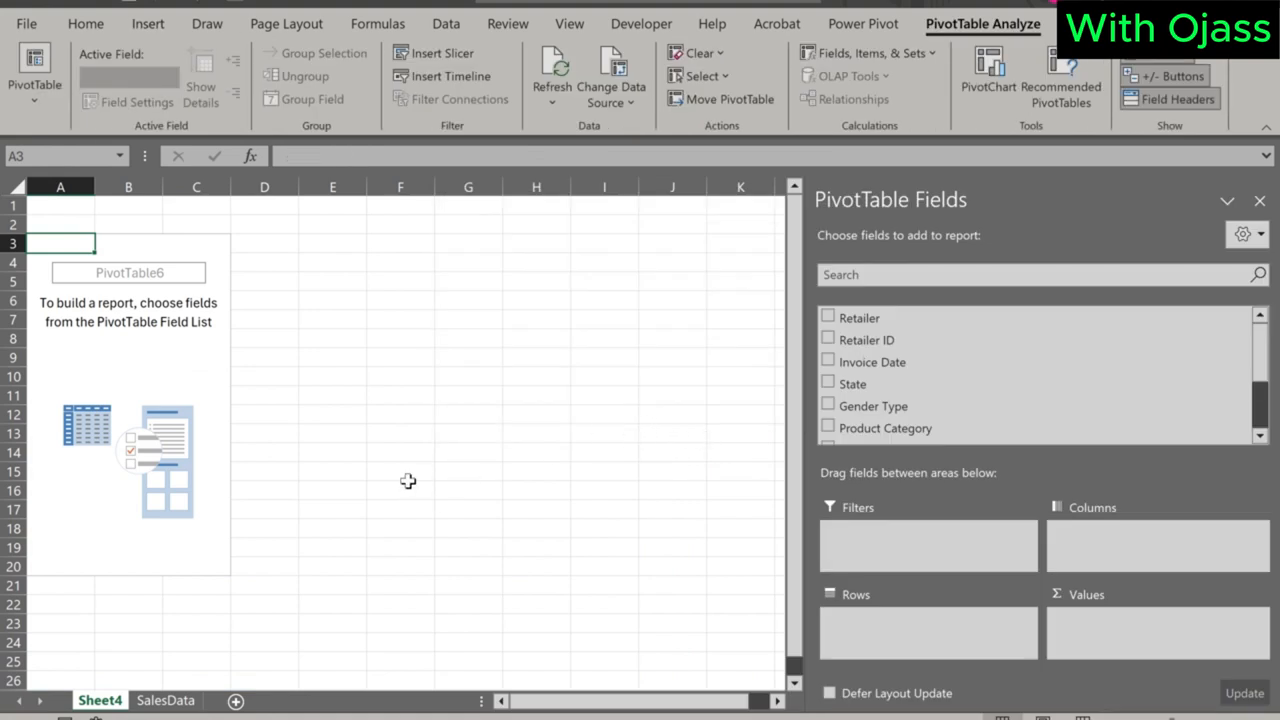
pyautogui.moveTo(103, 318)
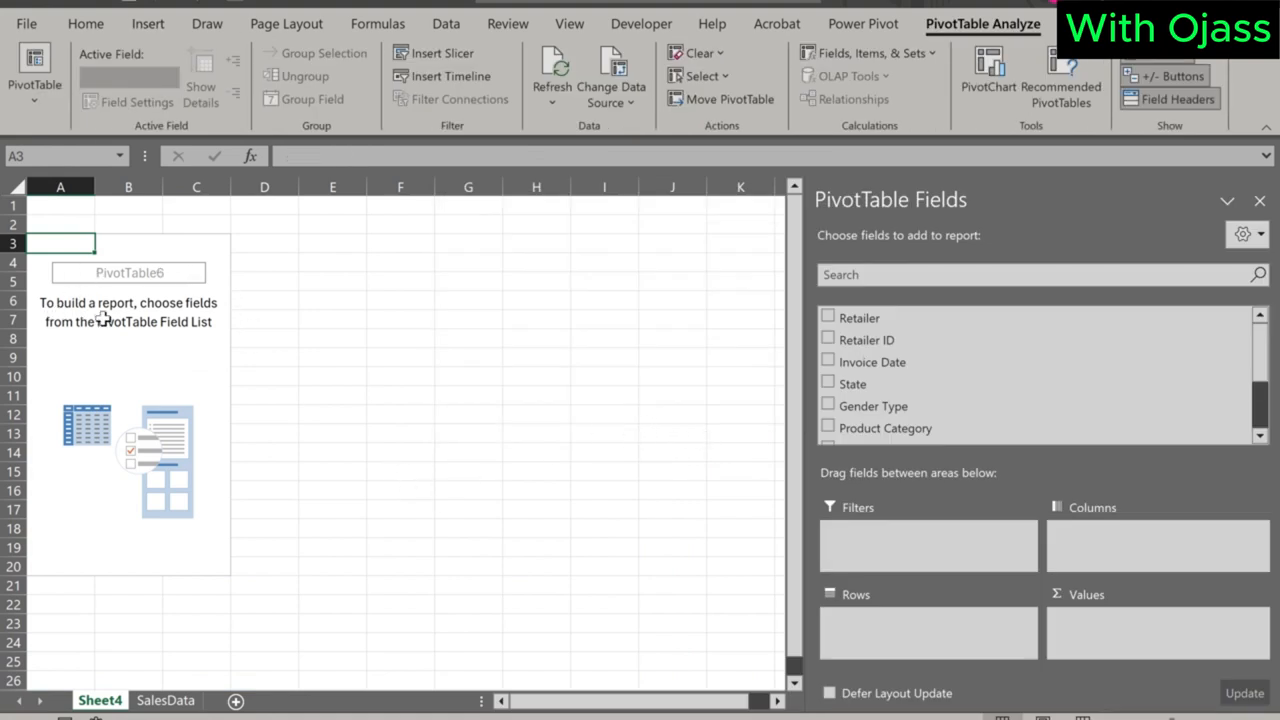
pyautogui.moveTo(161, 357)
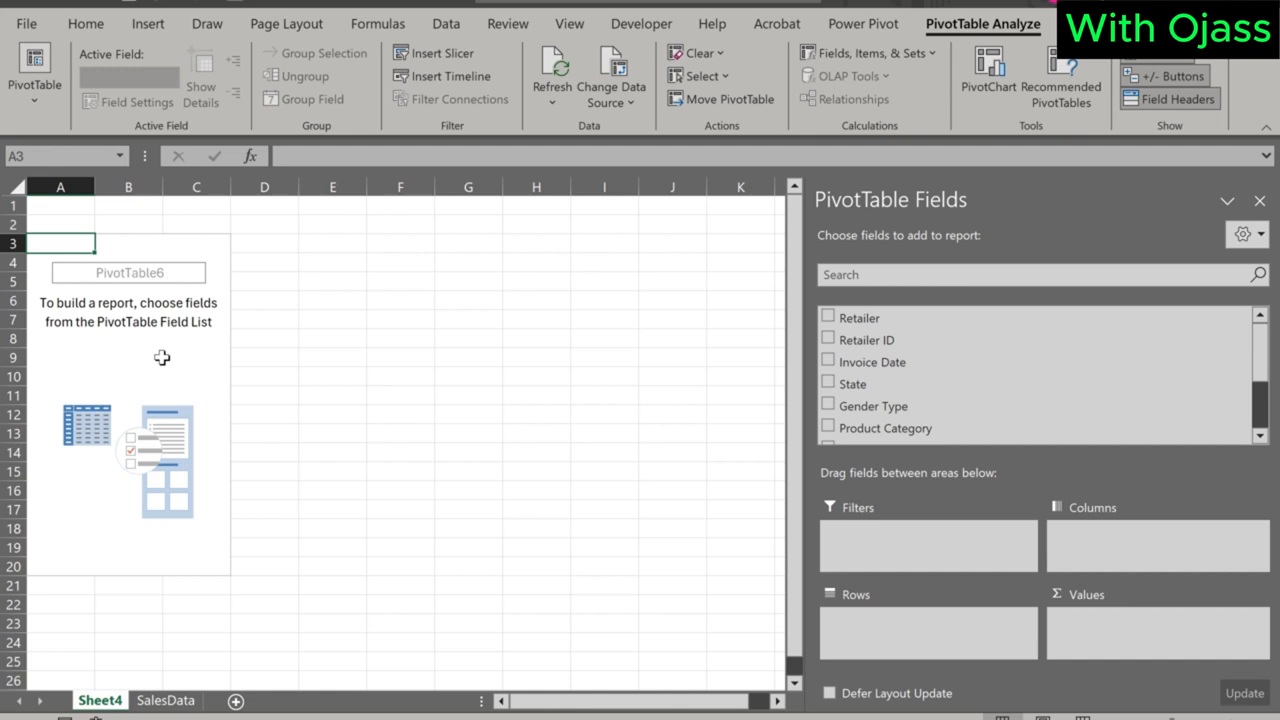
pyautogui.moveTo(451, 533)
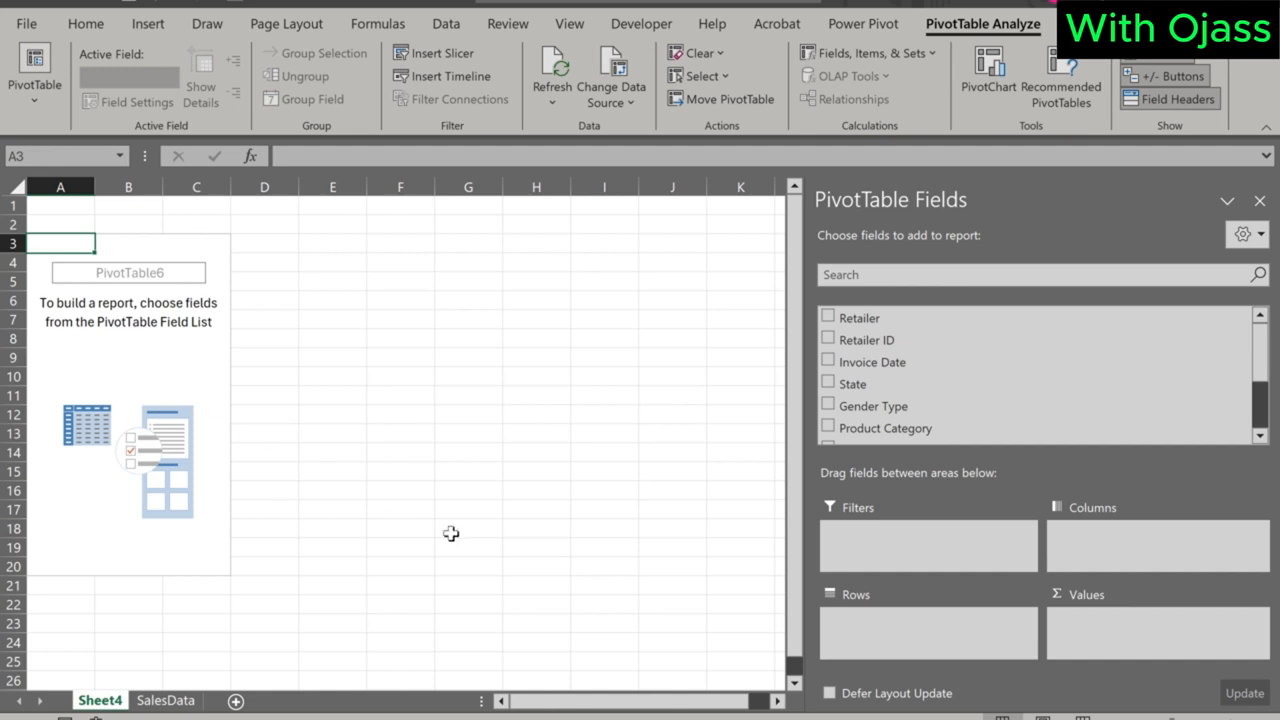
pyautogui.moveTo(1087, 316)
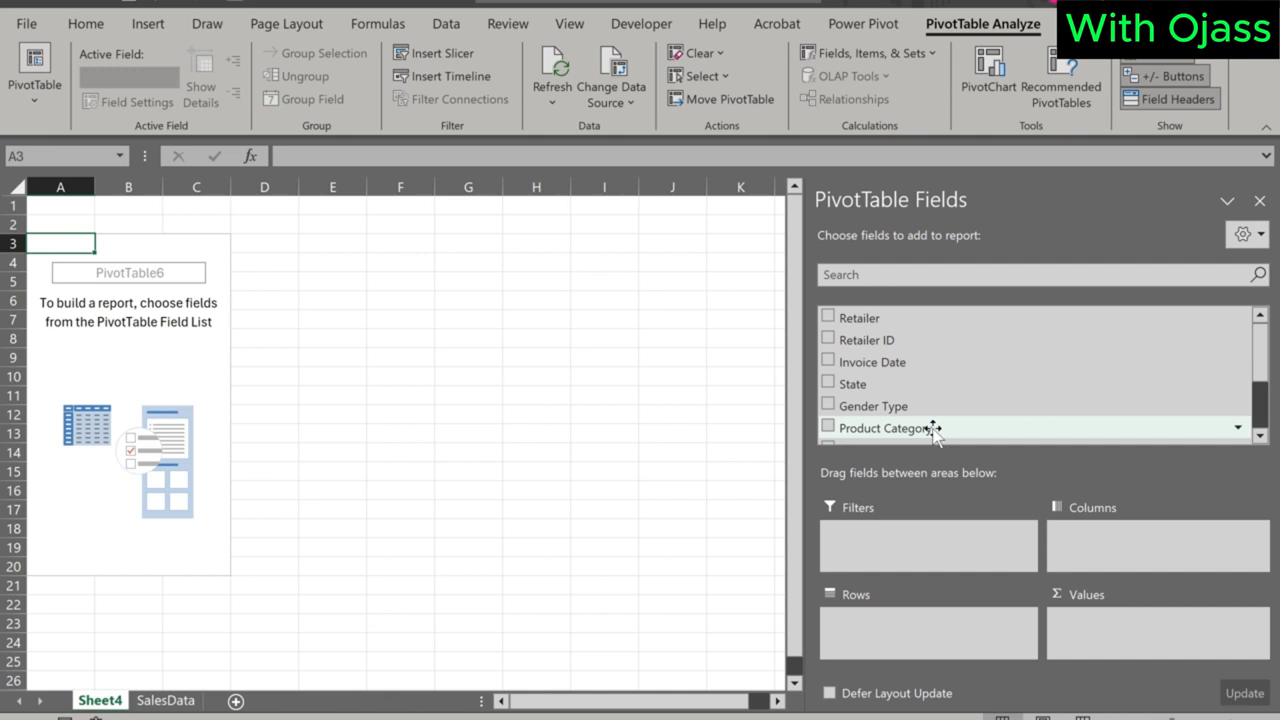
pyautogui.scroll(-3)
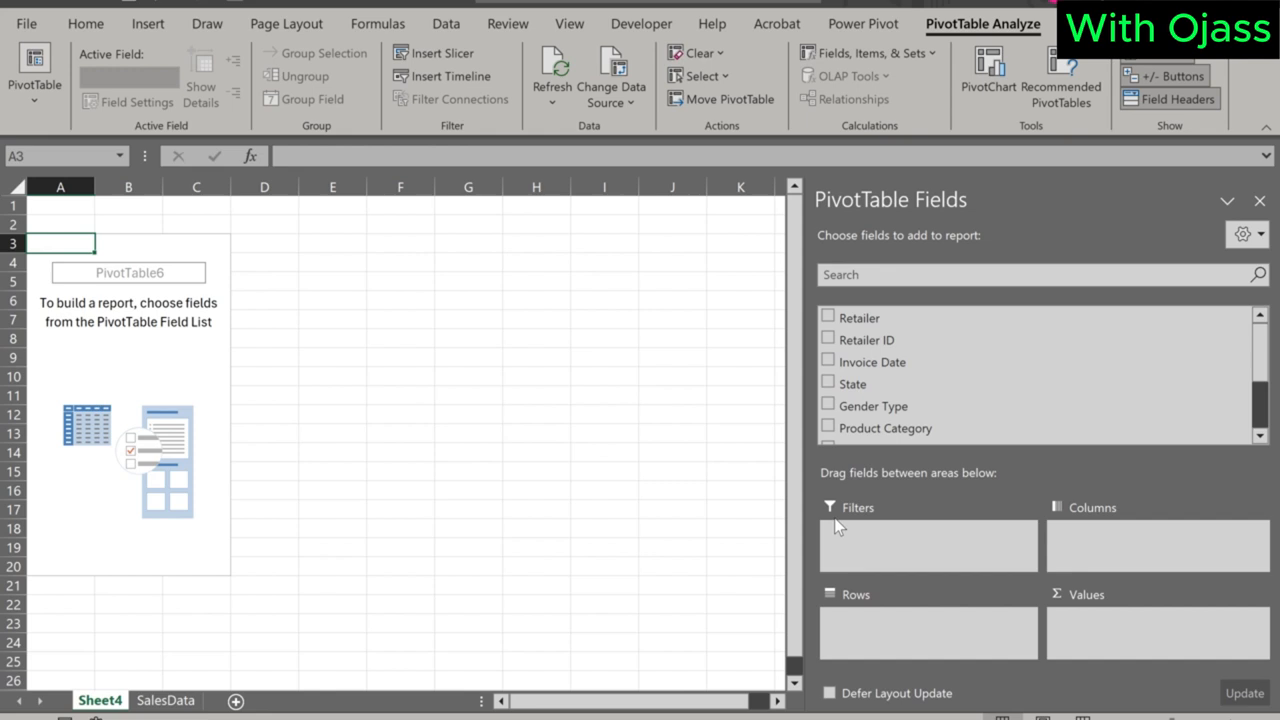
pyautogui.moveTo(1100, 550)
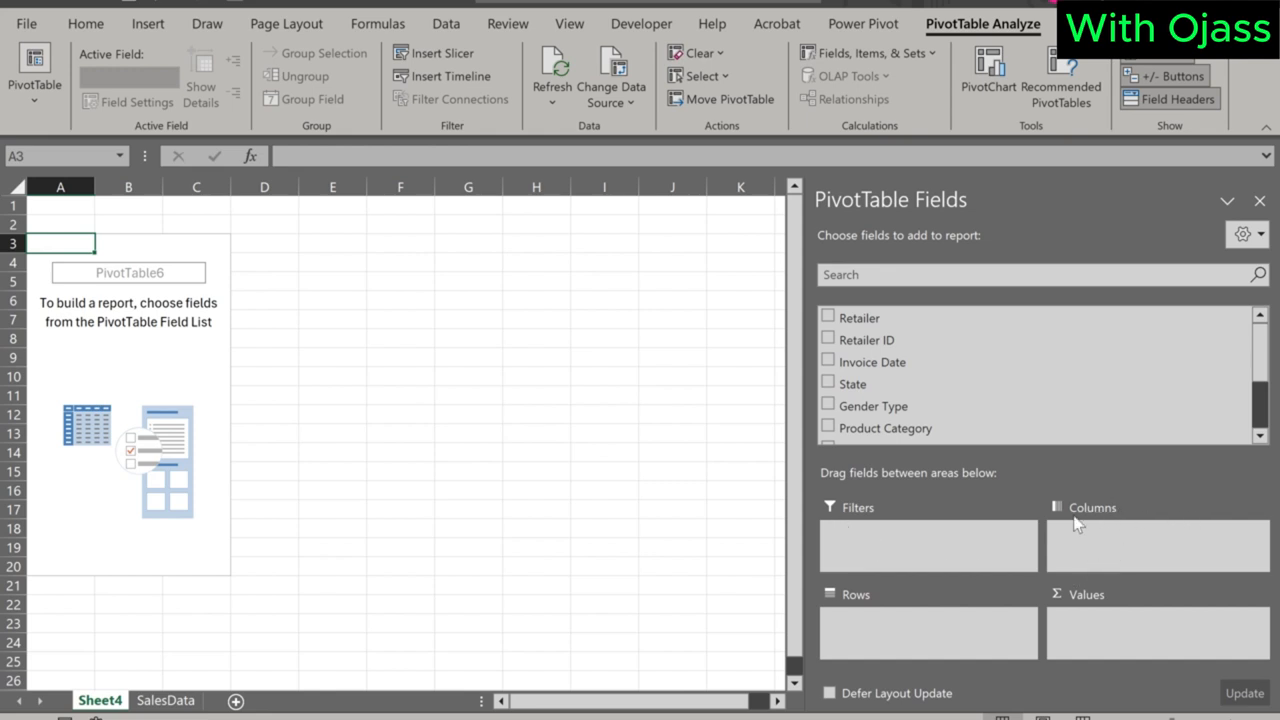
pyautogui.moveTo(877, 656)
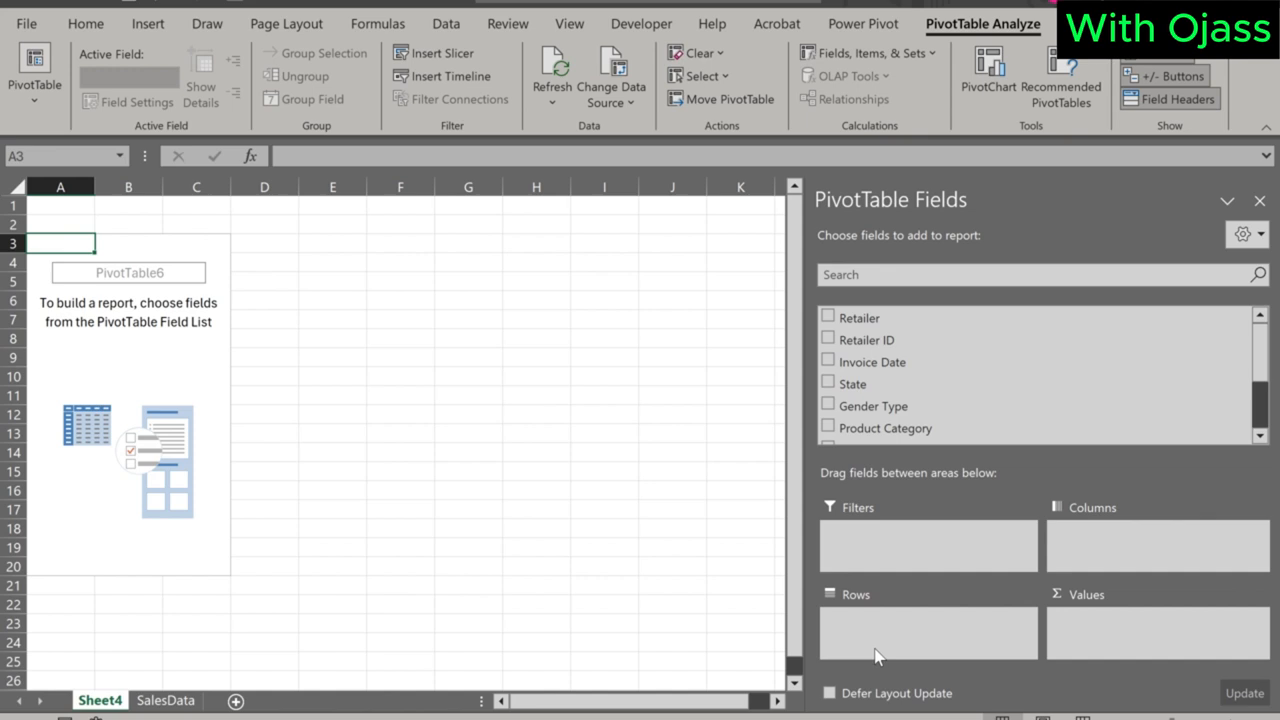
pyautogui.moveTo(1140, 648)
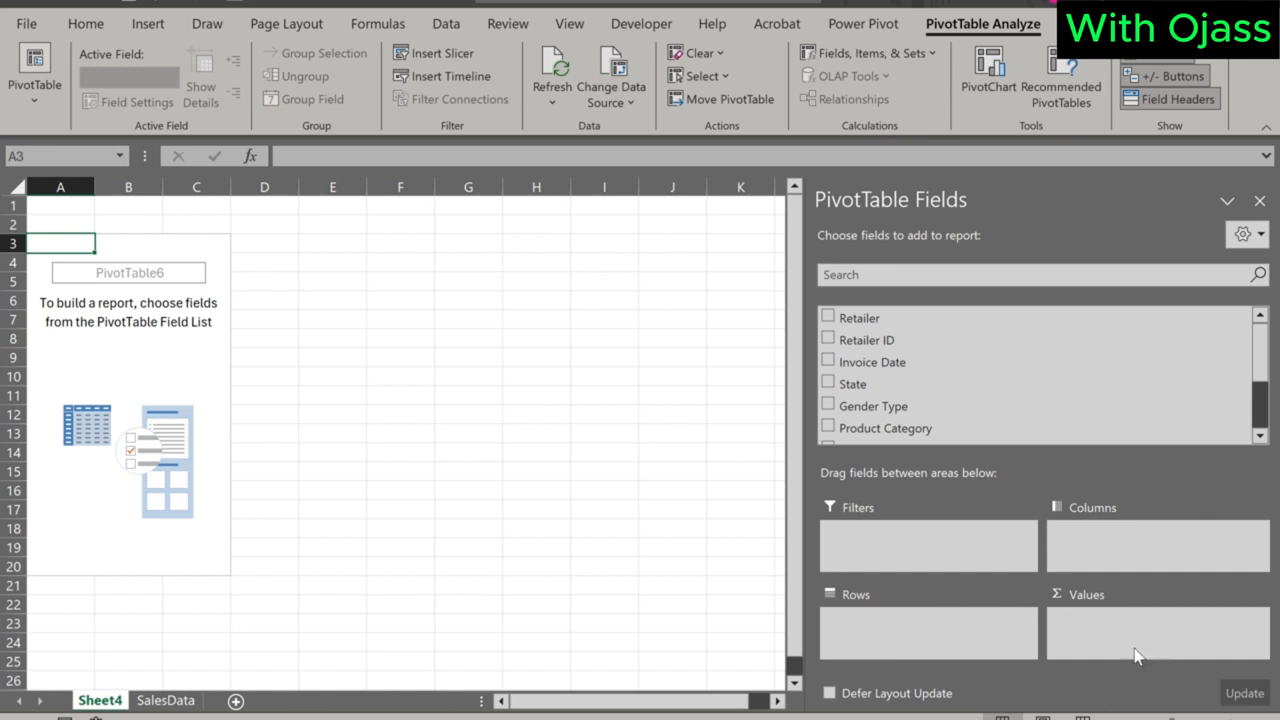
pyautogui.moveTo(920, 620)
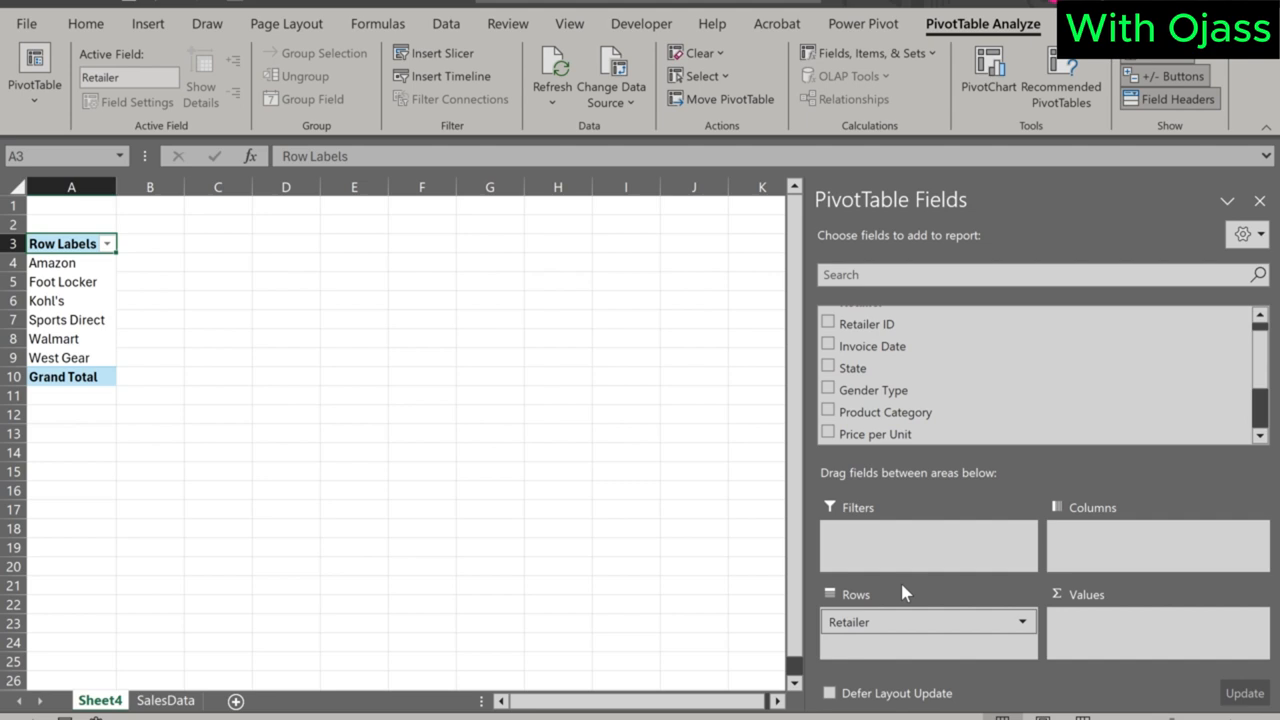
pyautogui.moveTo(903, 389)
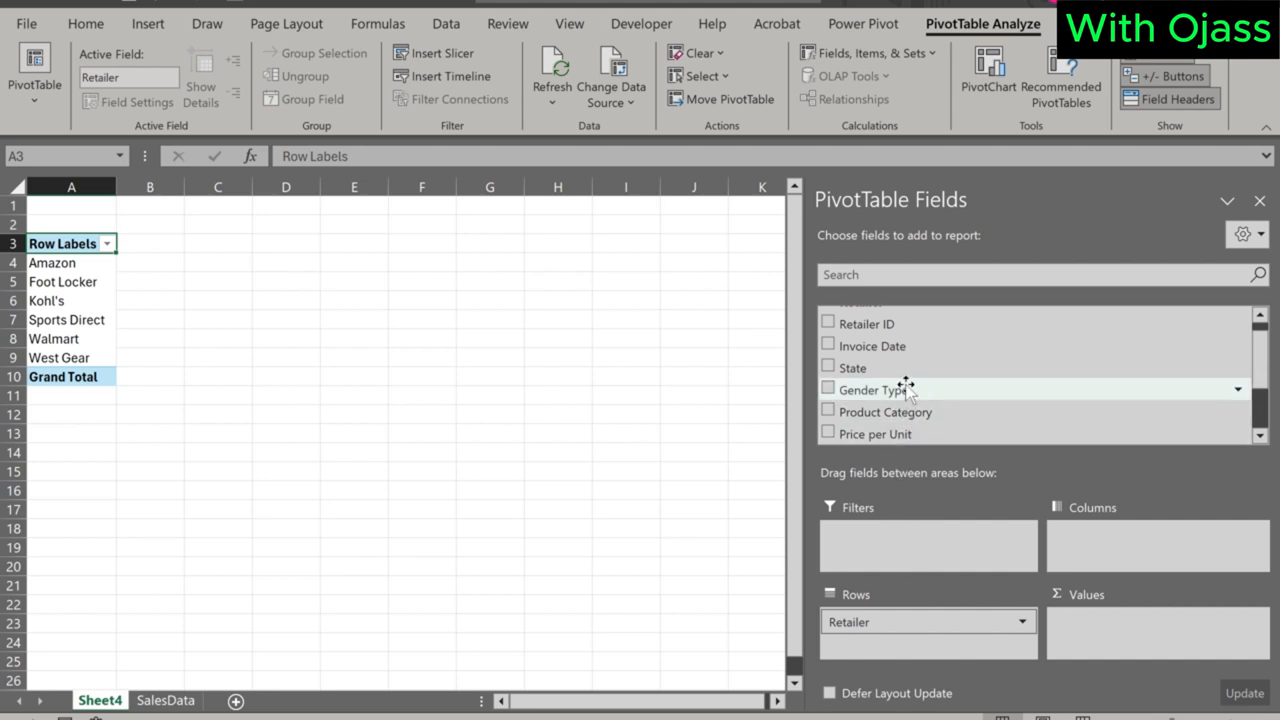
# Sum Total Revenue per retailer in the pivot, giving a 40,391,617 grand total.
pyautogui.scroll(-3)
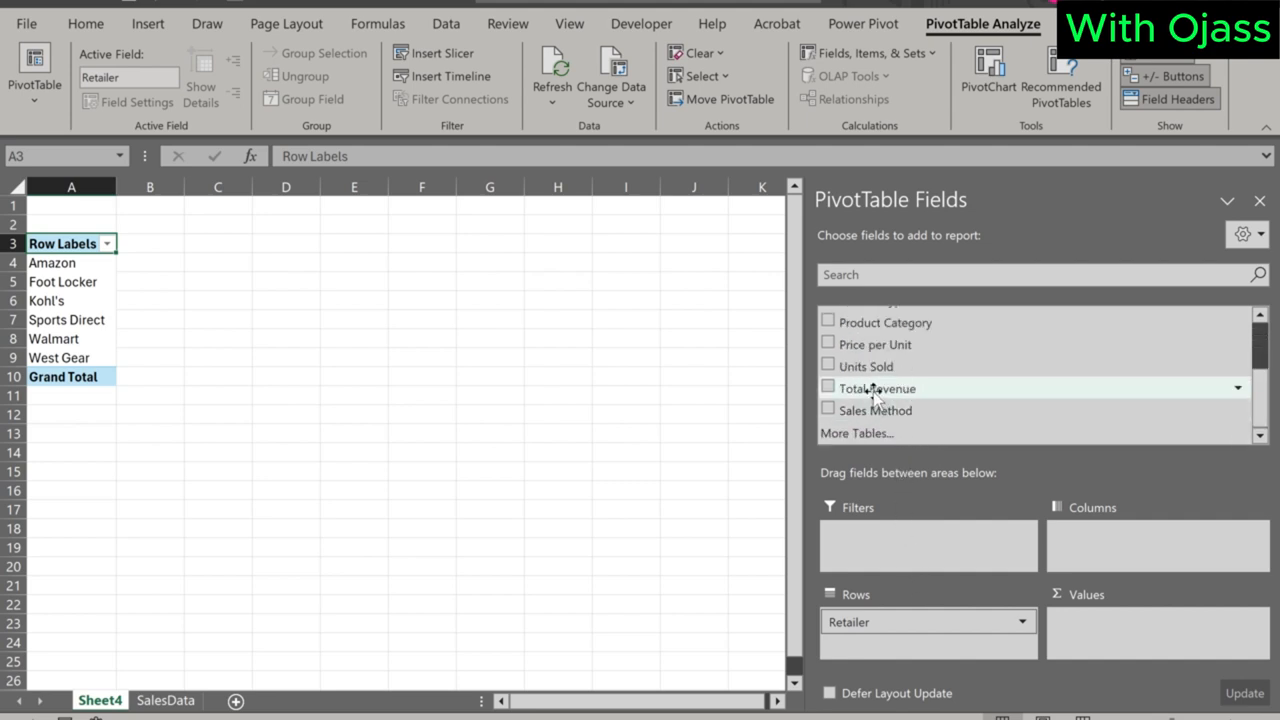
pyautogui.moveTo(875, 388); pyautogui.dragTo(1097, 630)
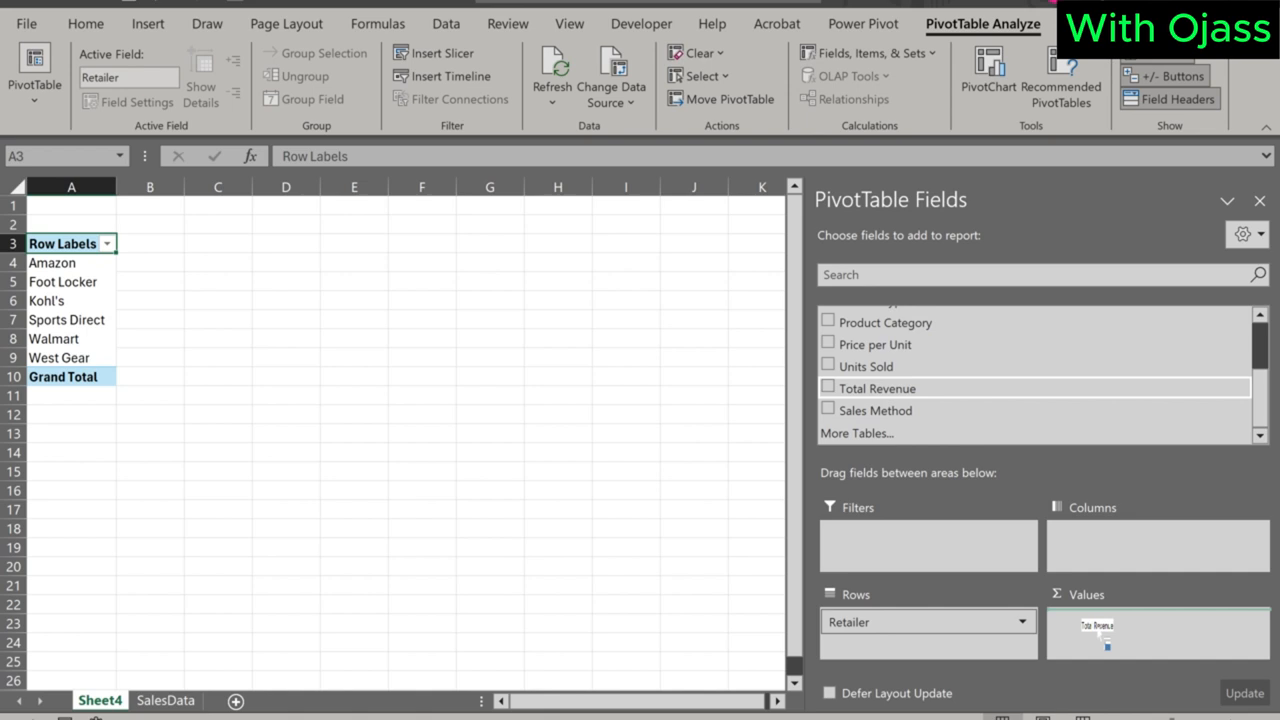
pyautogui.click(828, 388)
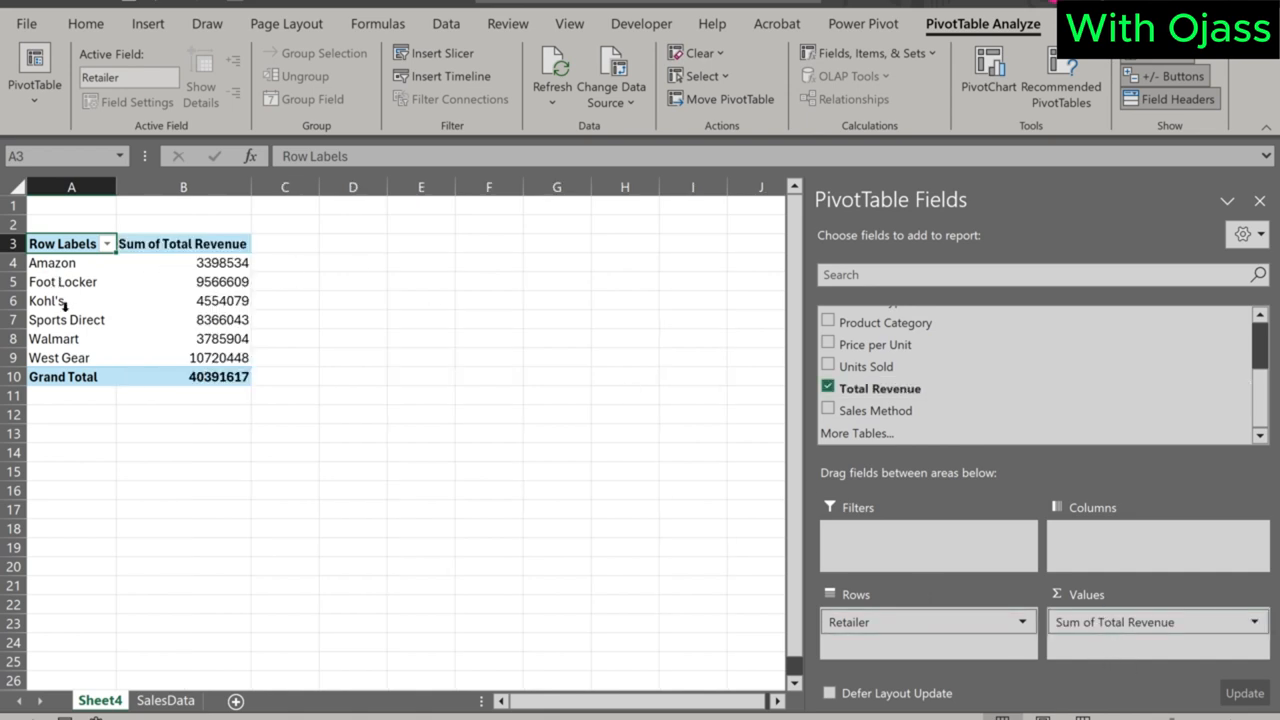
pyautogui.moveTo(70, 358)
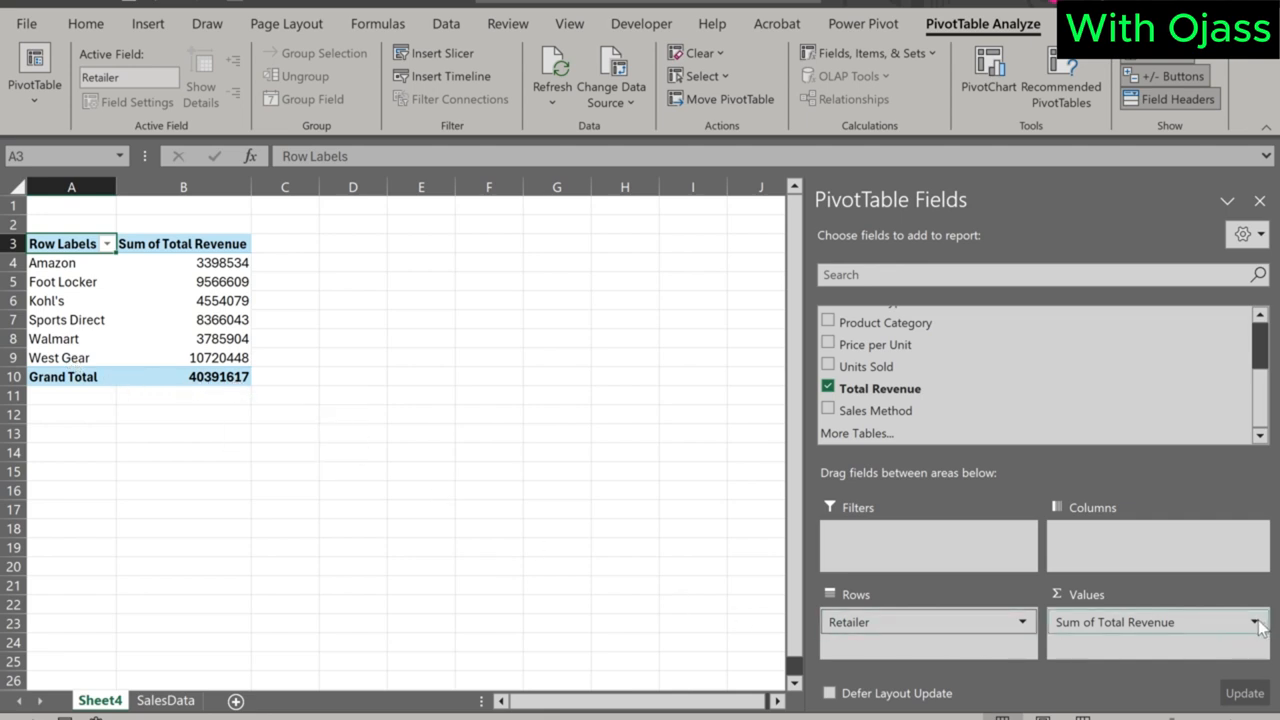
pyautogui.click(1256, 621)
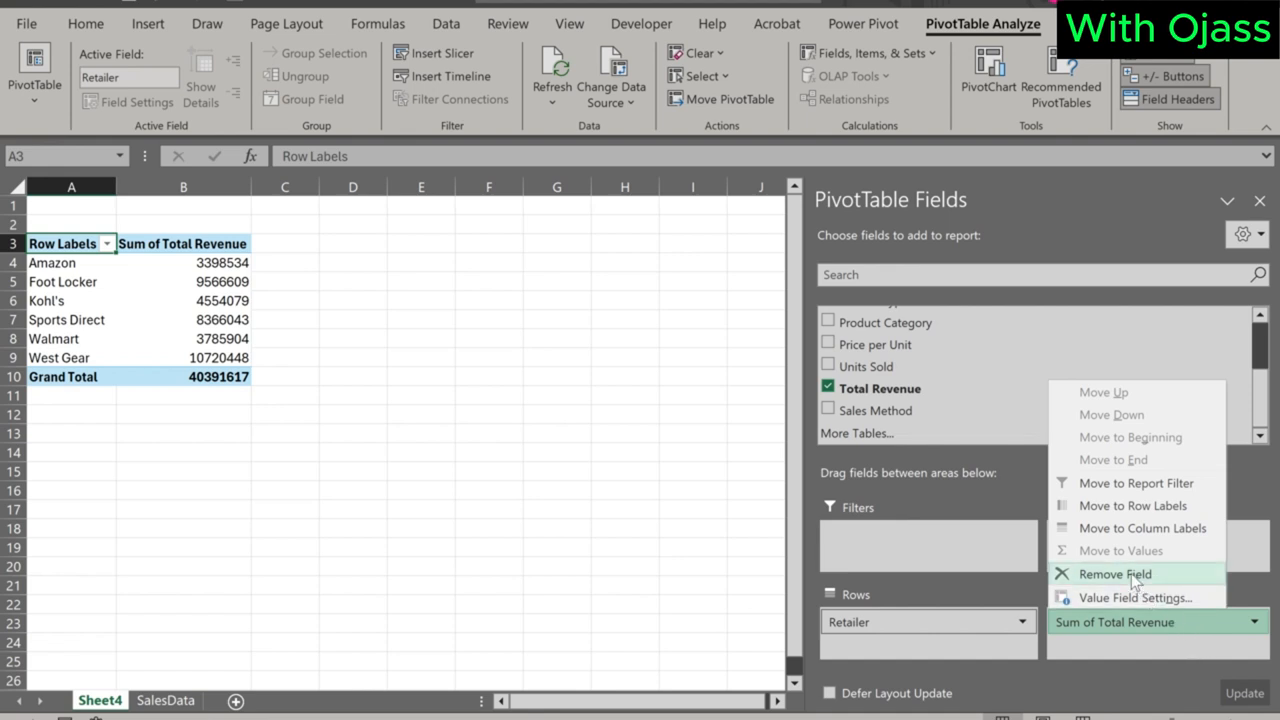
pyautogui.click(1114, 573)
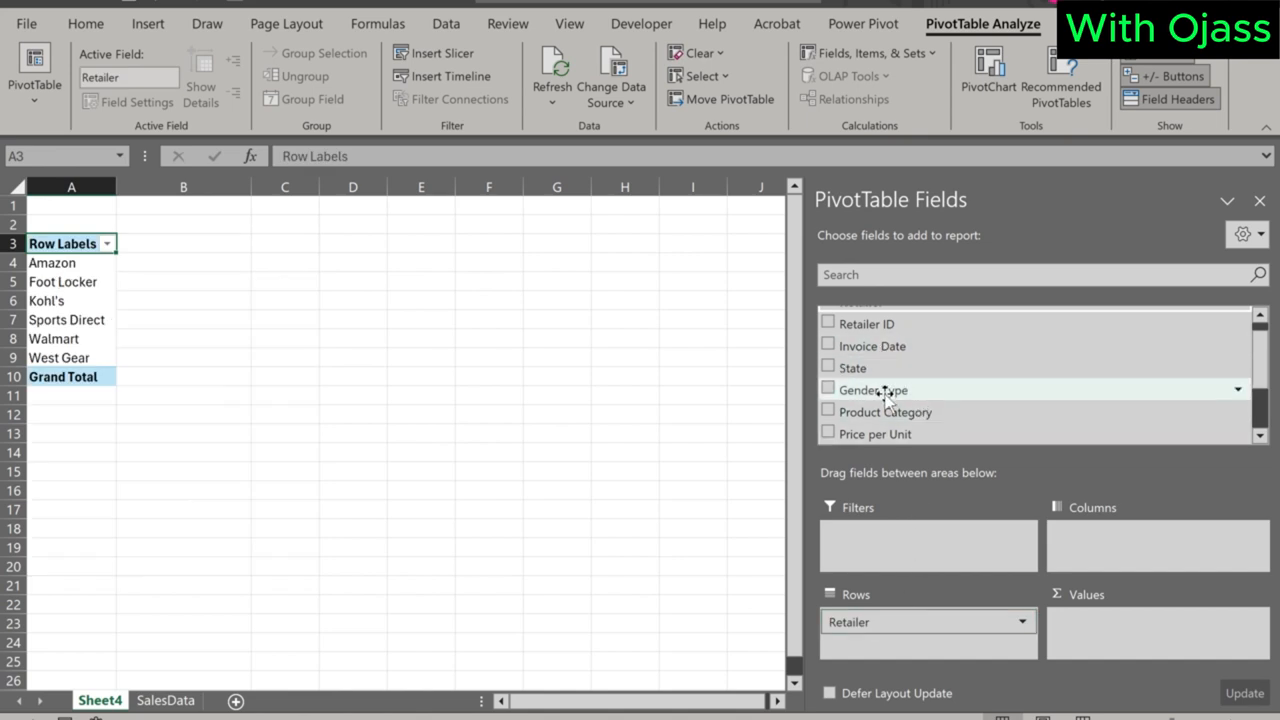
pyautogui.click(828, 429)
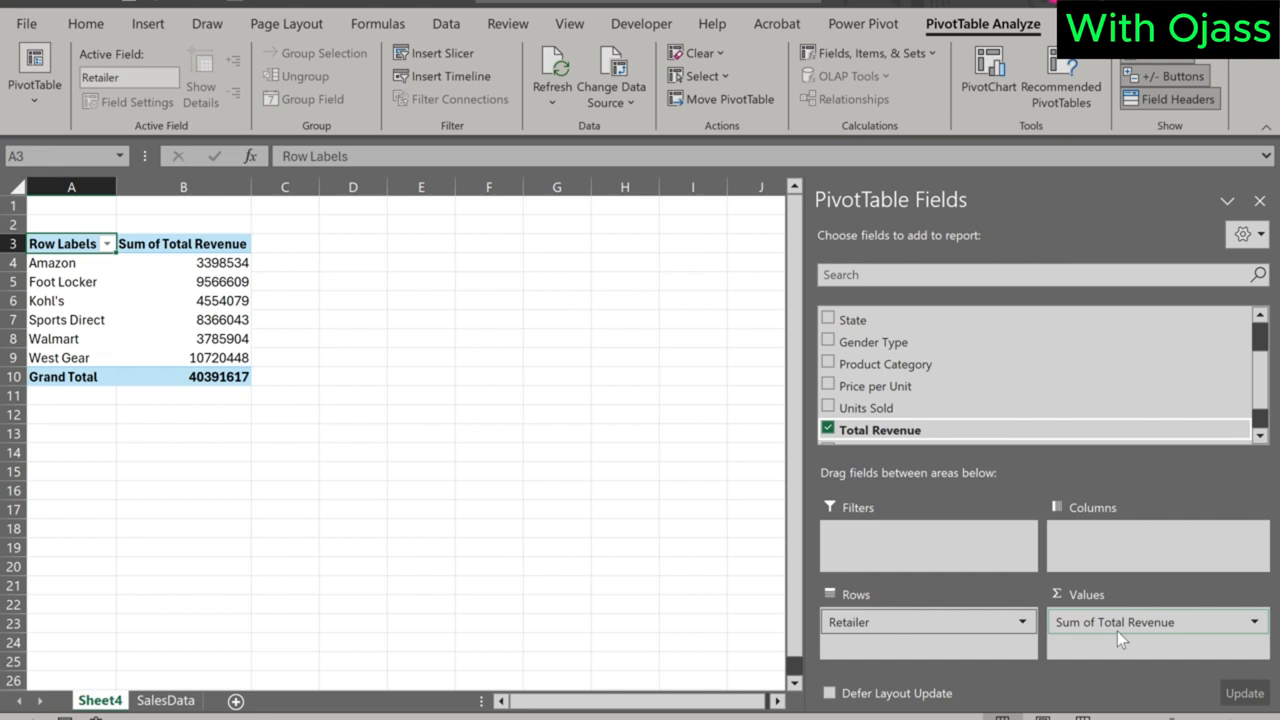
pyautogui.moveTo(805, 633)
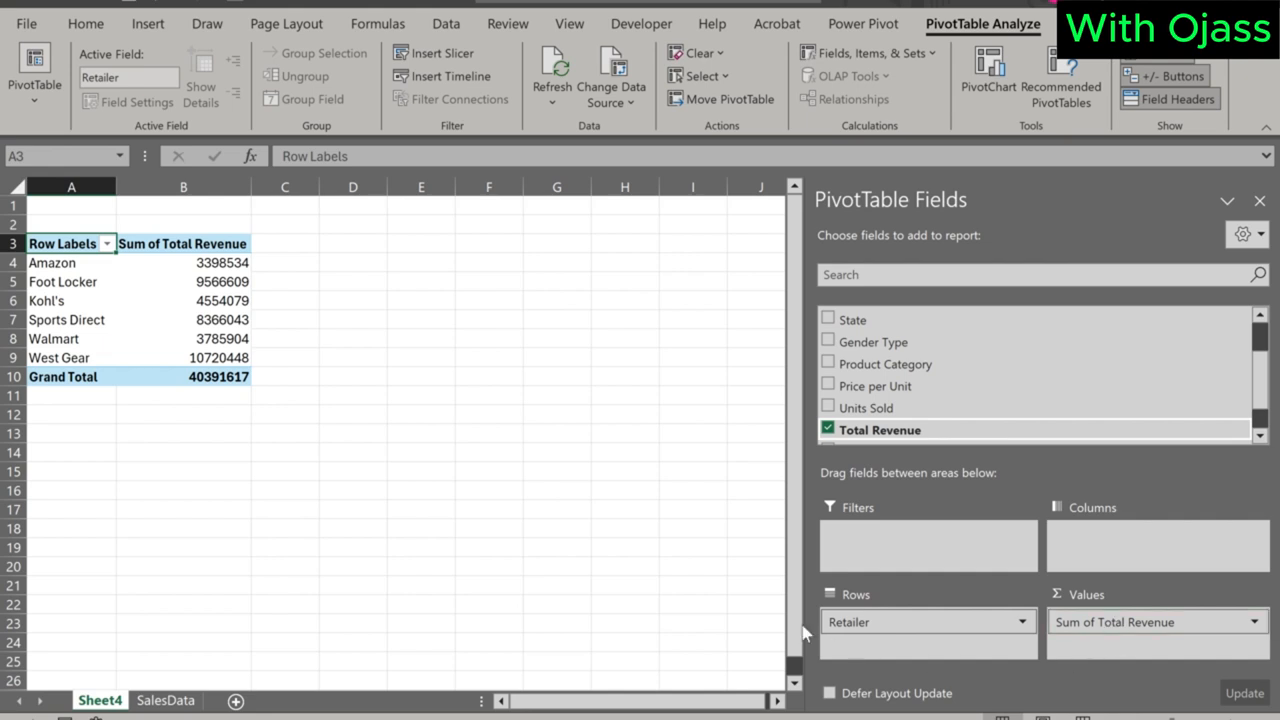
# Hide and reshow the field list, then select the entire pivot table A3:B10.
pyautogui.click(353, 433)
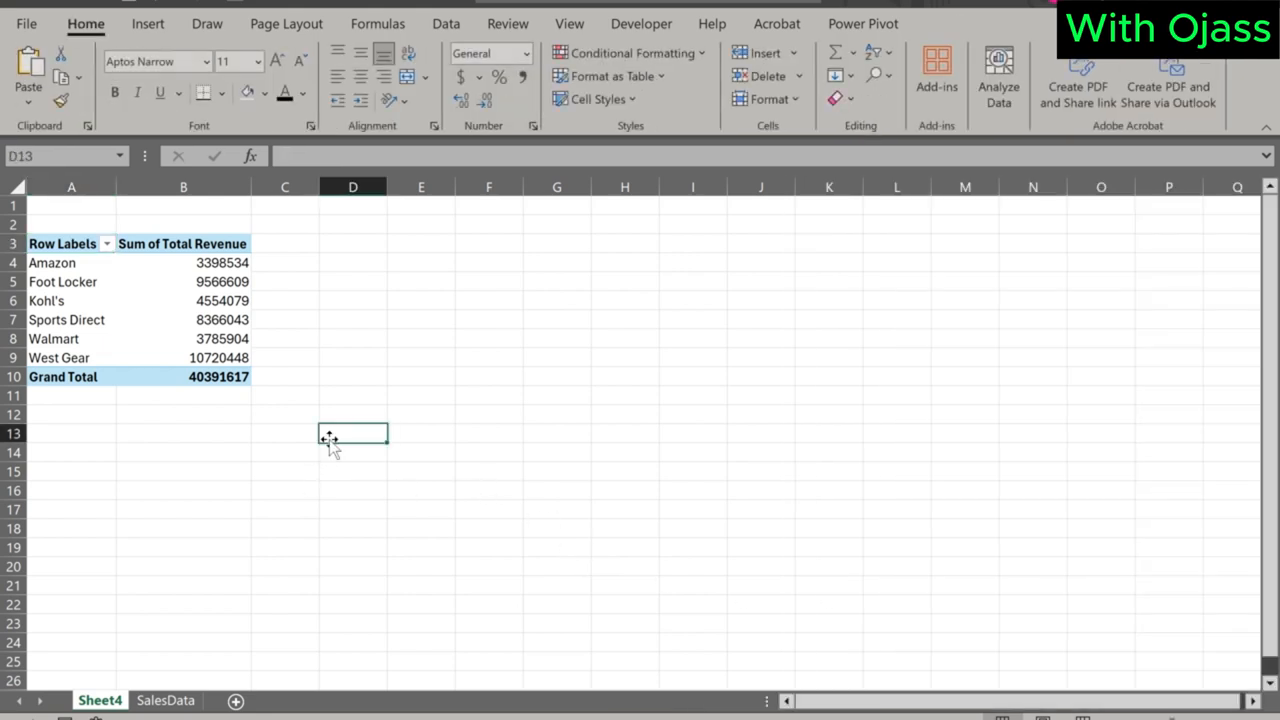
pyautogui.click(71, 414)
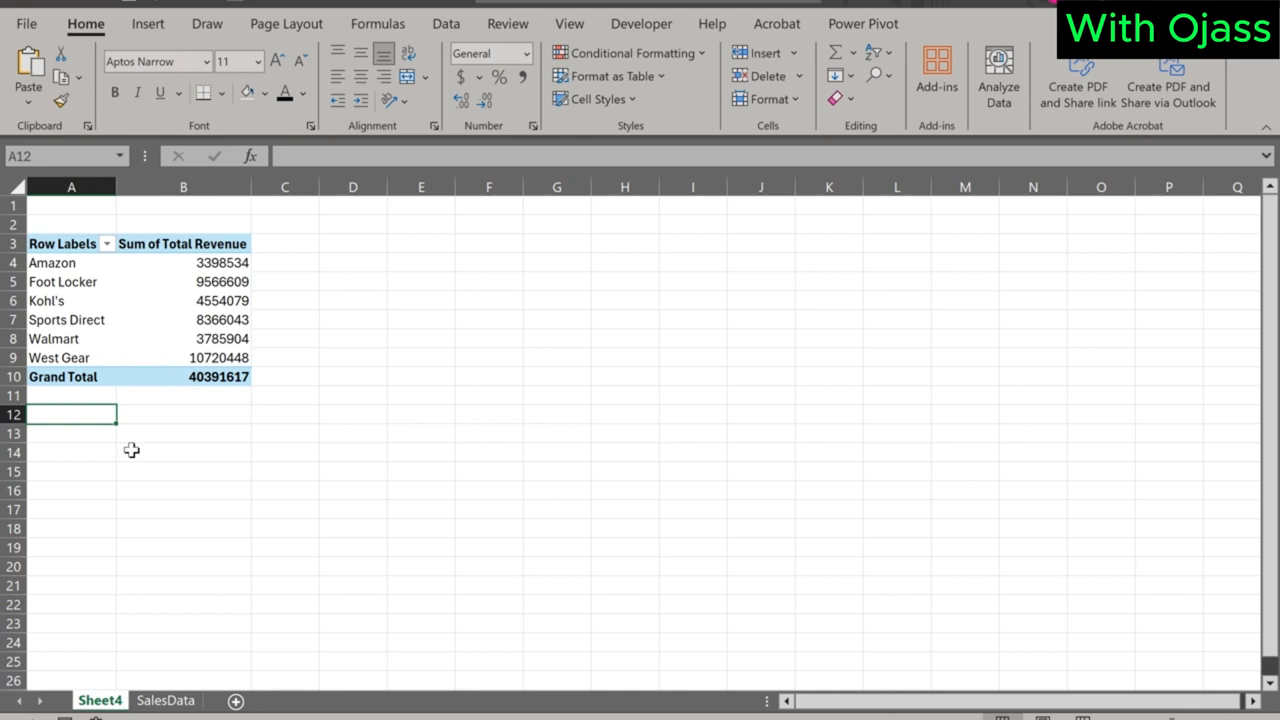
pyautogui.click(183, 338)
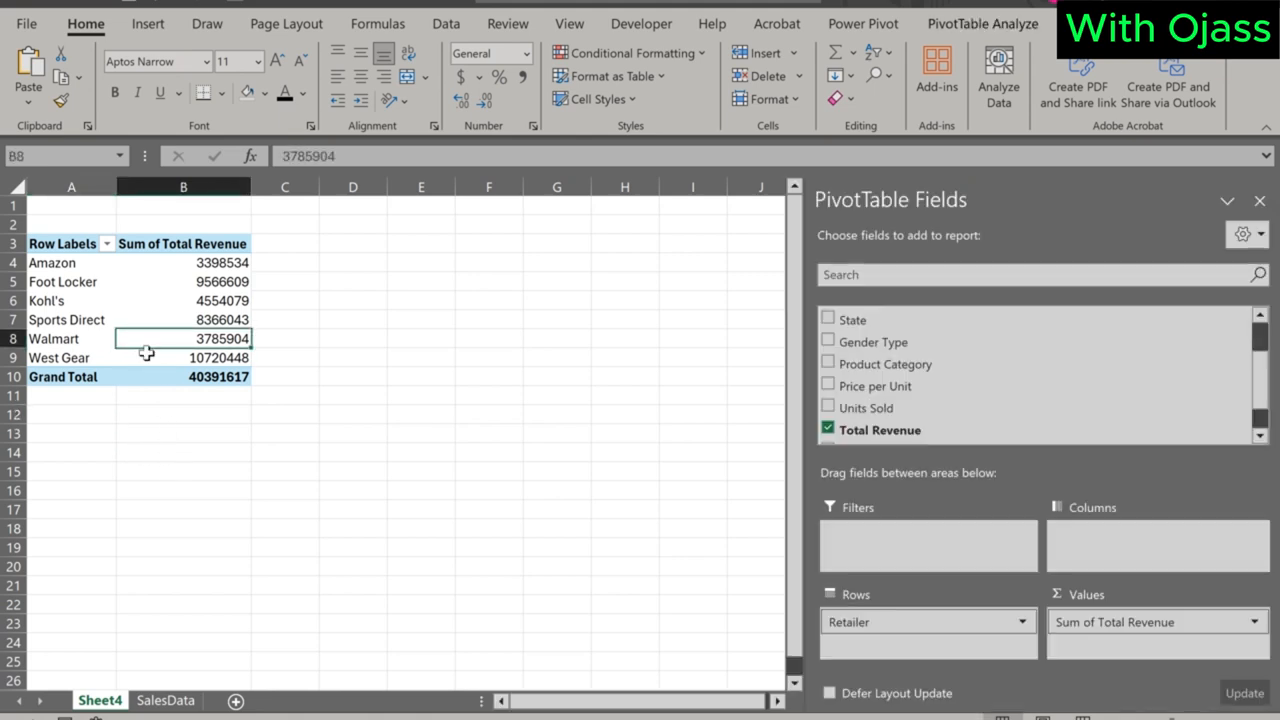
pyautogui.moveTo(200, 451)
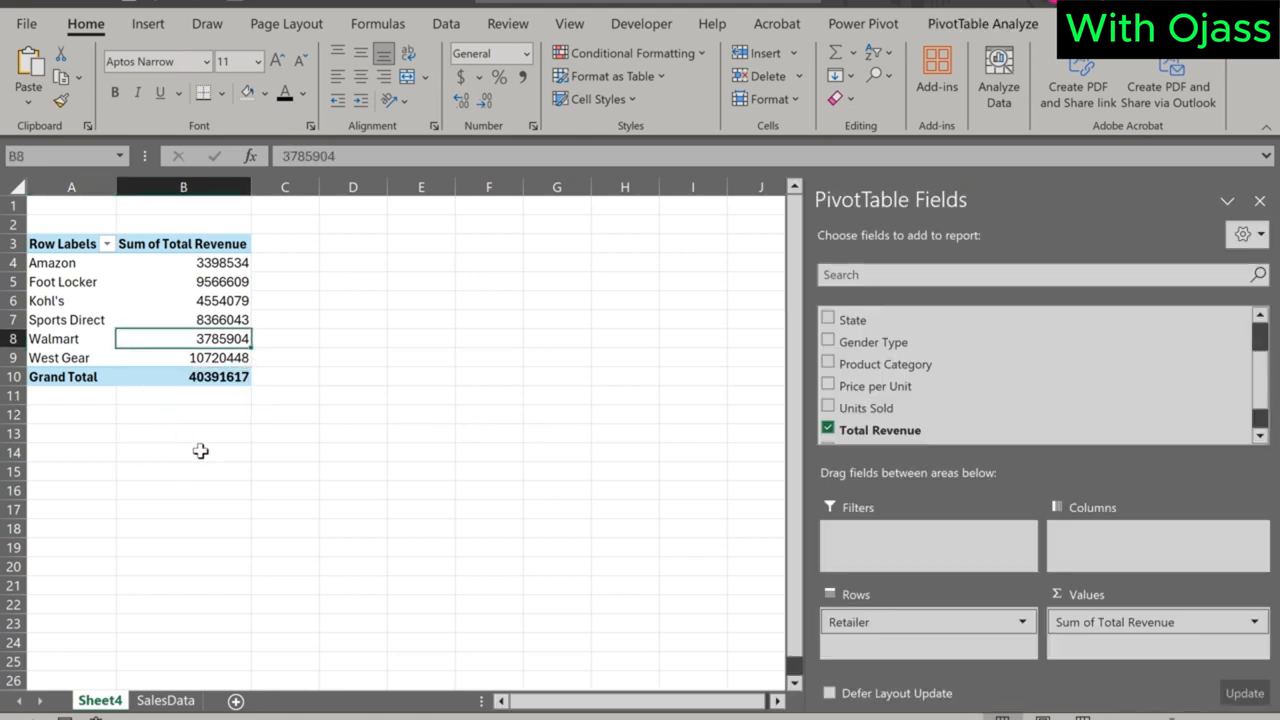
pyautogui.click(71, 433)
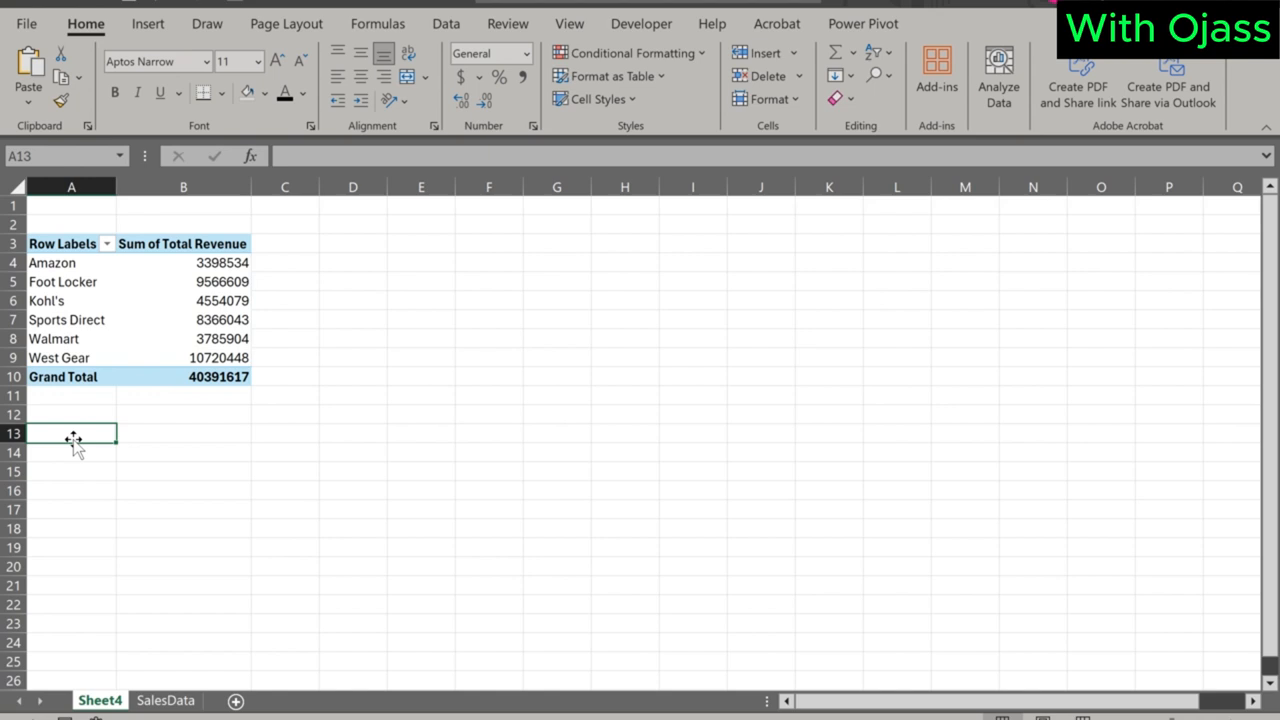
pyautogui.click(55, 338)
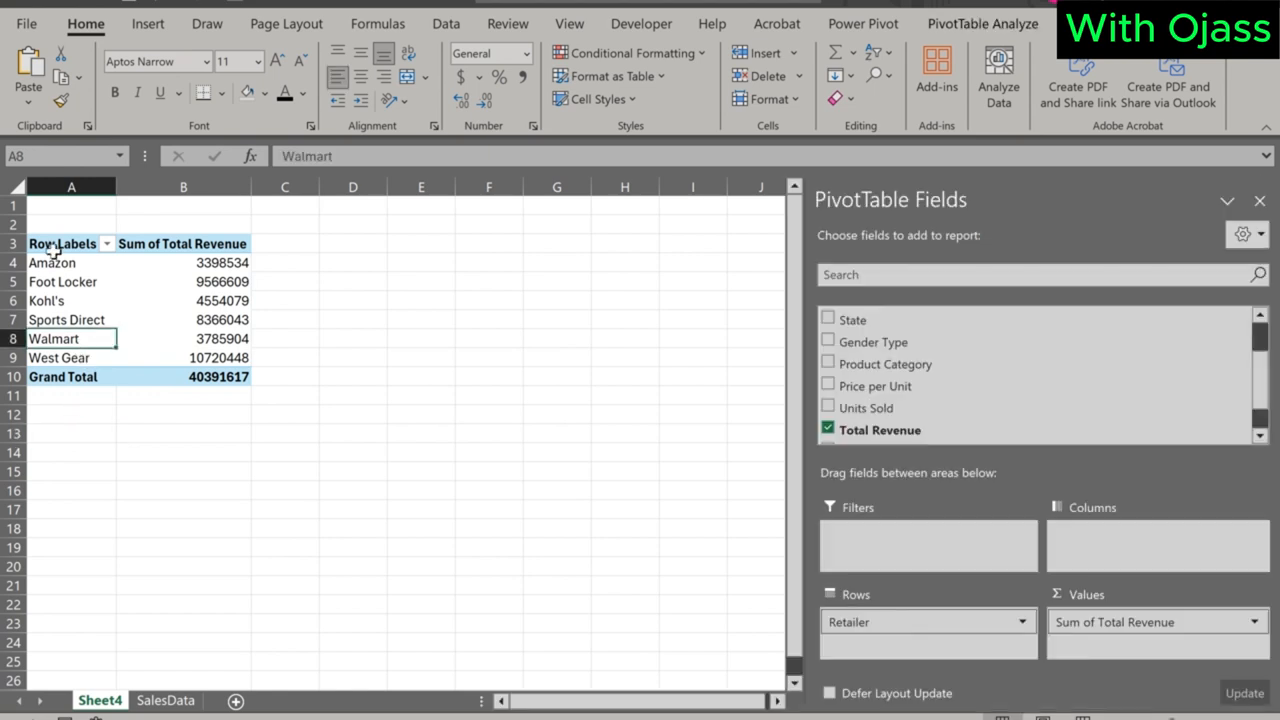
pyautogui.click(62, 243)
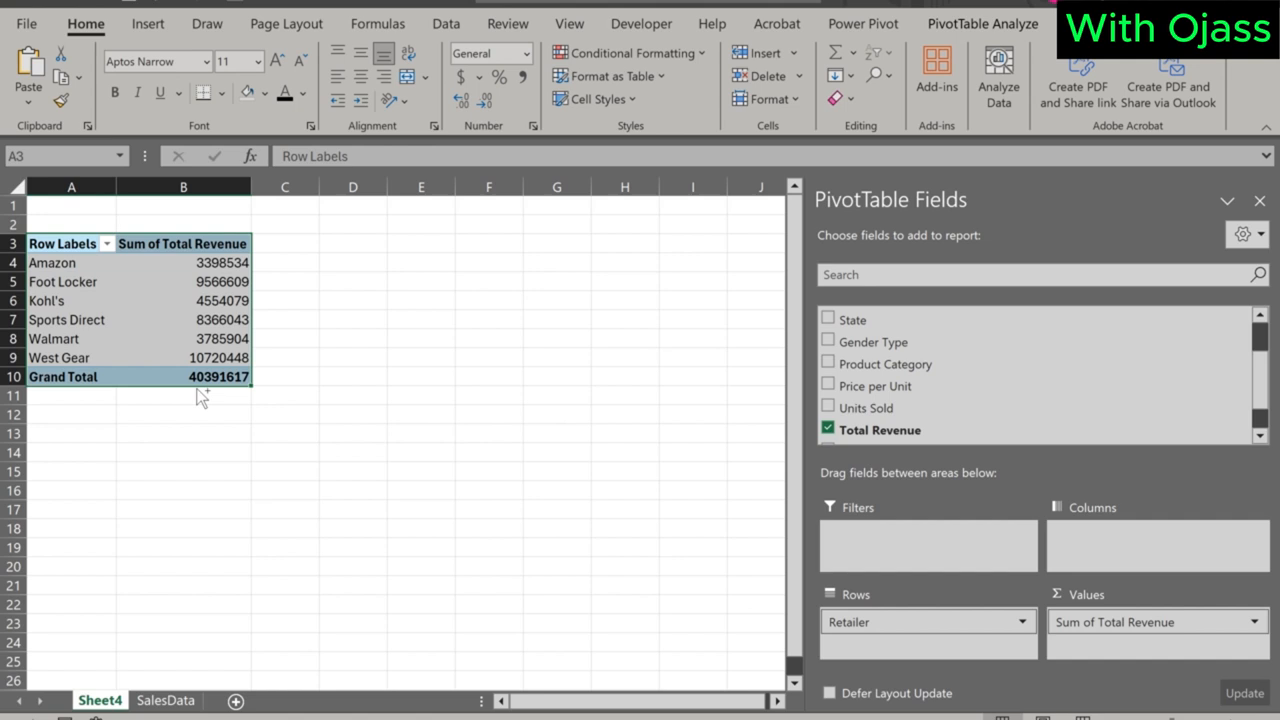
# Paste the pivot copy at A12 and nest invoice dates under each retailer.
pyautogui.click(71, 414)
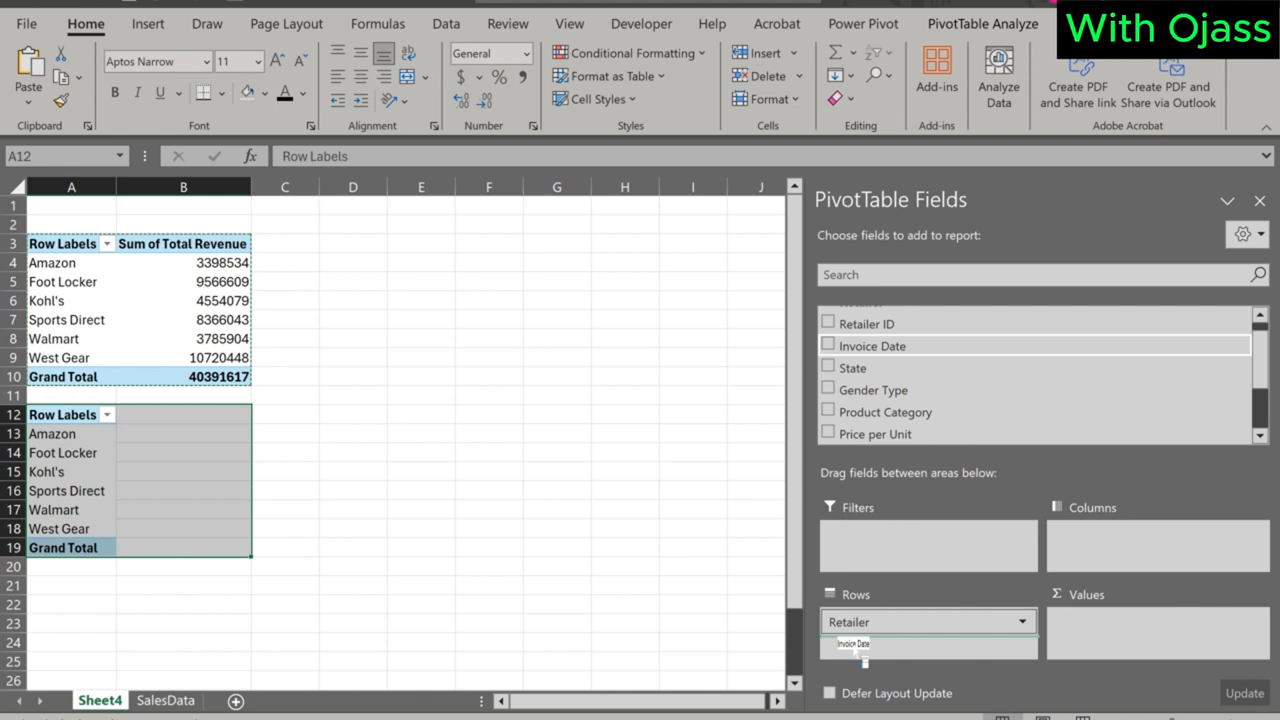
pyautogui.click(827, 345)
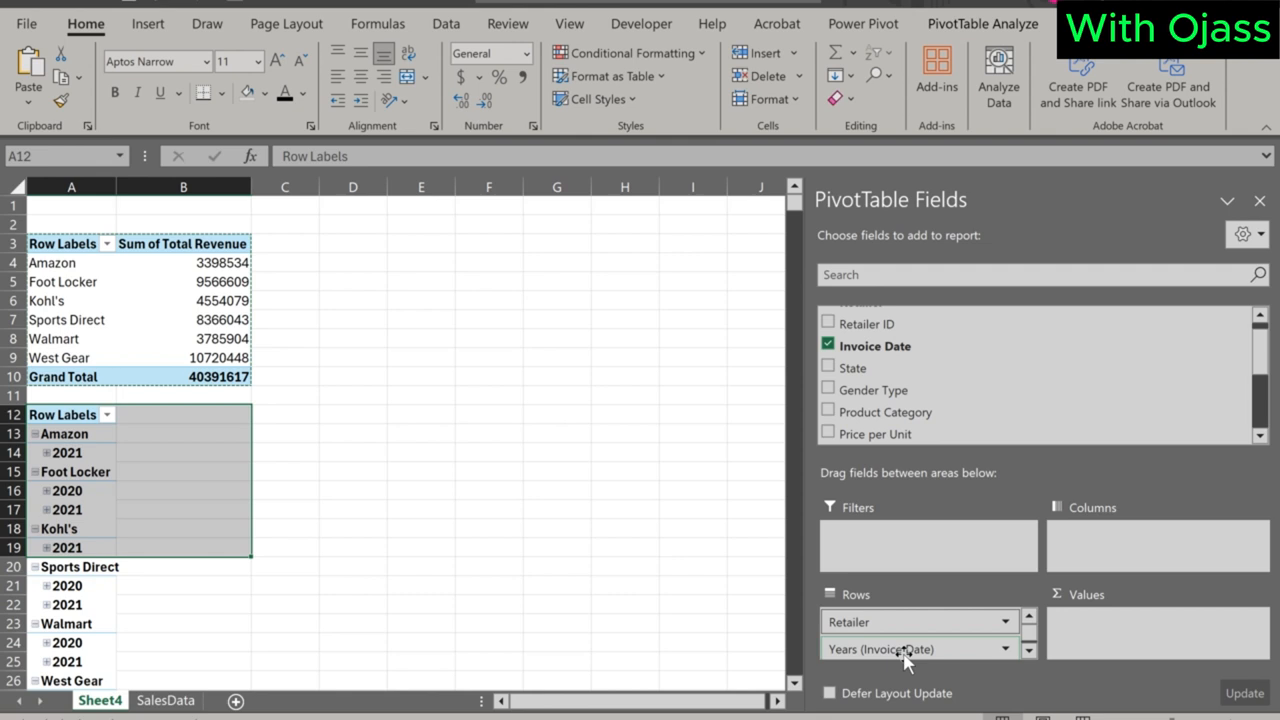
pyautogui.scroll(-3)
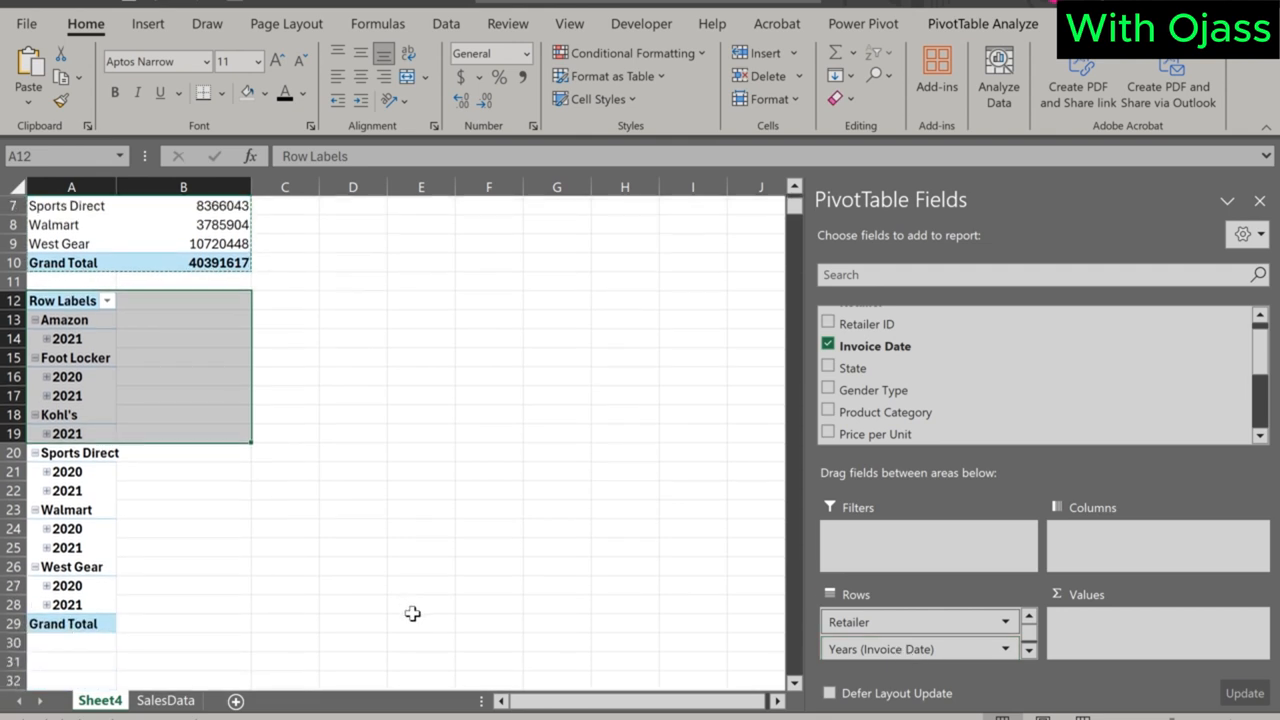
pyautogui.moveTo(124, 365)
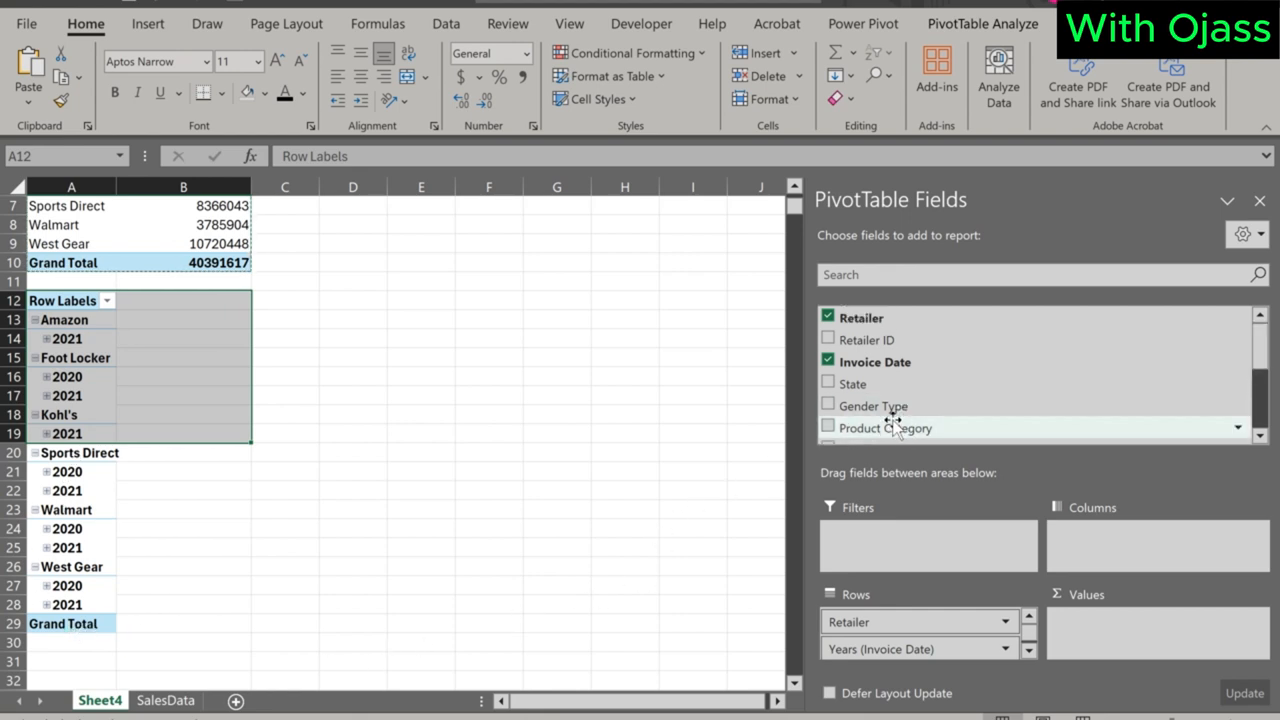
pyautogui.scroll(-3)
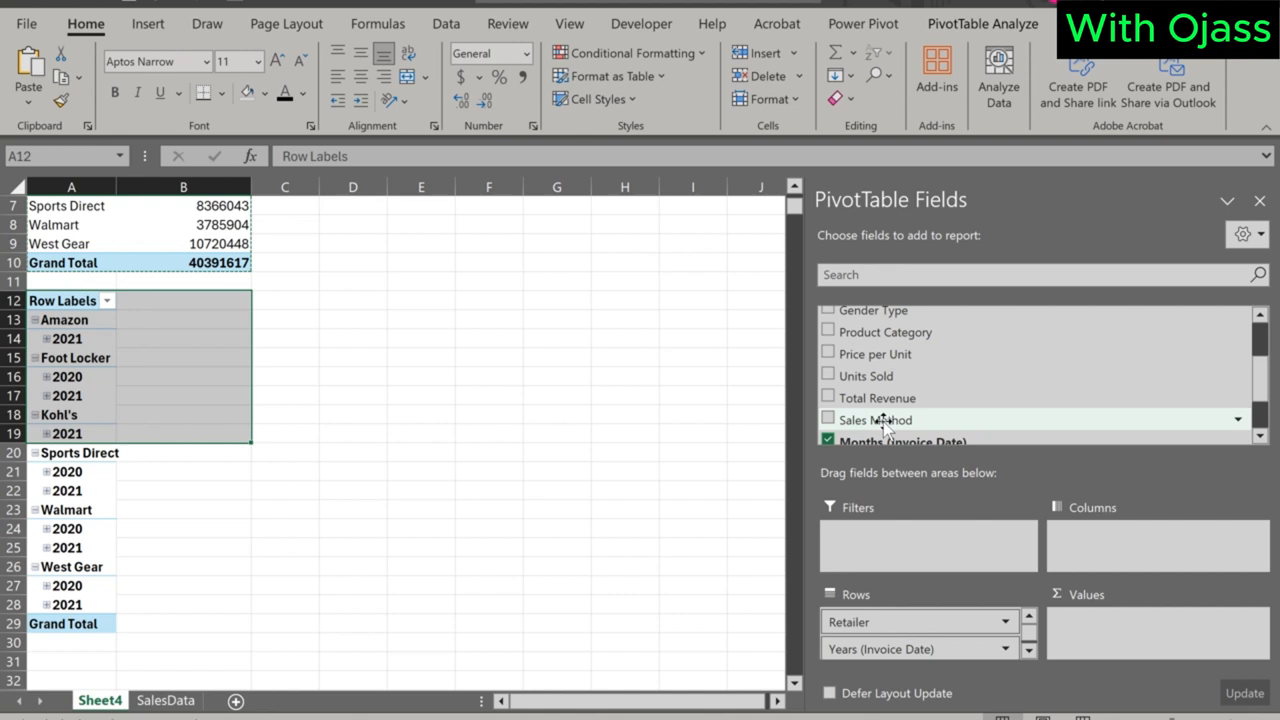
pyautogui.moveTo(865, 375)
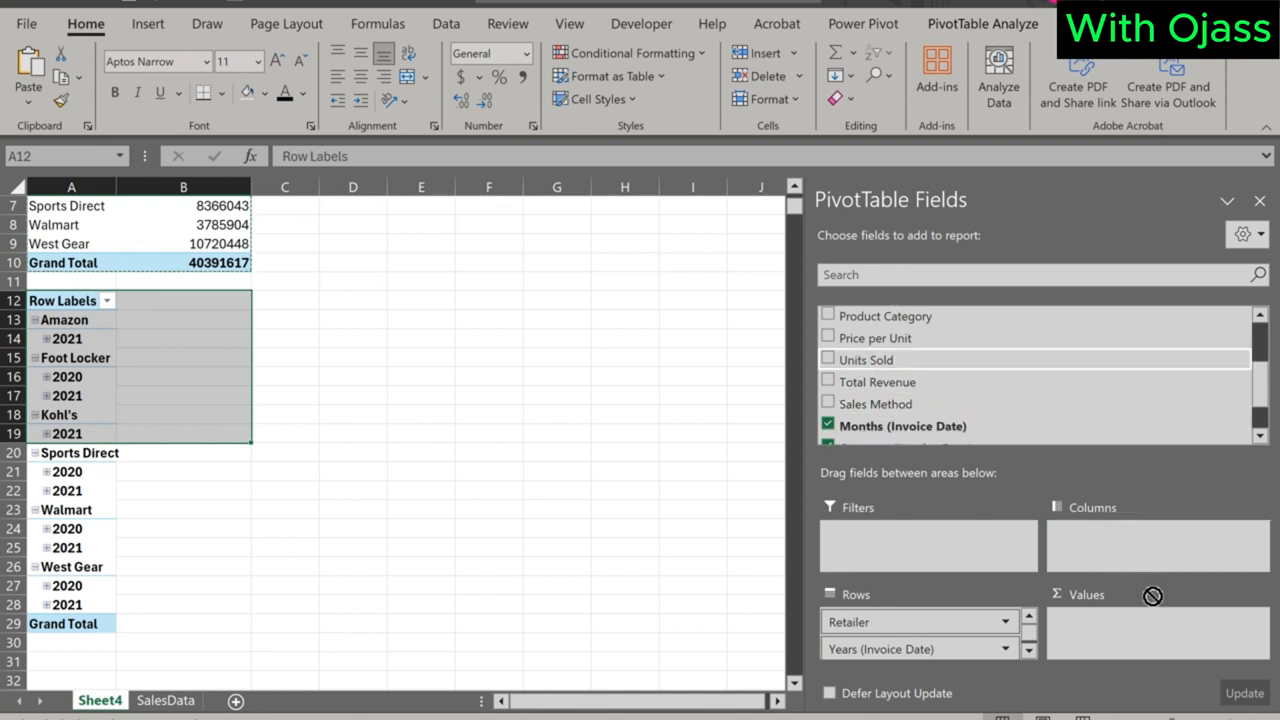
# Add Units Sold as the summed value in the second pivot table.
pyautogui.click(828, 359)
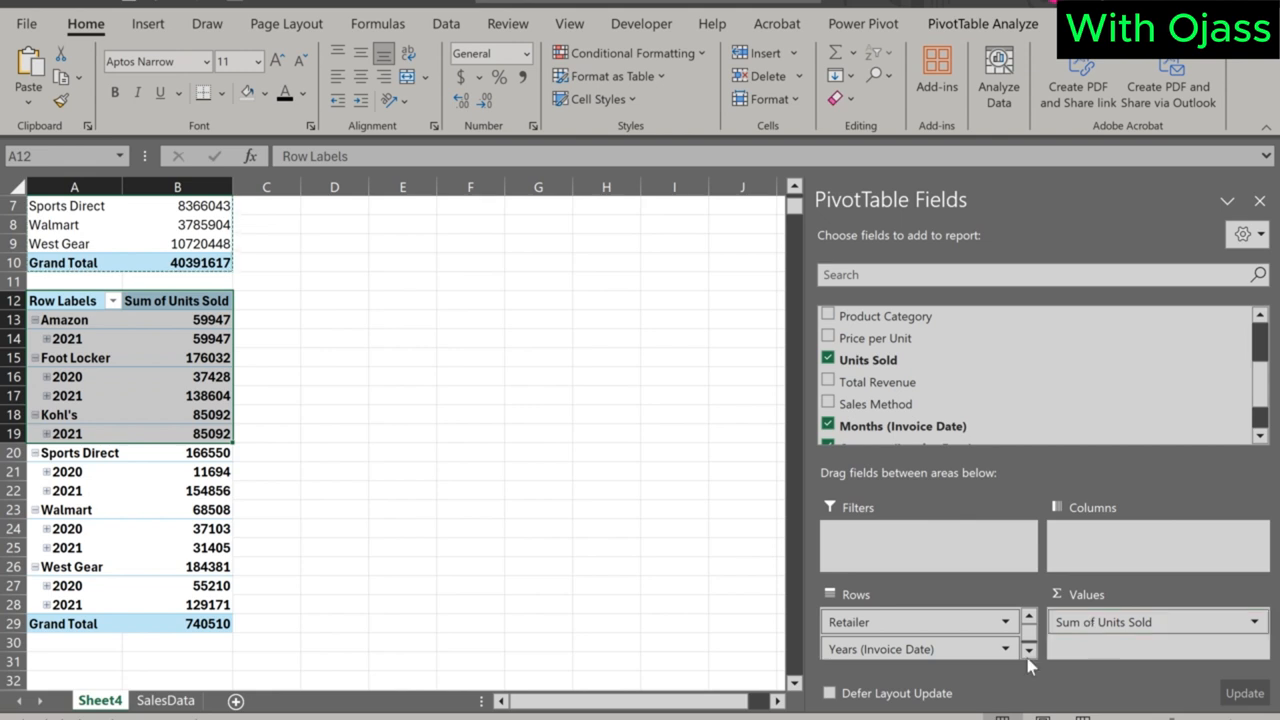
pyautogui.click(266, 433)
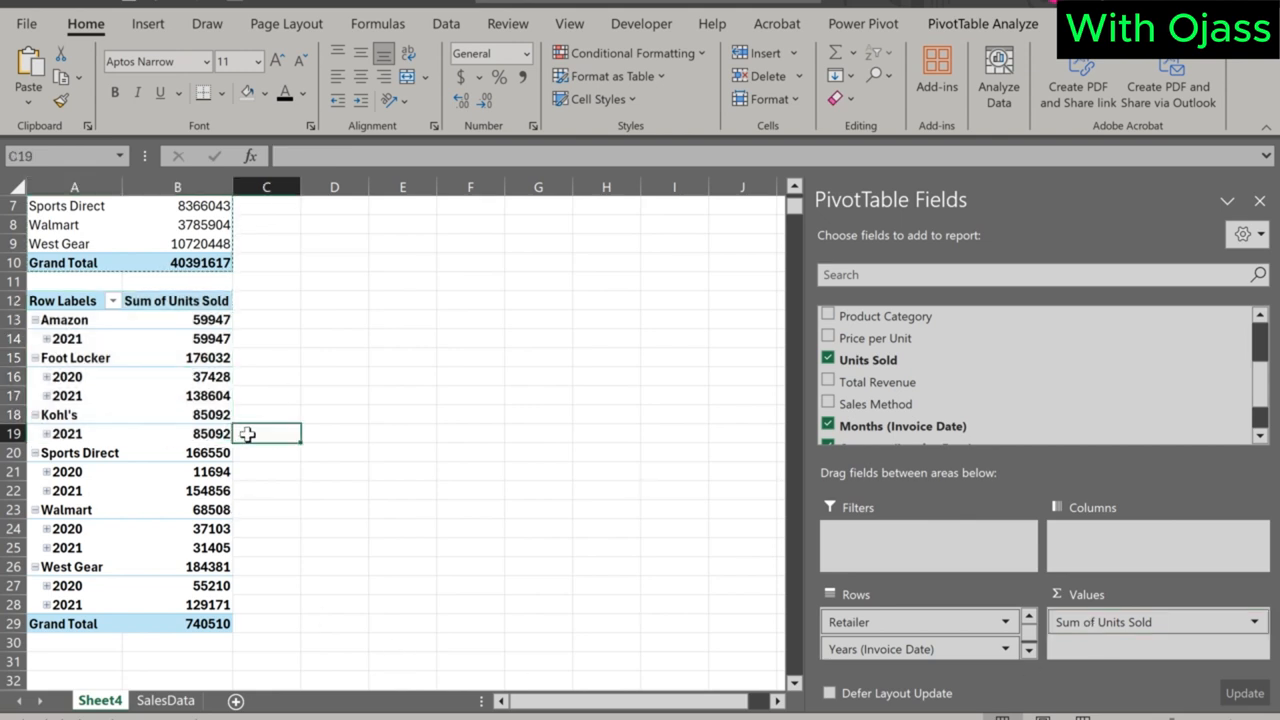
pyautogui.click(1259, 200)
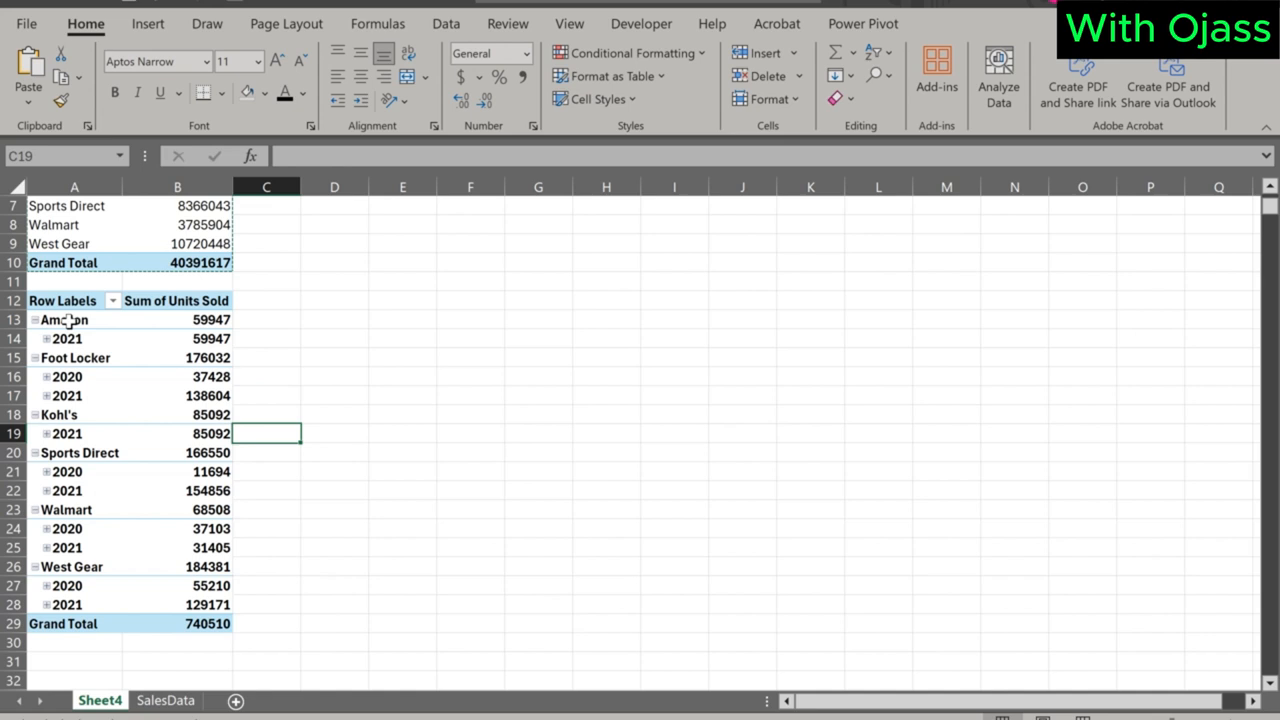
pyautogui.click(67, 338)
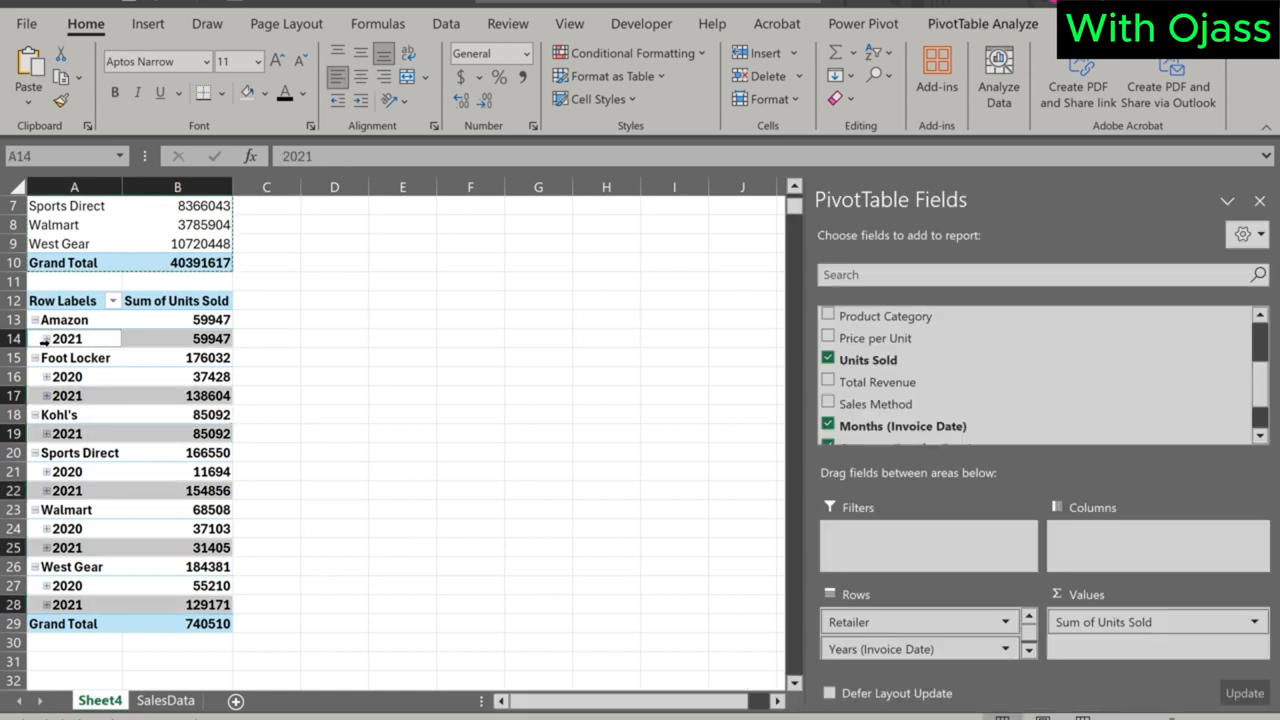
pyautogui.click(46, 339)
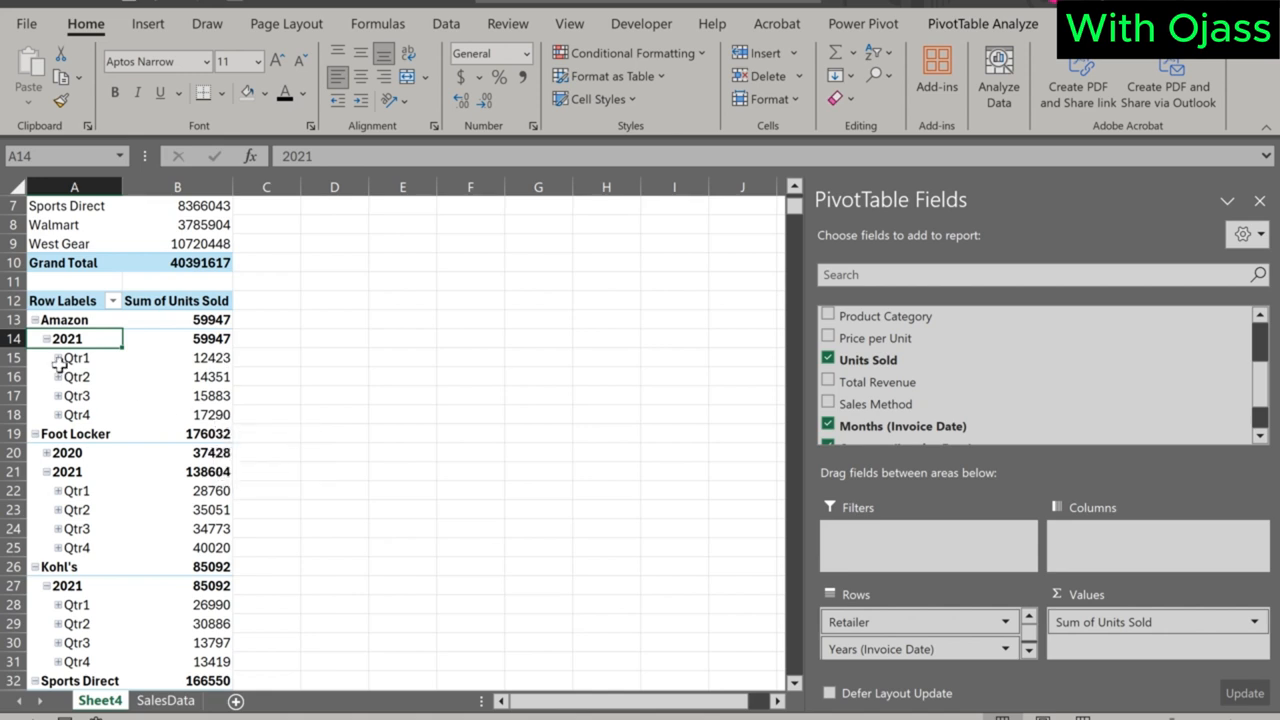
# Expand Amazon's Qtr1 into months, then January into individual sale dates.
pyautogui.click(74, 357)
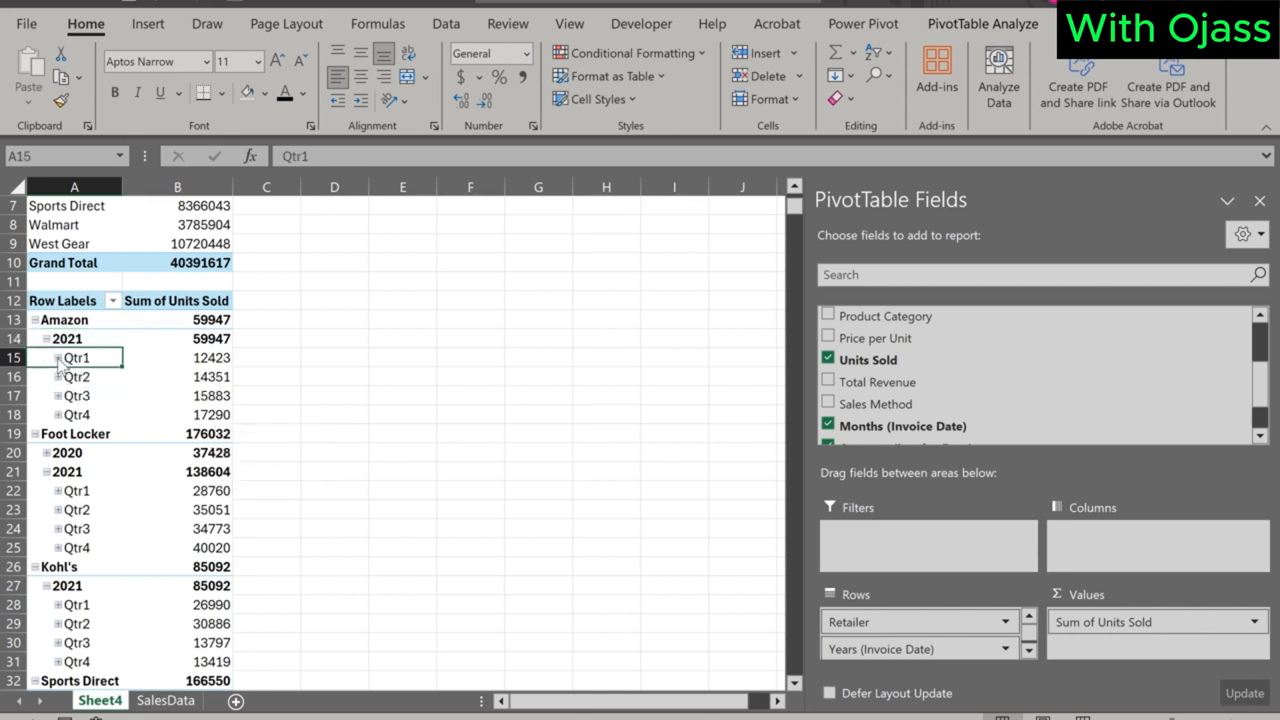
pyautogui.click(60, 357)
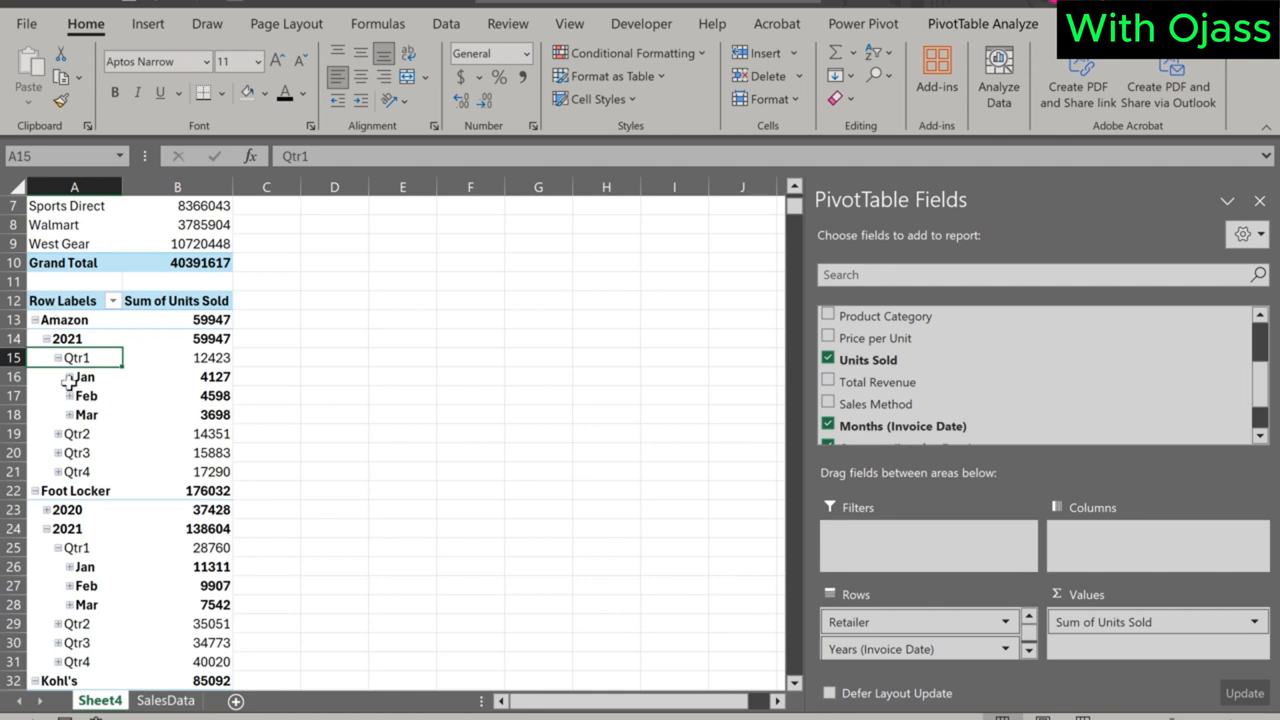
pyautogui.click(69, 377)
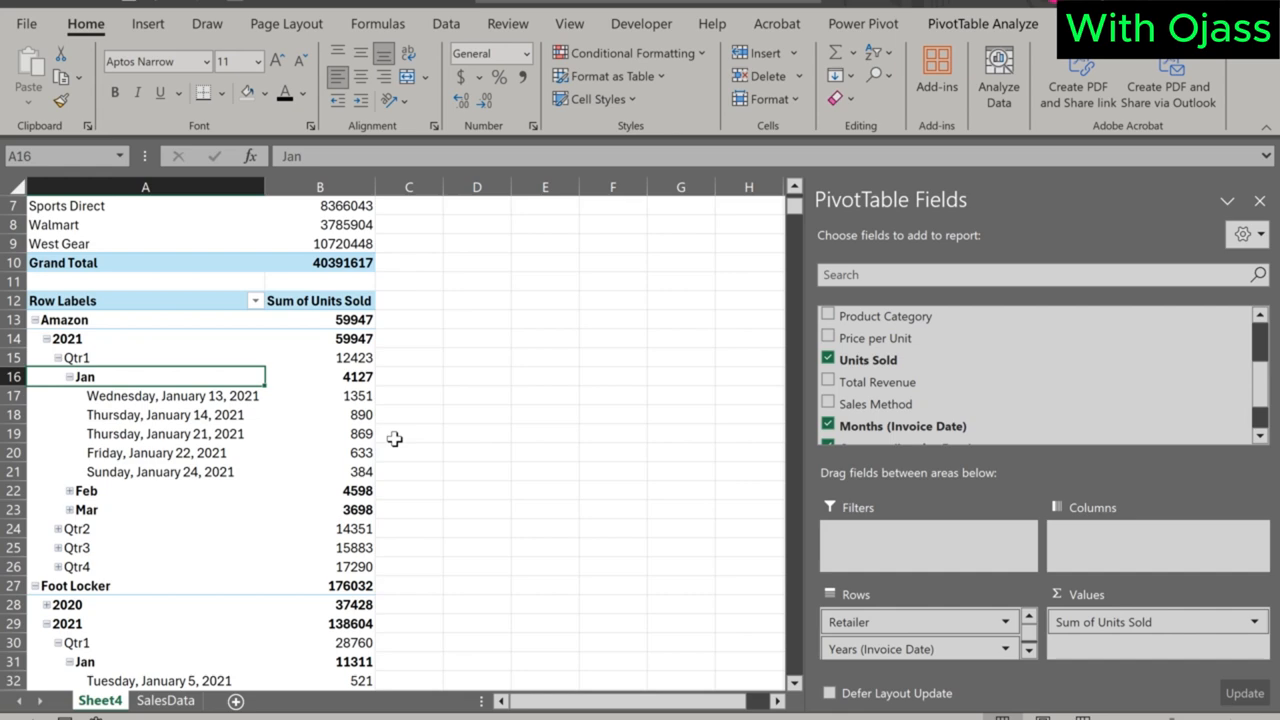
pyautogui.moveTo(78, 414)
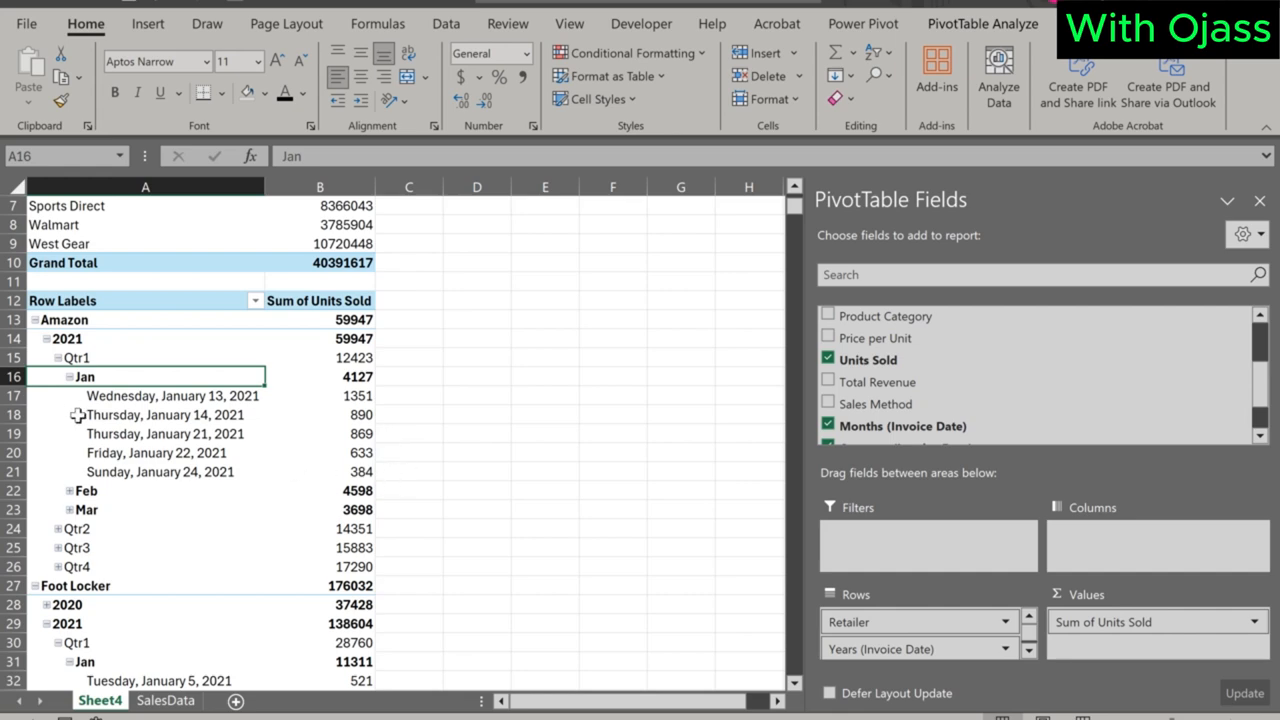
pyautogui.click(67, 376)
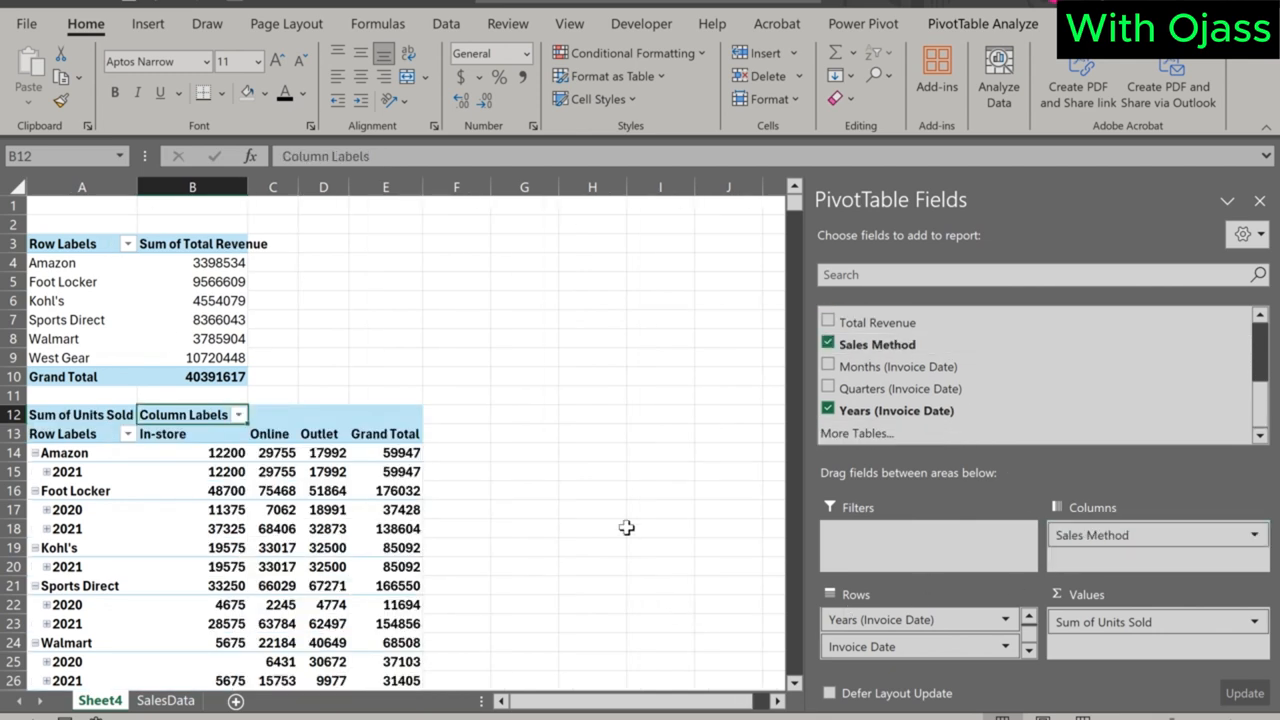
# Scroll through the pivot's In-store, Online and Outlet unit columns, totalling 740,510.
pyautogui.scroll(-3)
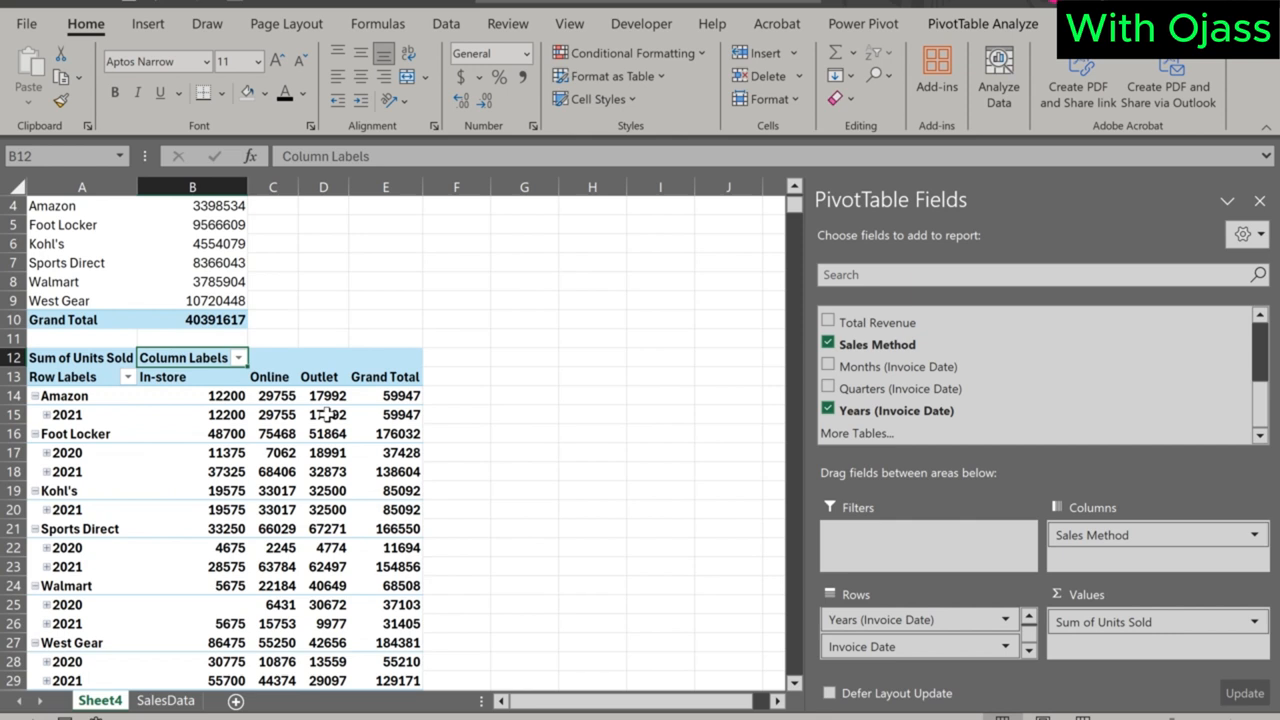
pyautogui.scroll(-3)
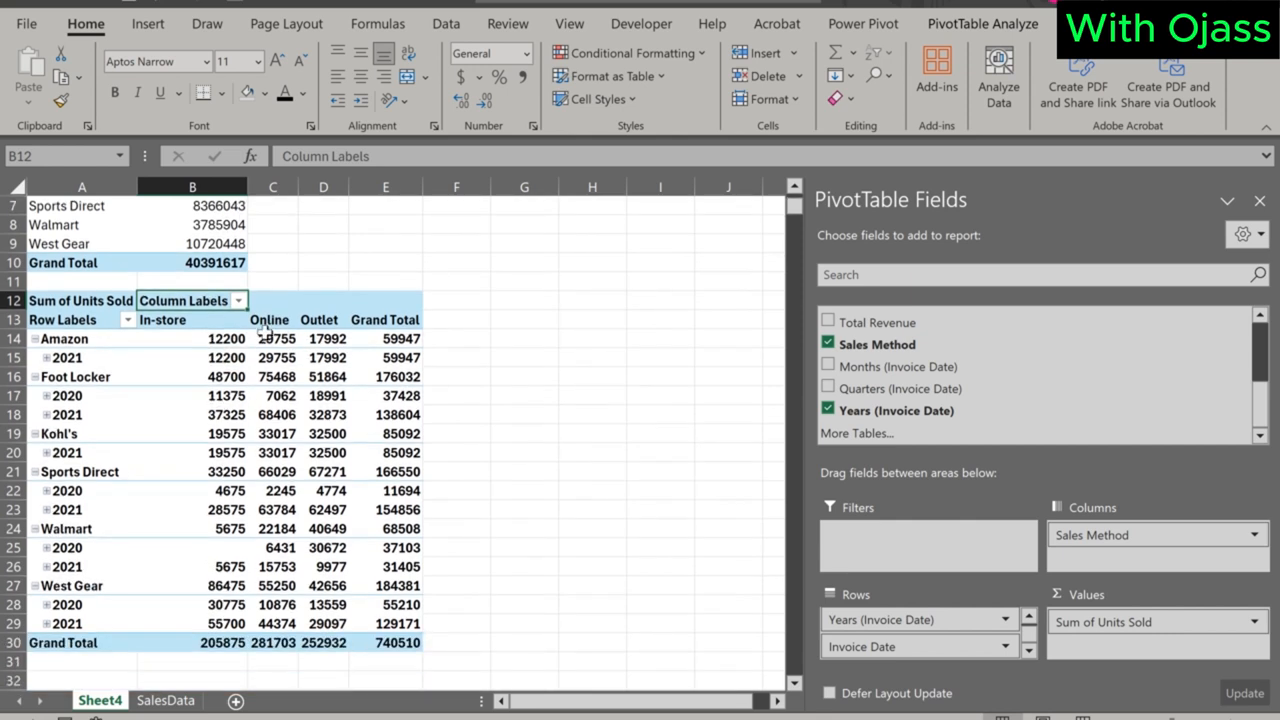
pyautogui.scroll(-3)
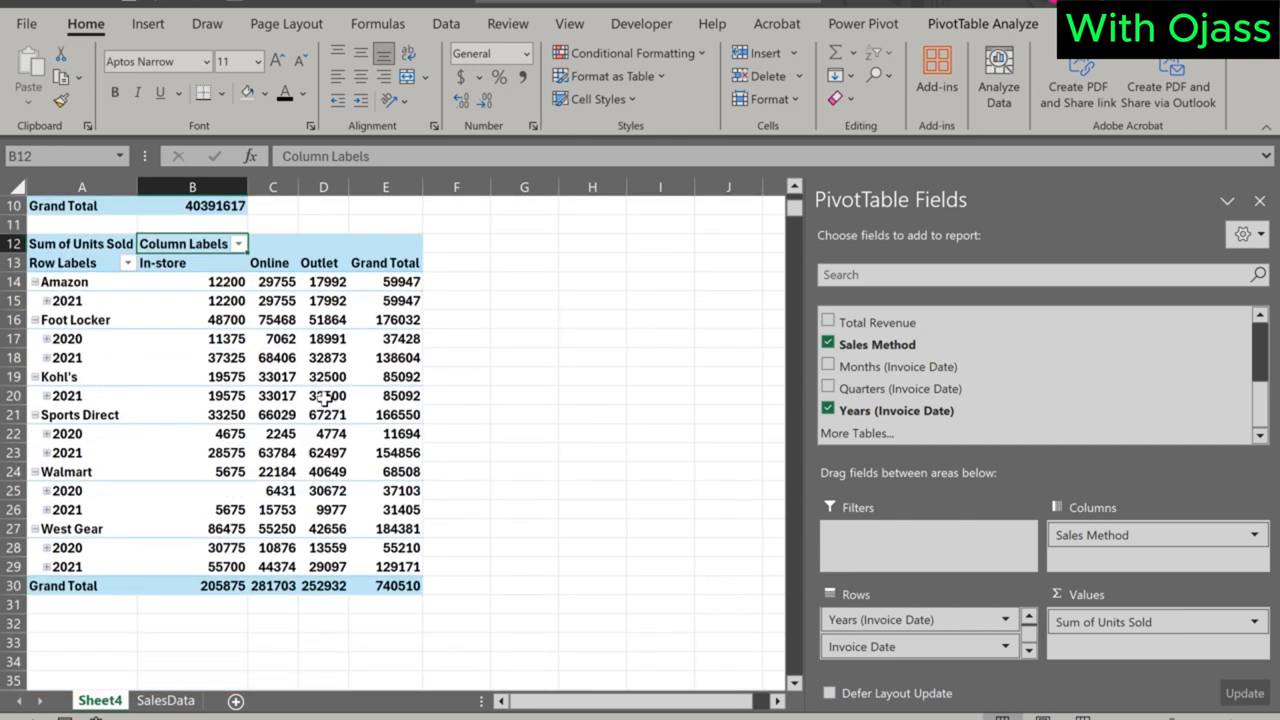
pyautogui.scroll(3)
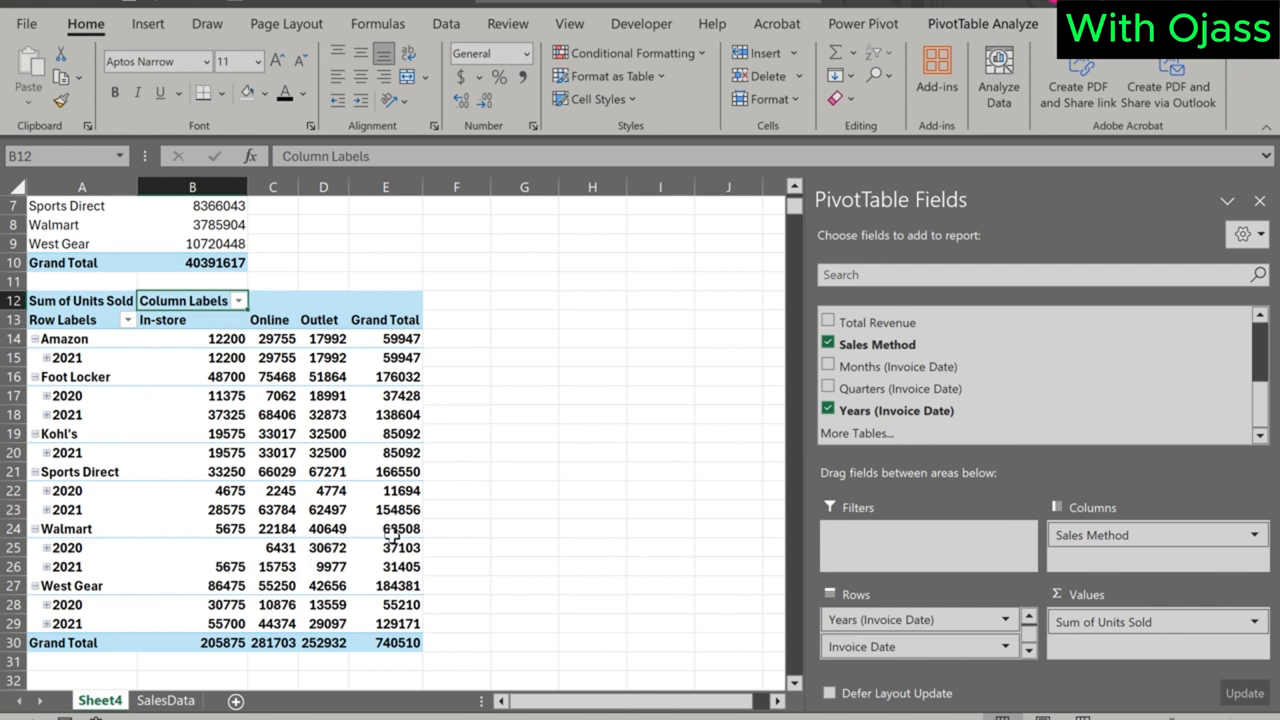
pyautogui.scroll(-3)
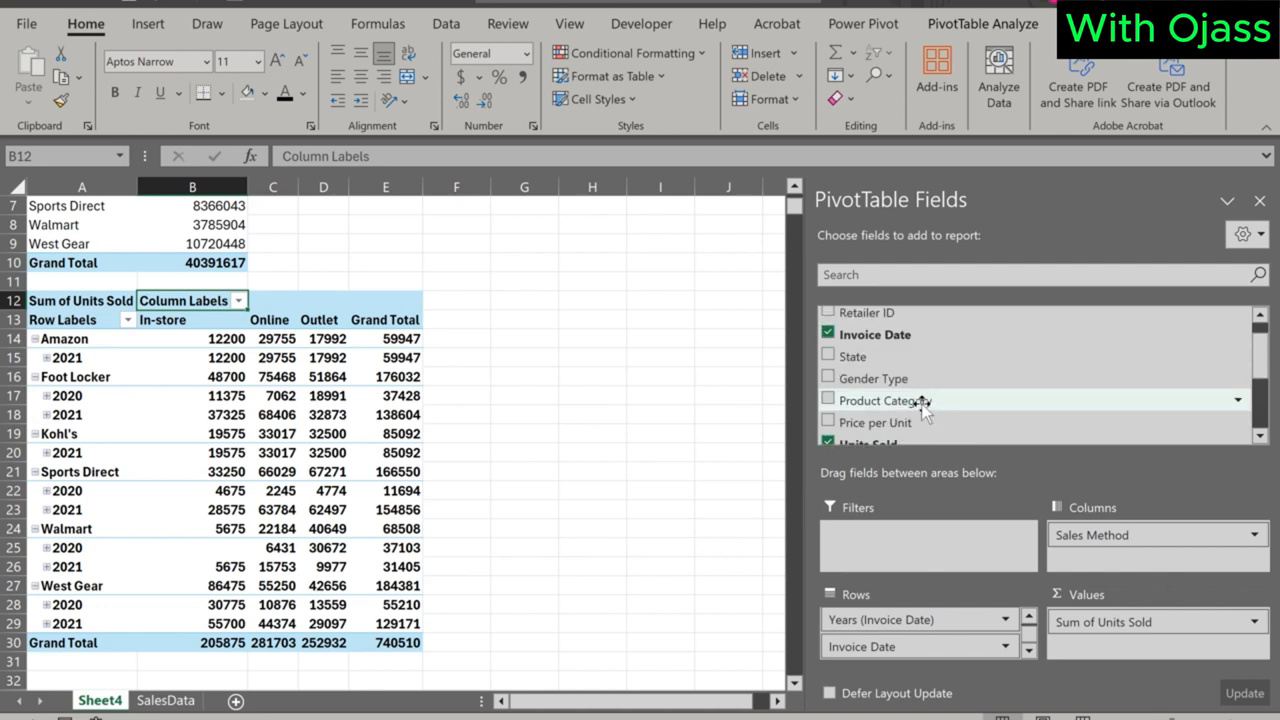
pyautogui.moveTo(928, 421)
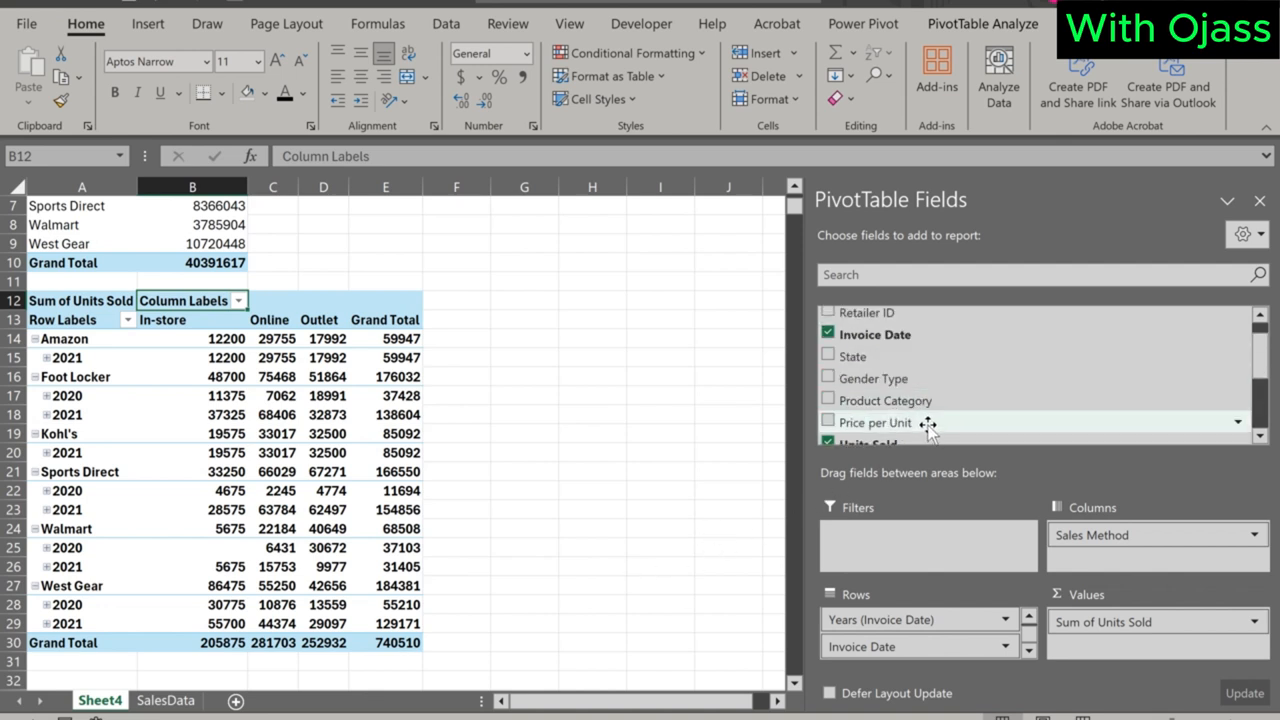
pyautogui.moveTo(858, 378)
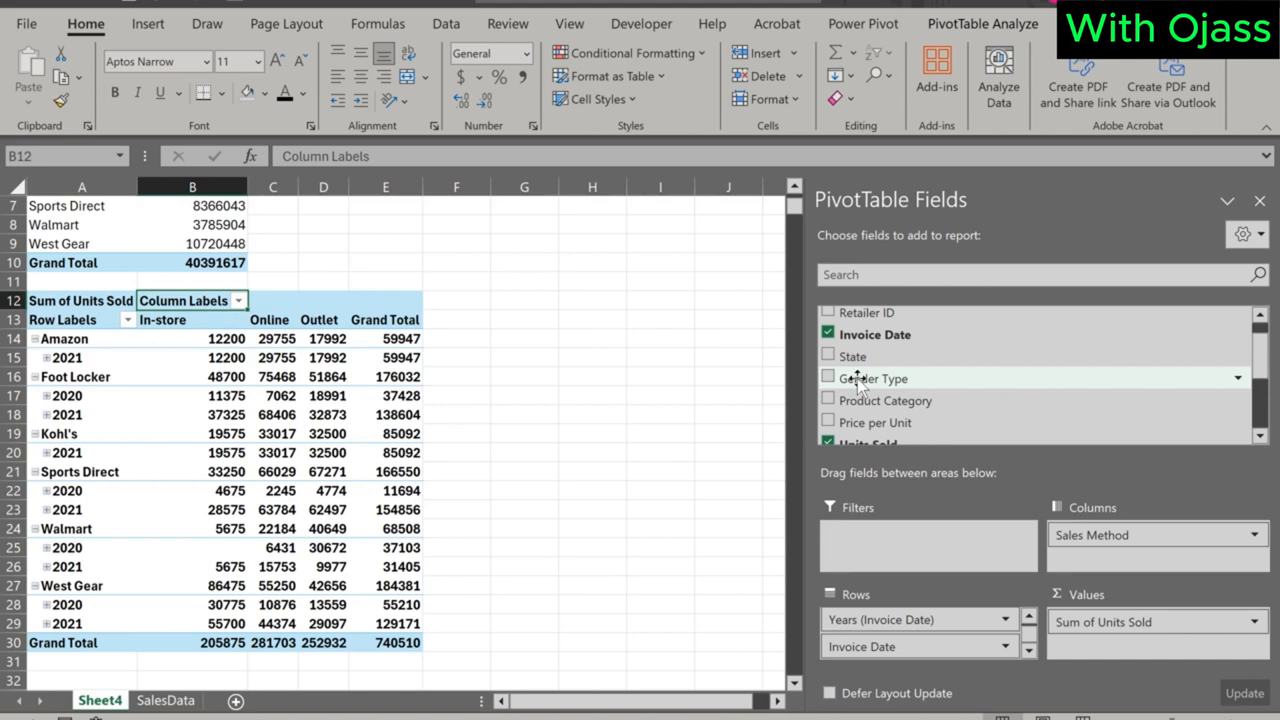
# Add Gender Type beneath Sales Method in the units-sold pivot table's columns.
pyautogui.click(828, 362)
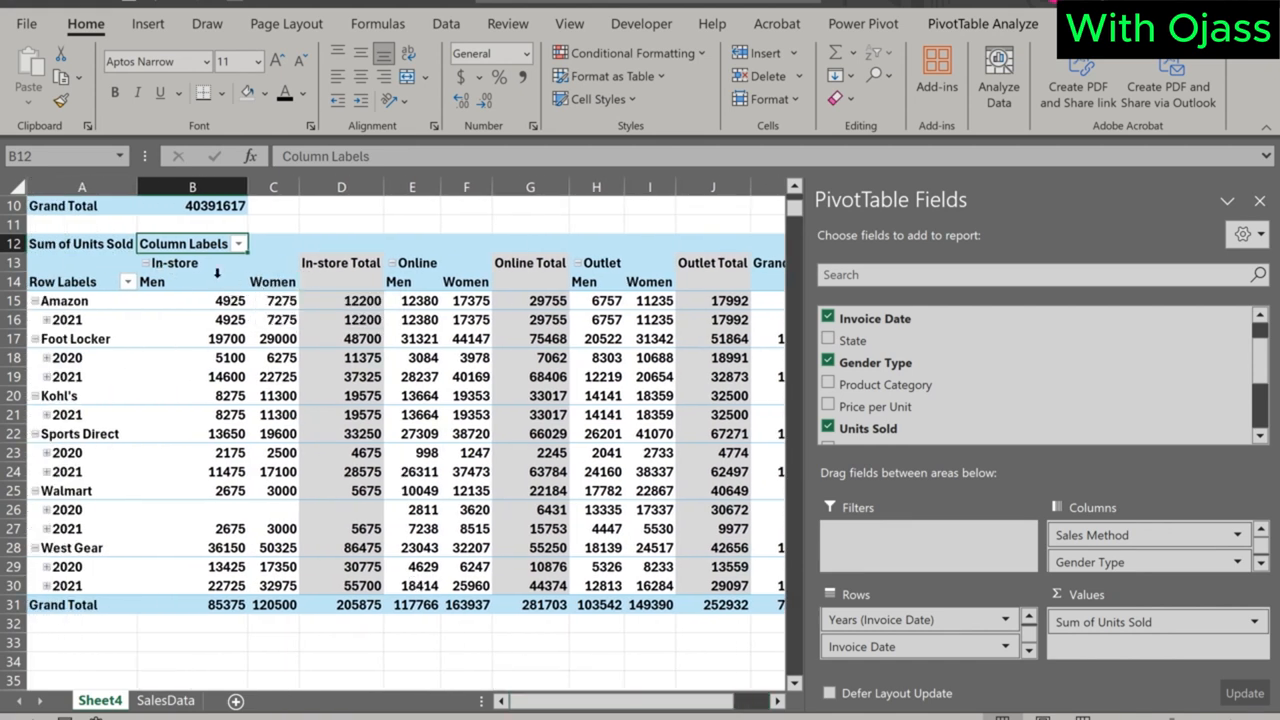
pyautogui.click(273, 281)
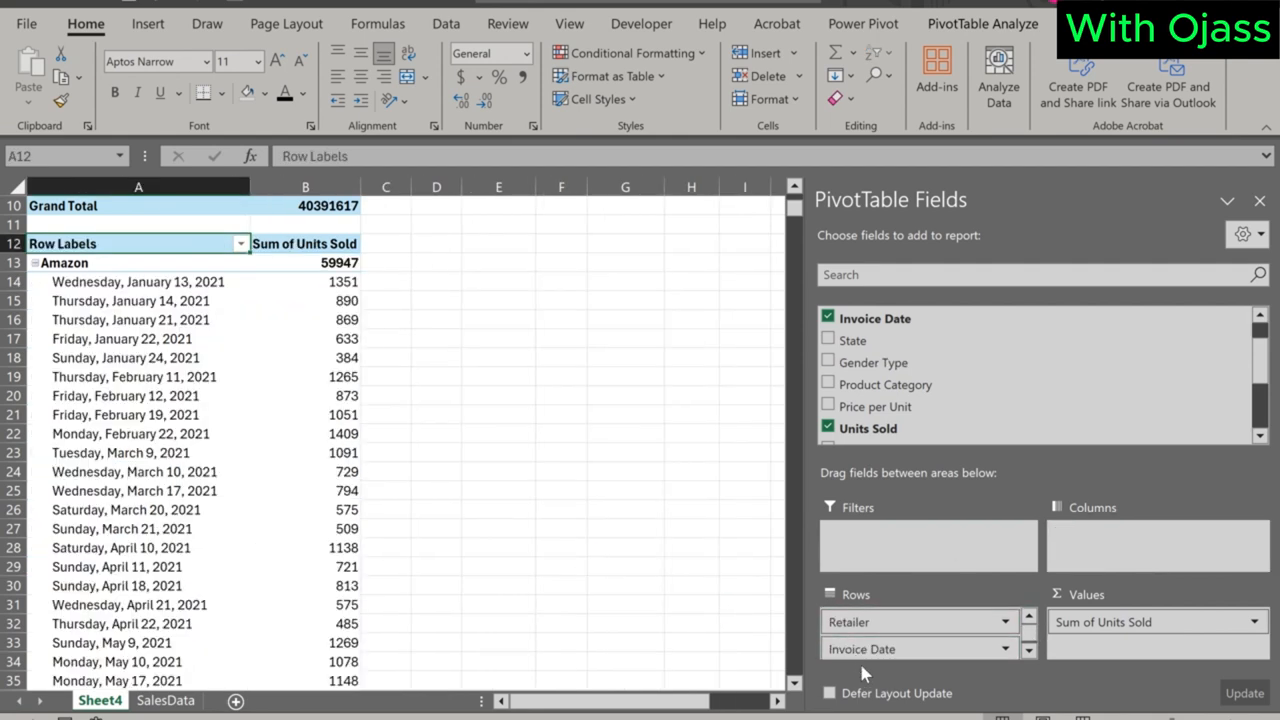
# Drop Invoice Date from the rows, leaving units sold per retailer totalling 740,510.
pyautogui.click(828, 318)
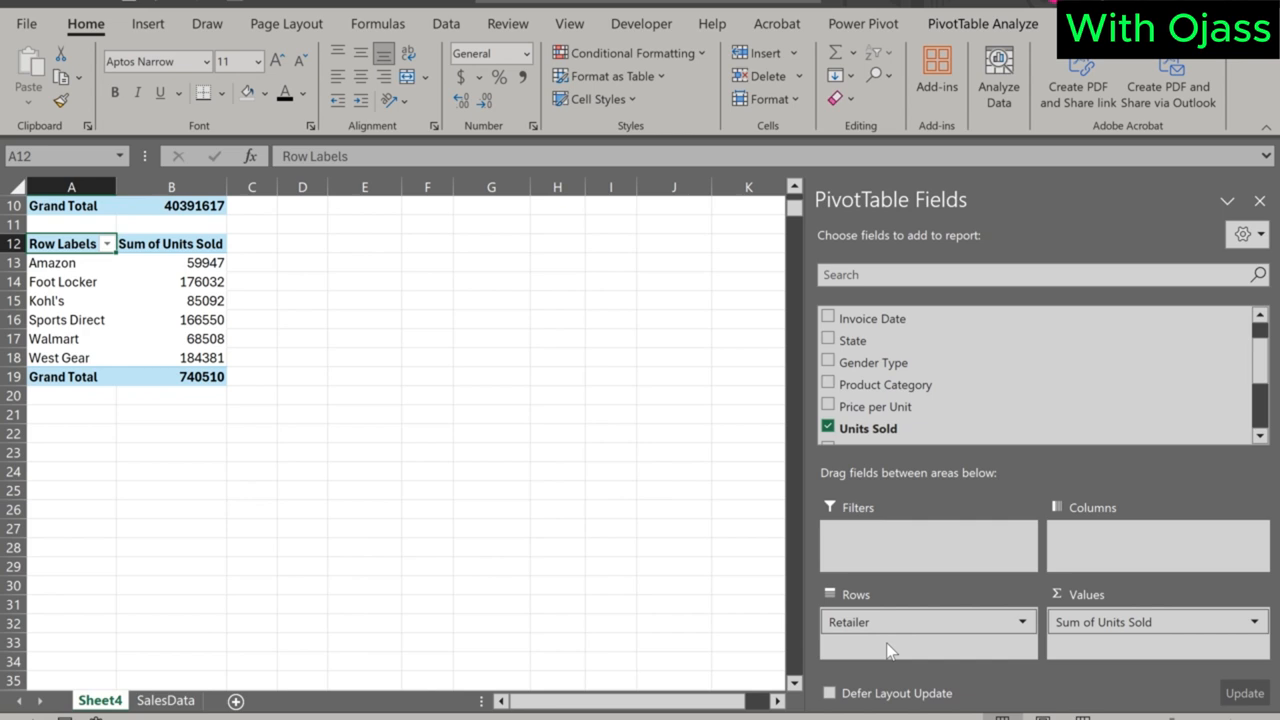
pyautogui.moveTo(884, 384)
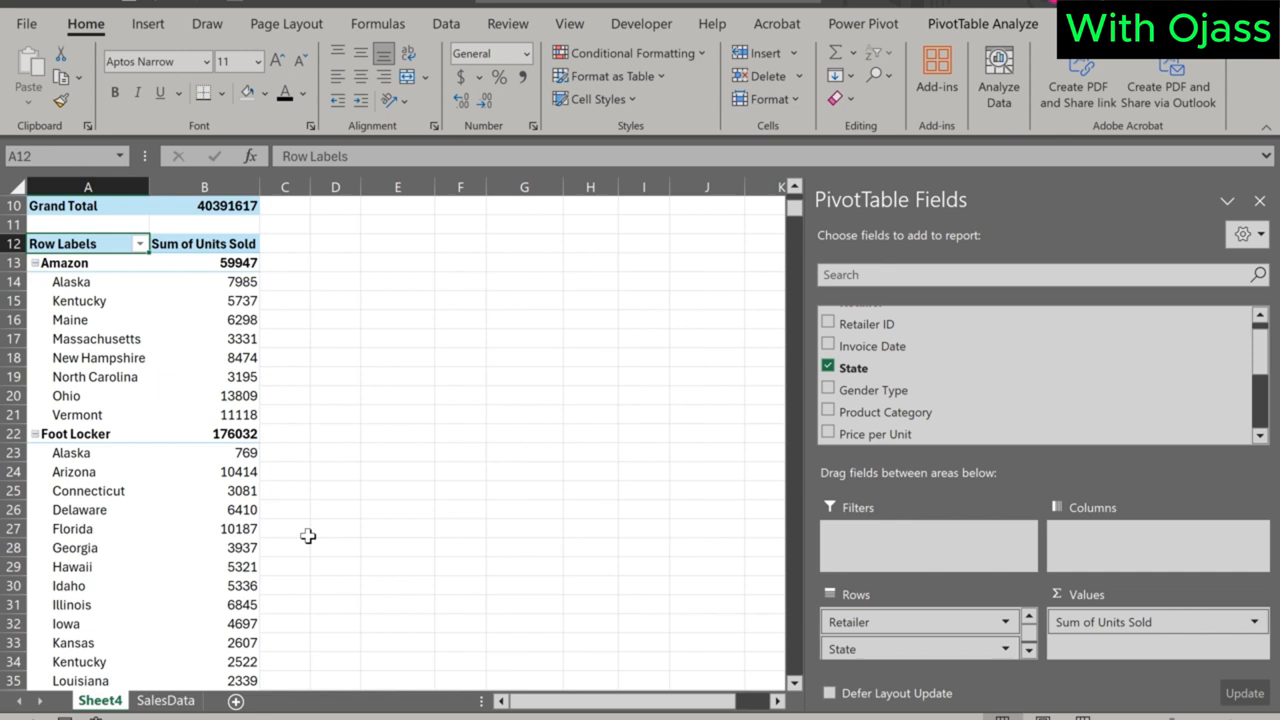
pyautogui.moveTo(92, 376)
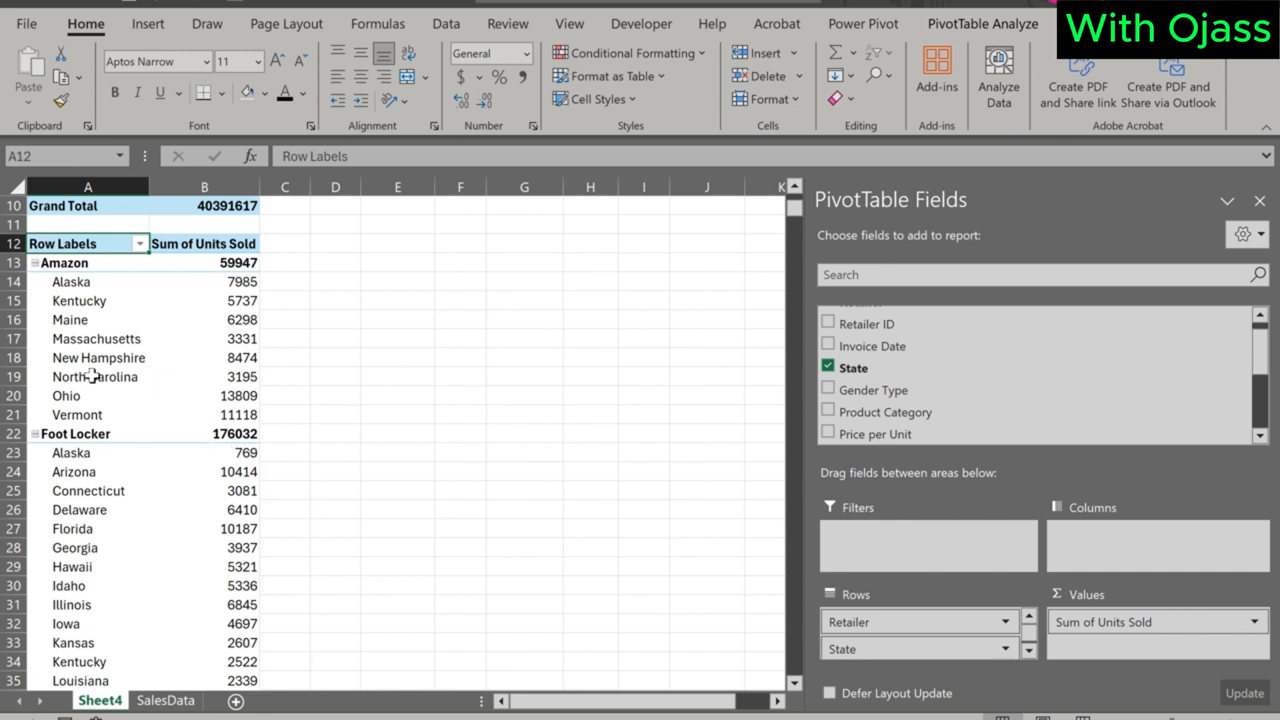
# Nest State under Retailer in the rows and review per-state units sold.
pyautogui.click(62, 262)
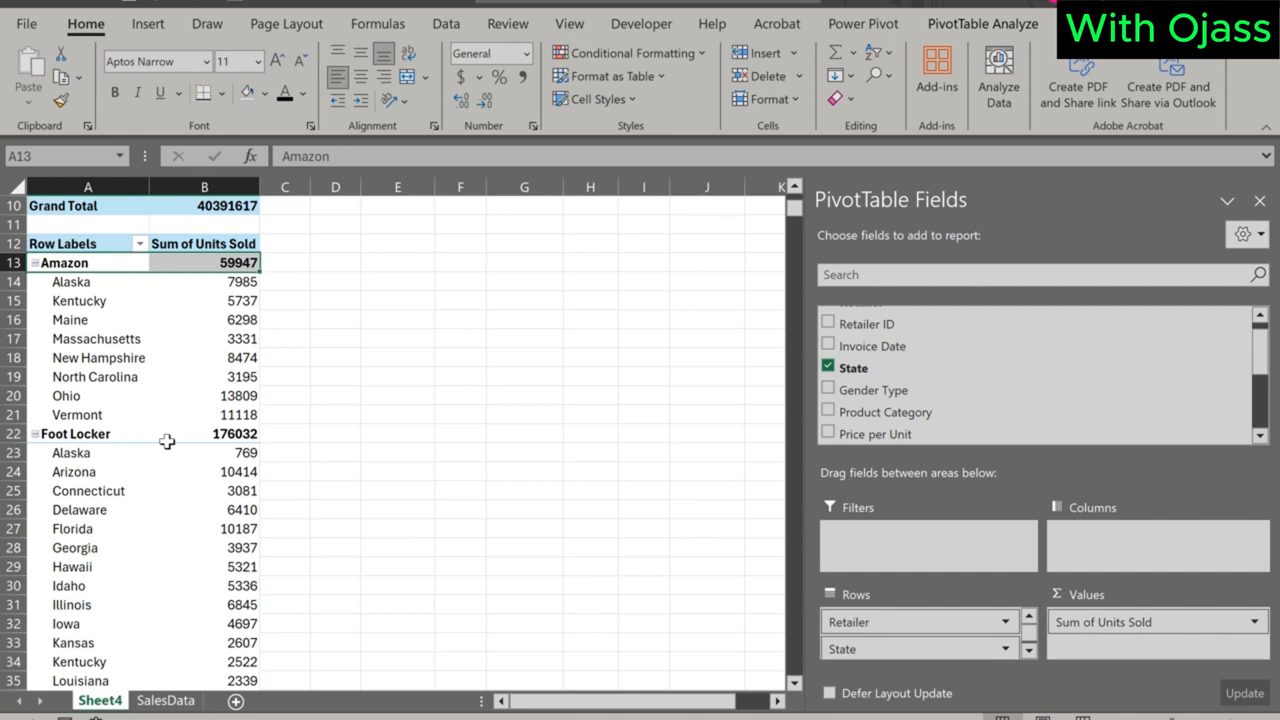
pyautogui.scroll(-3)
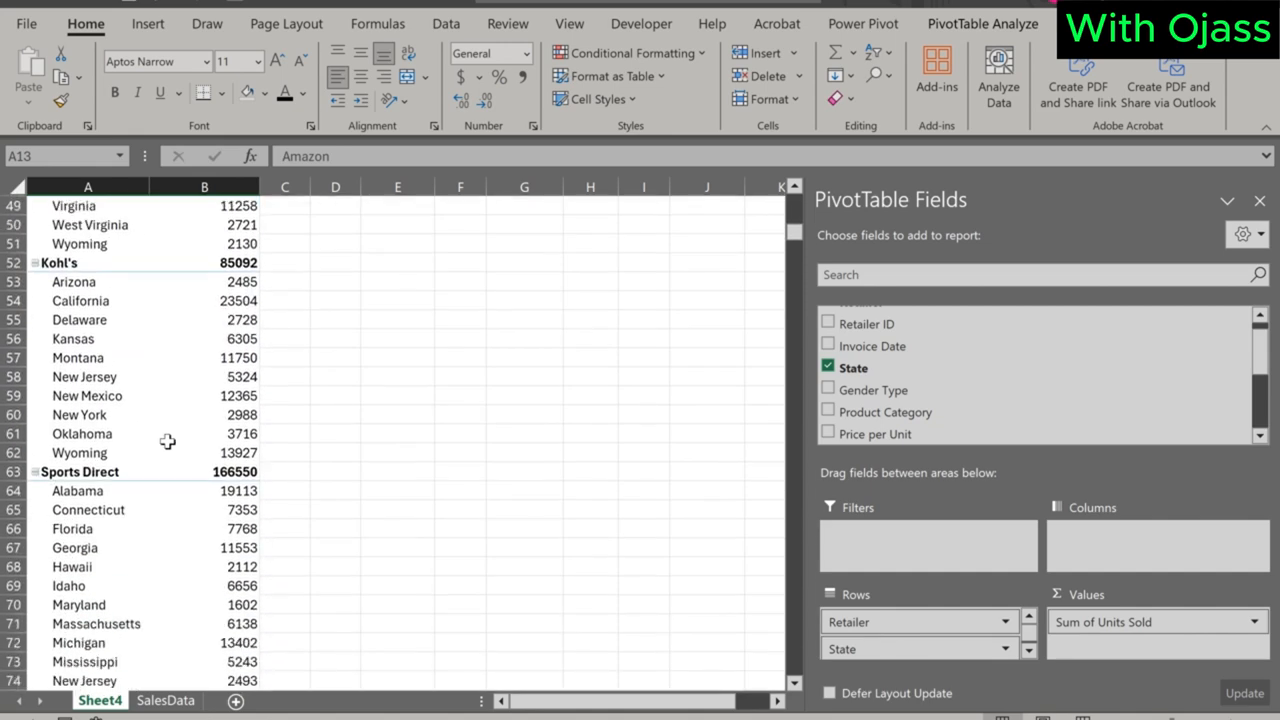
pyautogui.scroll(-3)
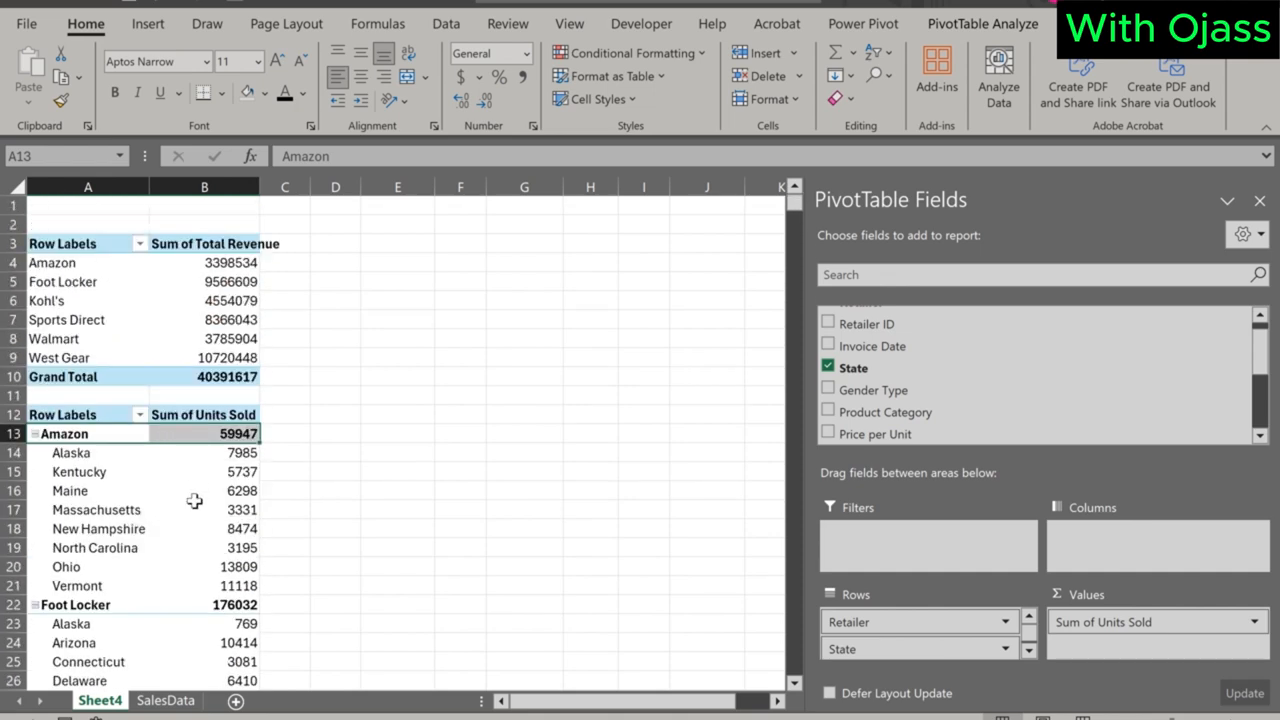
pyautogui.moveTo(230, 528)
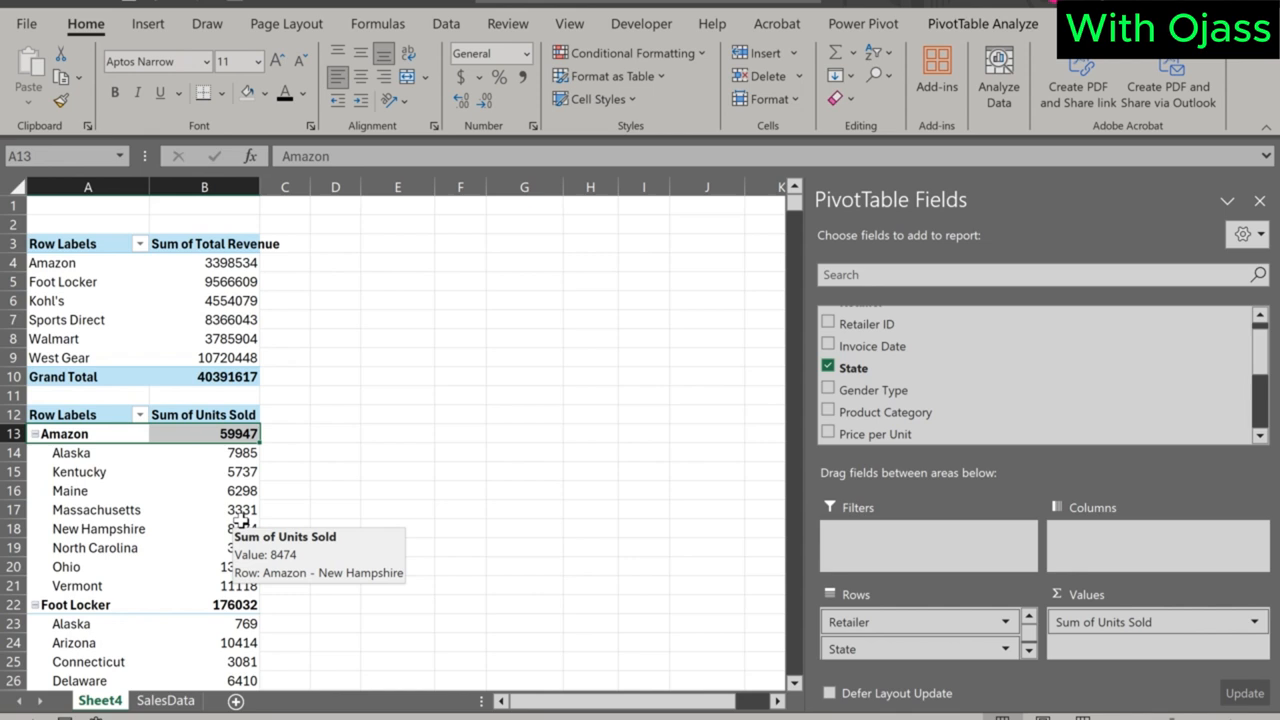
pyautogui.moveTo(1050, 558)
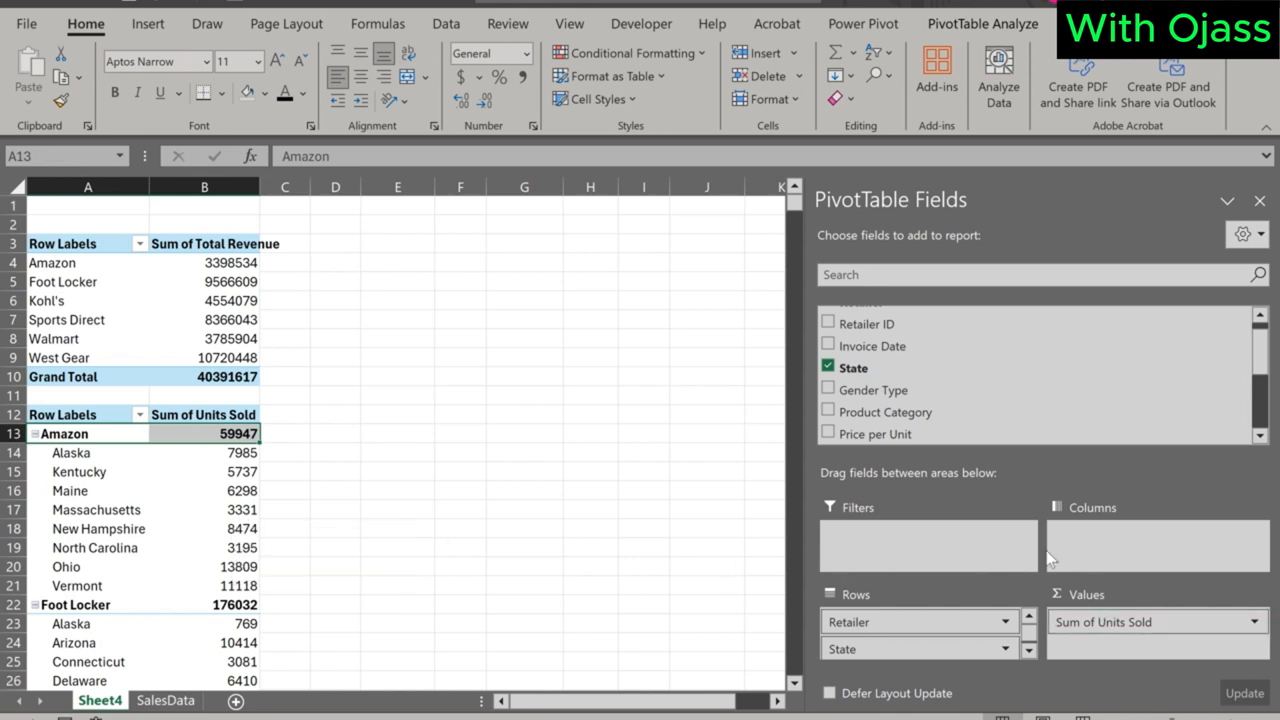